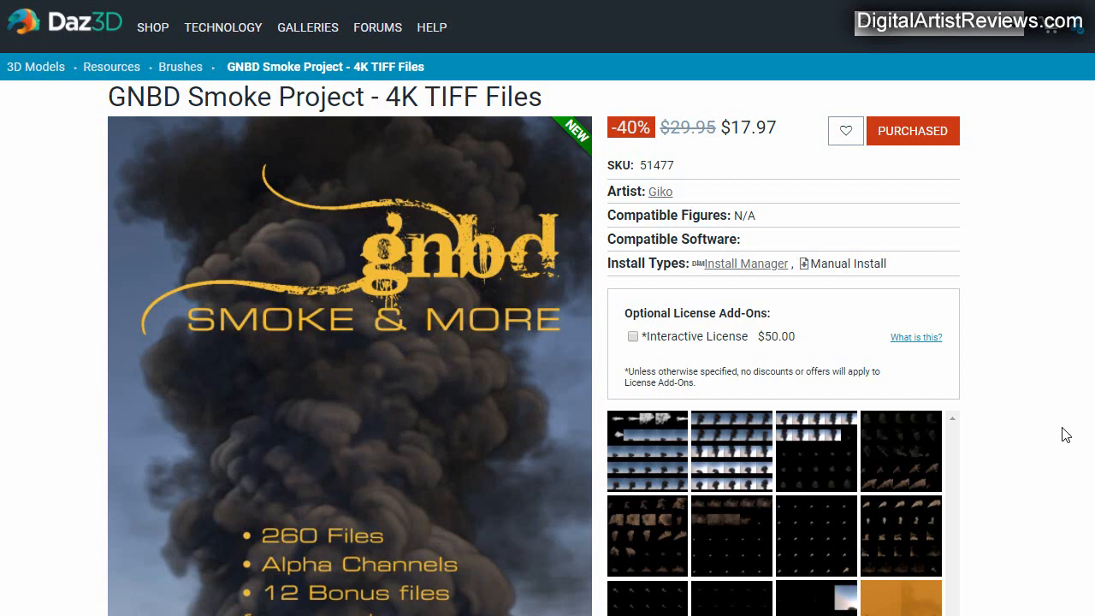
Browse the smoke project's preview pages and bonus files listing to pick a smoke image.
{"action": "scroll", "scroll_direction": "down", "scroll_amount": 3}
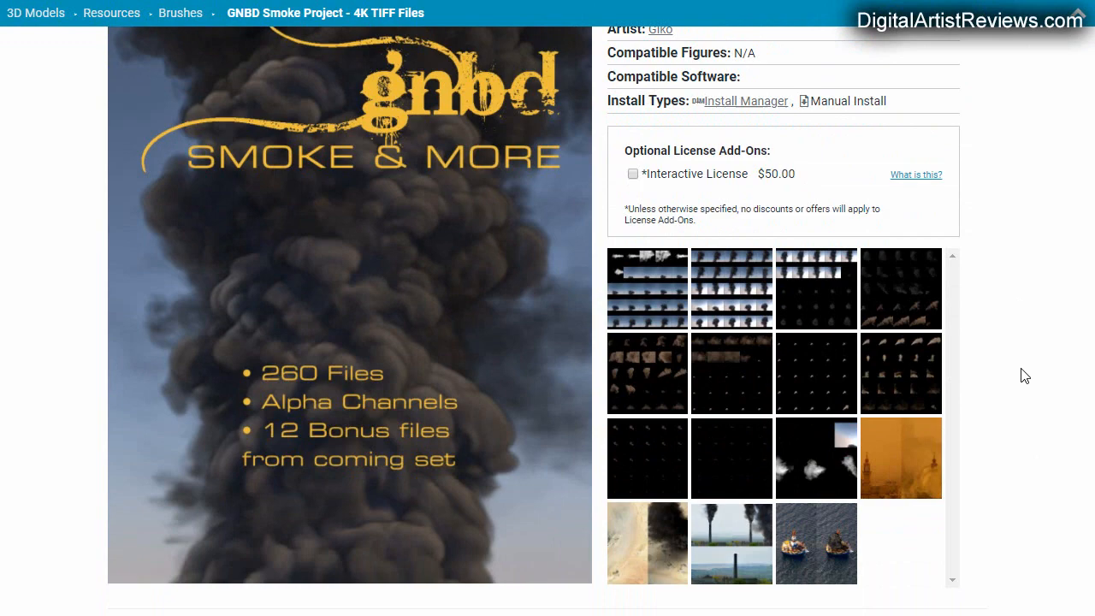
{"action": "scroll", "scroll_direction": "down", "scroll_amount": 3}
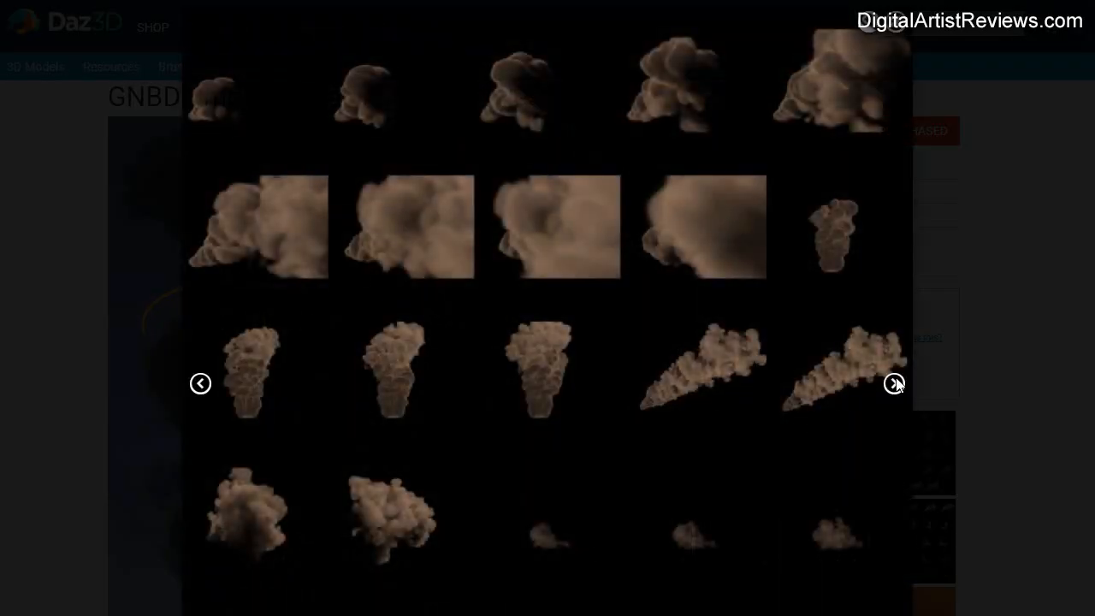
{"action": "left_click", "coordinate": [895, 383]}
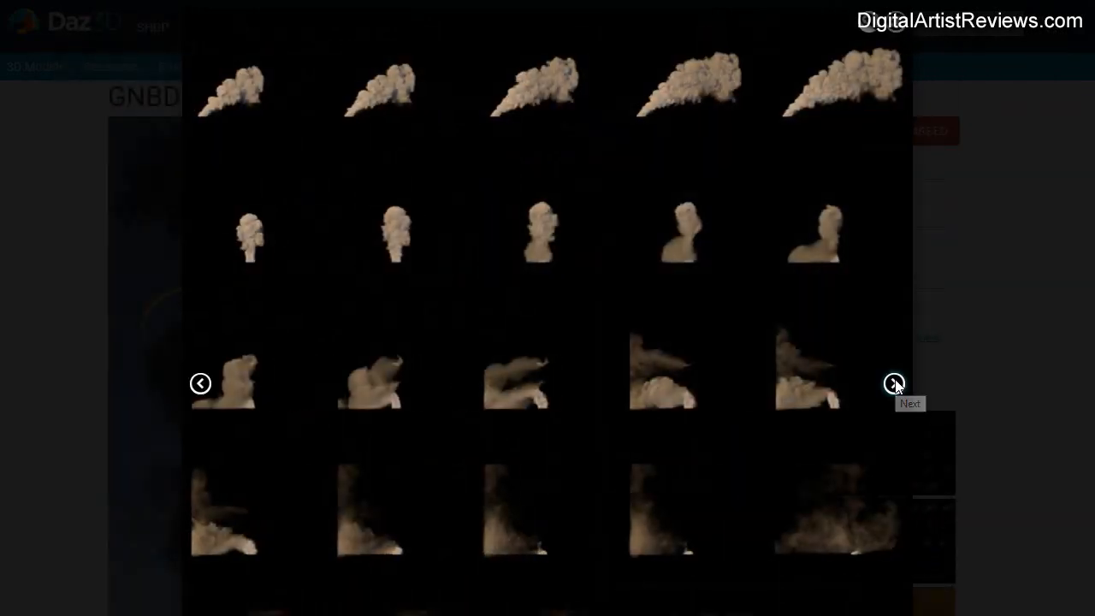
{"action": "left_click", "coordinate": [893, 383]}
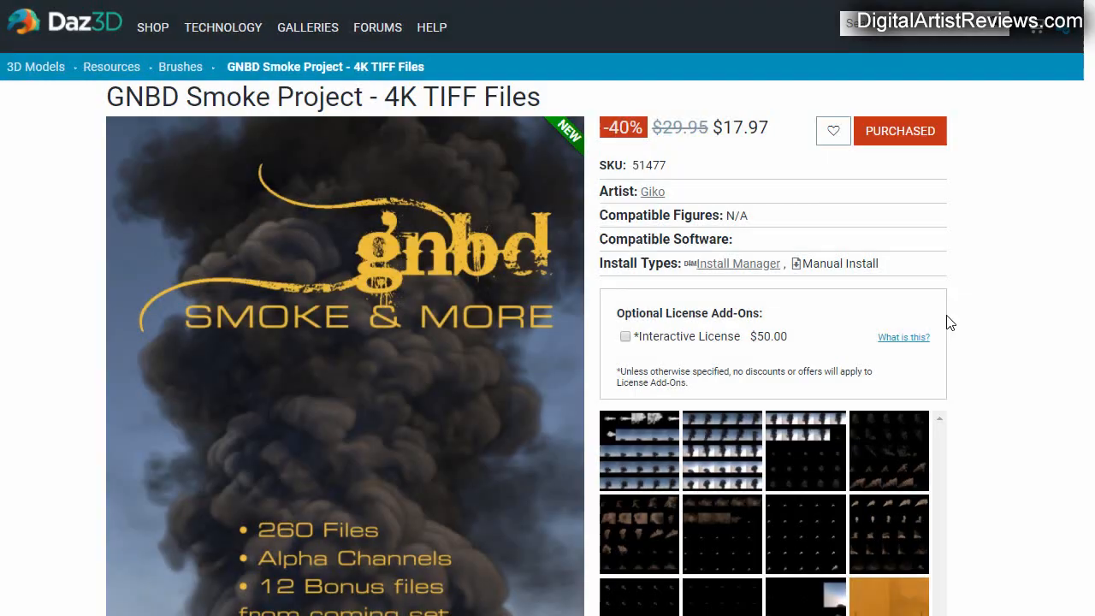
{"action": "scroll", "scroll_direction": "down", "scroll_amount": 3}
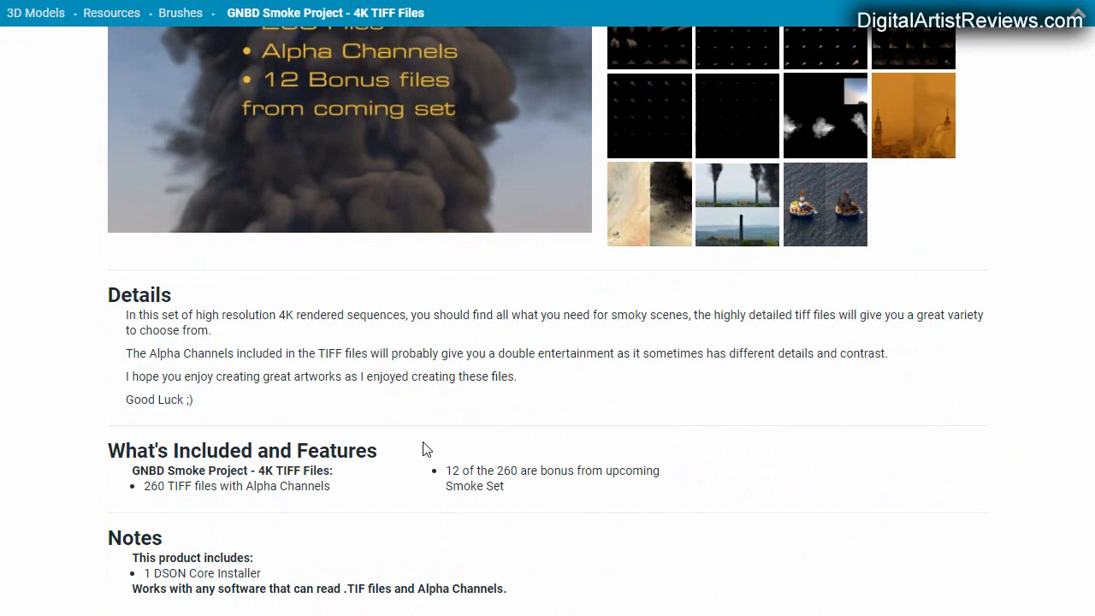
{"action": "mouse_move", "coordinate": [634, 451]}
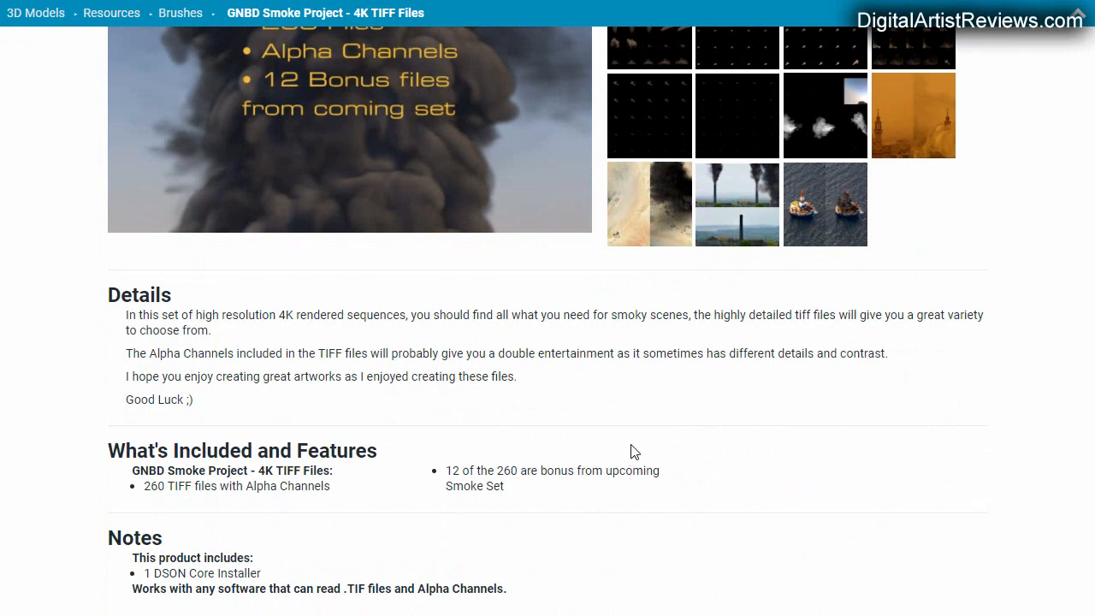
{"action": "scroll", "scroll_direction": "up", "scroll_amount": 3}
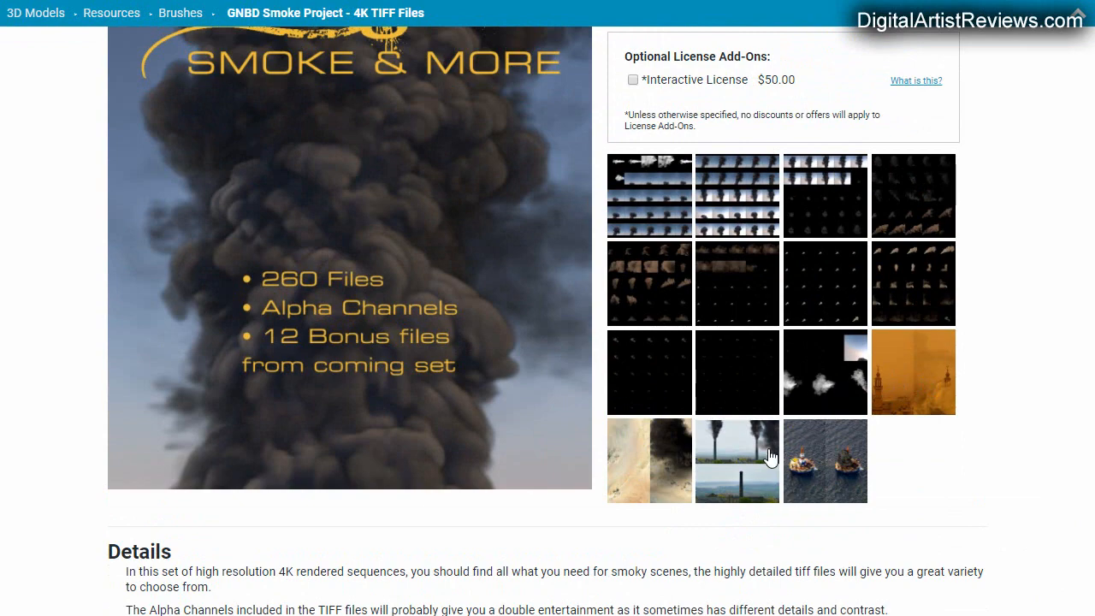
{"action": "scroll", "scroll_direction": "down", "scroll_amount": 3}
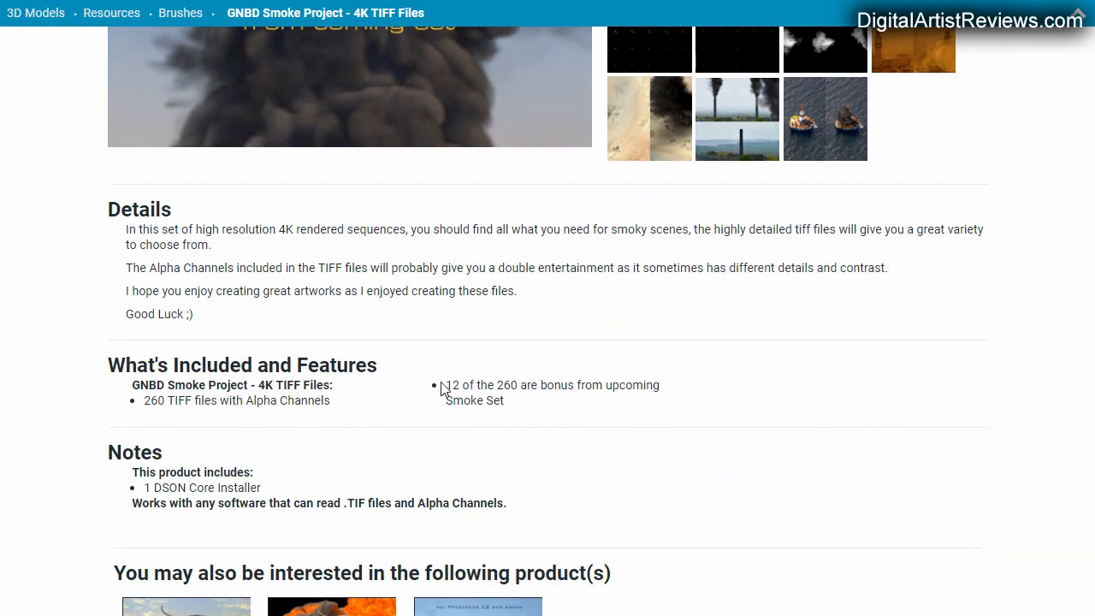
{"action": "mouse_move", "coordinate": [380, 418]}
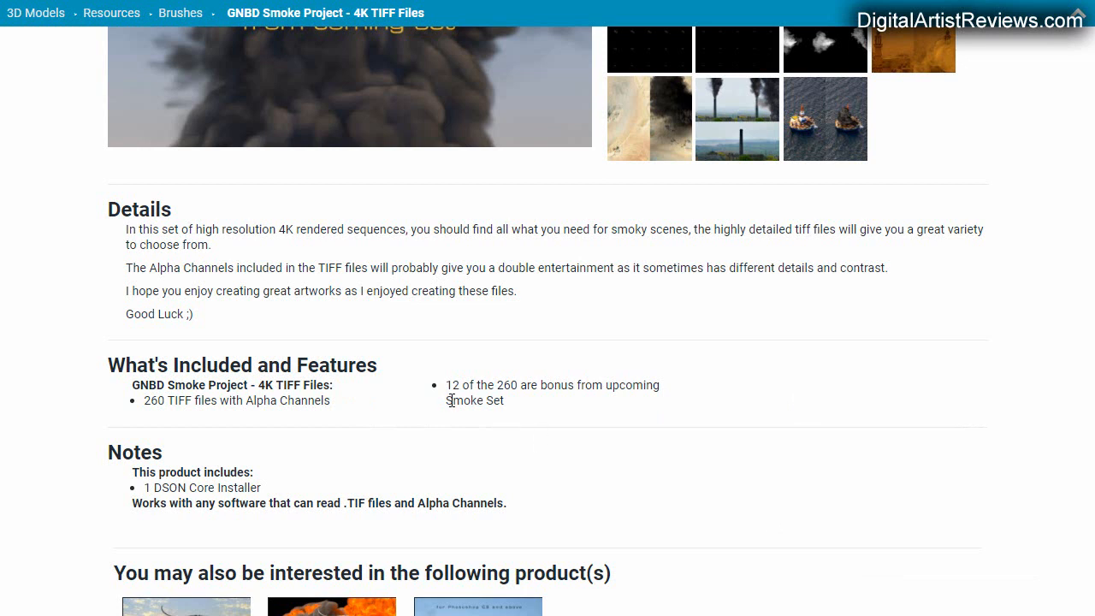
{"action": "double_click", "coordinate": [451, 384]}
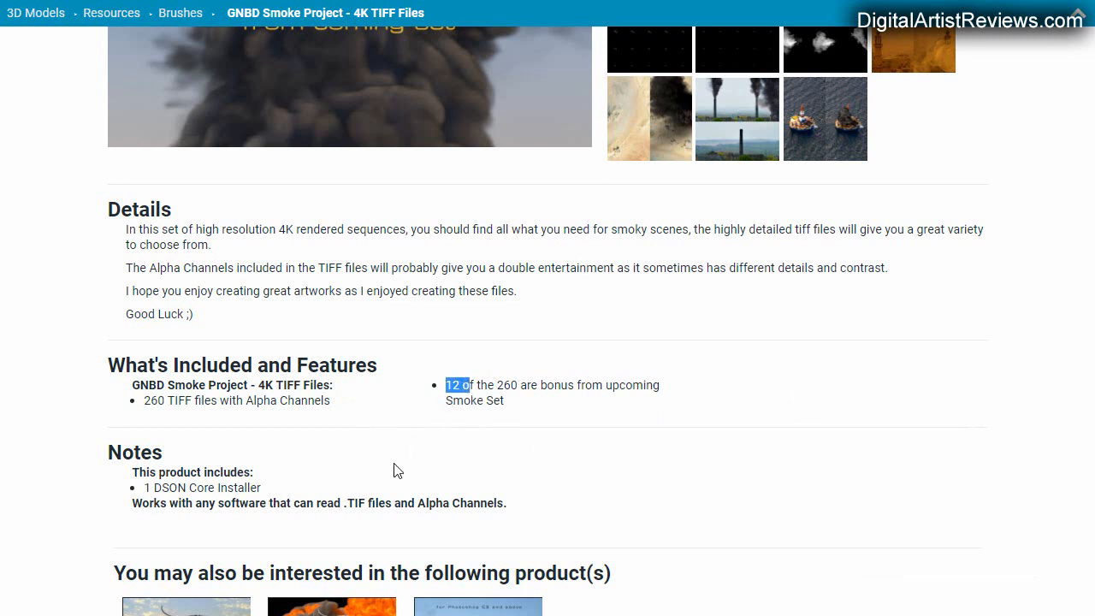
{"action": "mouse_move", "coordinate": [517, 425]}
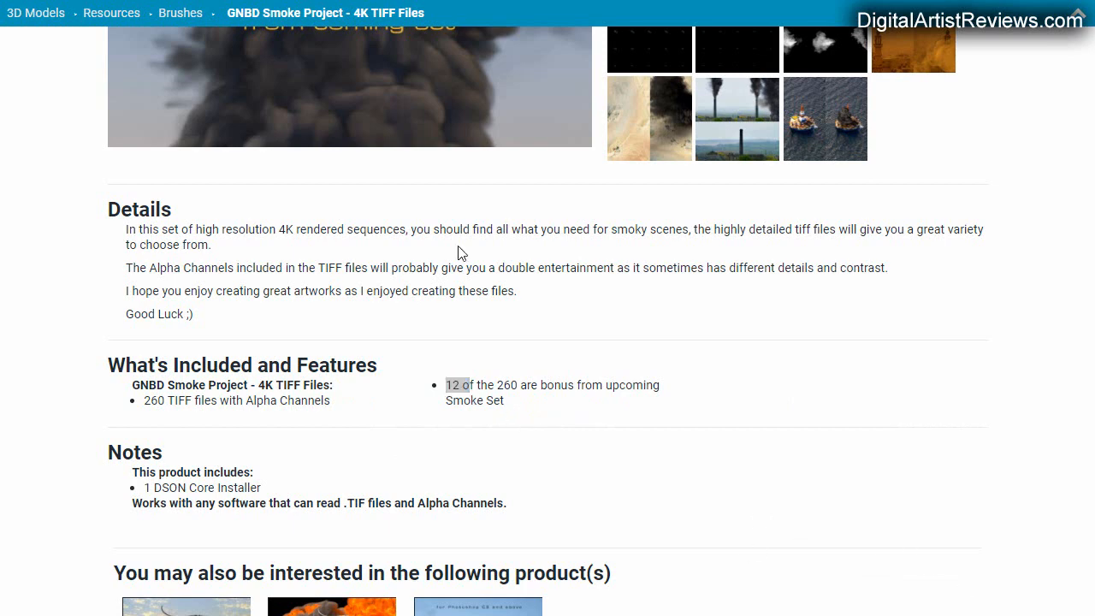
{"action": "scroll", "scroll_direction": "down", "scroll_amount": 3}
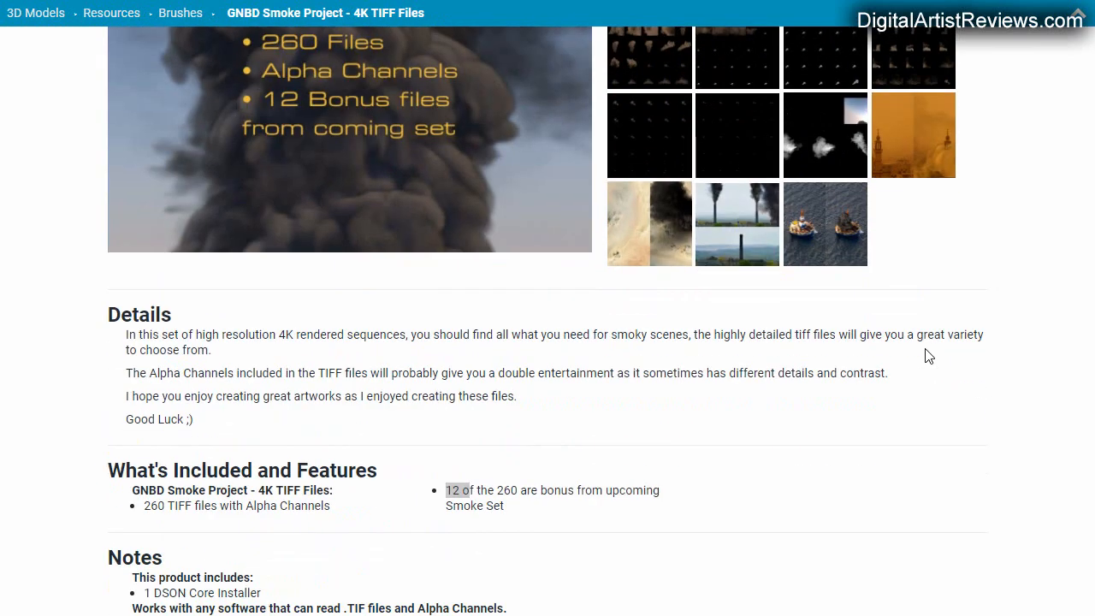
{"action": "scroll", "scroll_direction": "down", "scroll_amount": 3}
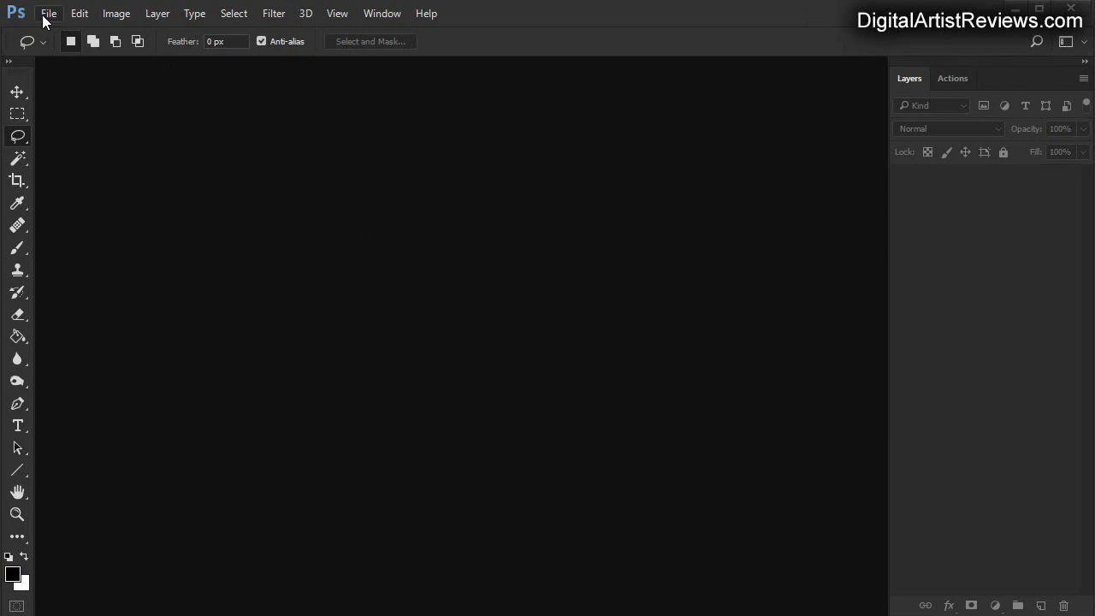
Open GNBD Smoke & More 00077.tif from the GNBD Smoke Project folder via File > Open.
{"action": "left_click", "coordinate": [48, 13]}
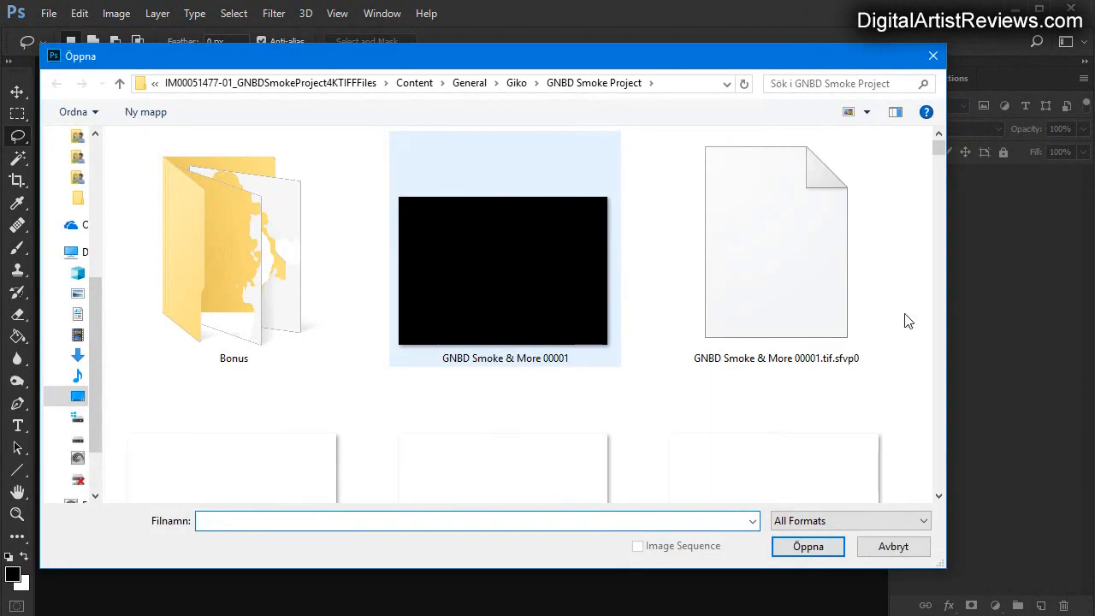
{"action": "left_click", "coordinate": [862, 113]}
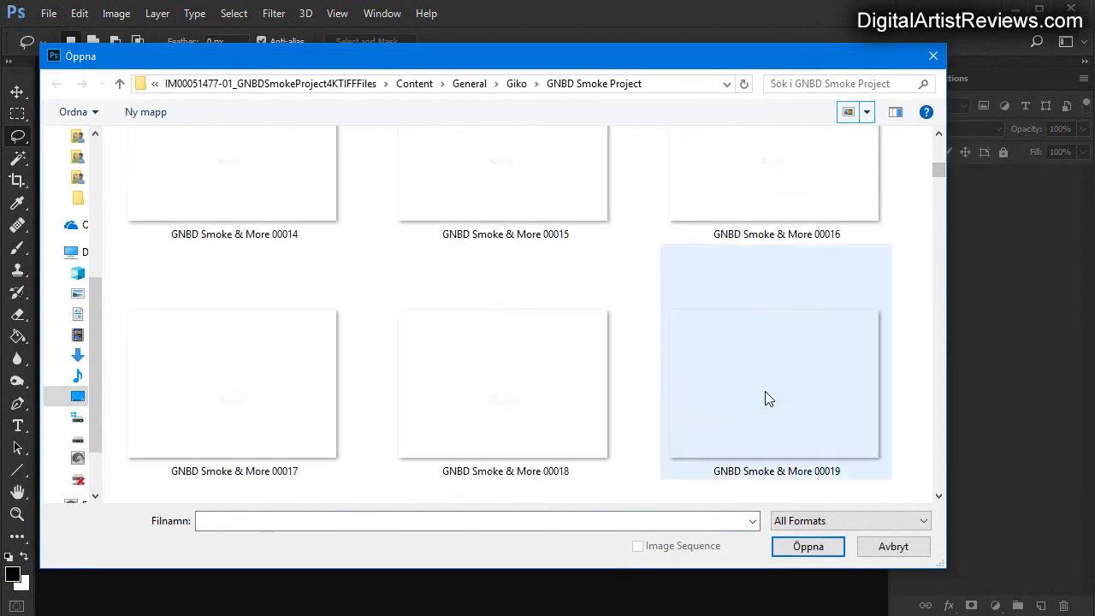
{"action": "scroll", "scroll_direction": "down", "scroll_amount": 3}
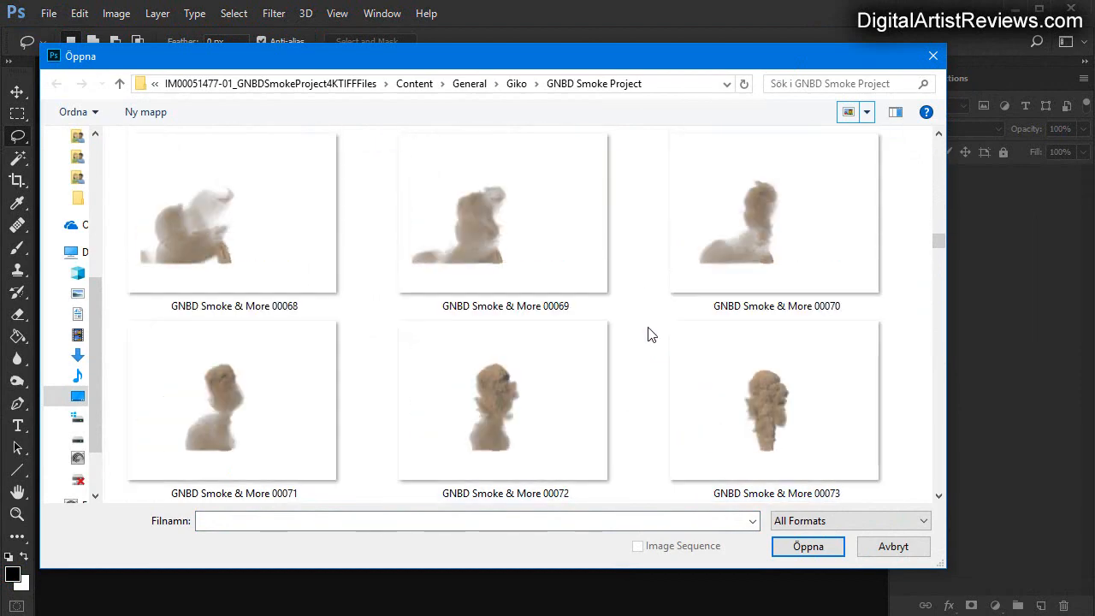
{"action": "scroll", "scroll_direction": "down", "scroll_amount": 3}
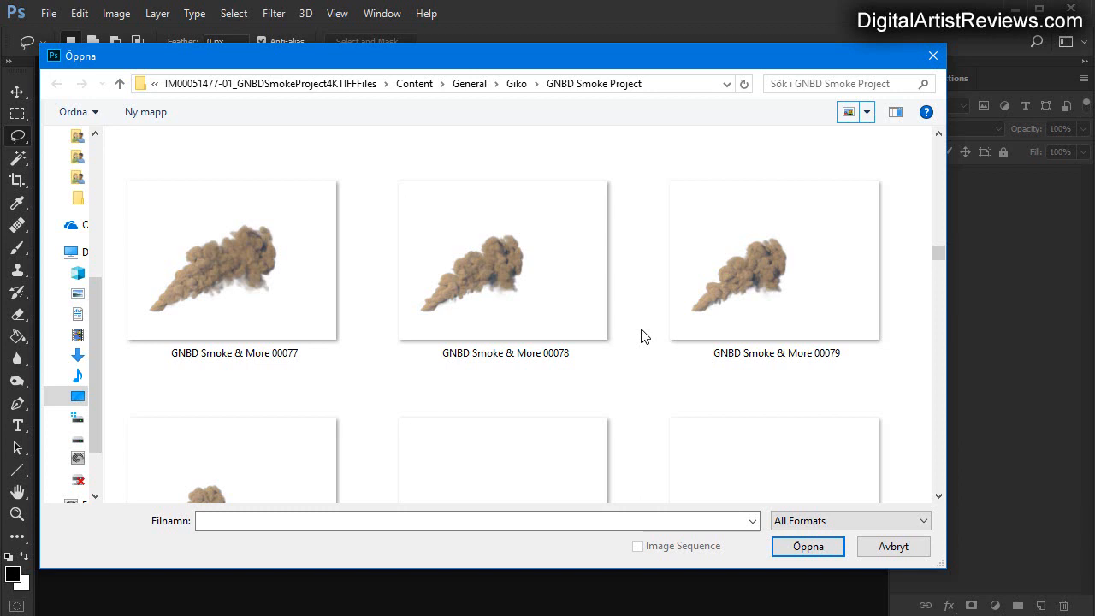
{"action": "left_click", "coordinate": [233, 260]}
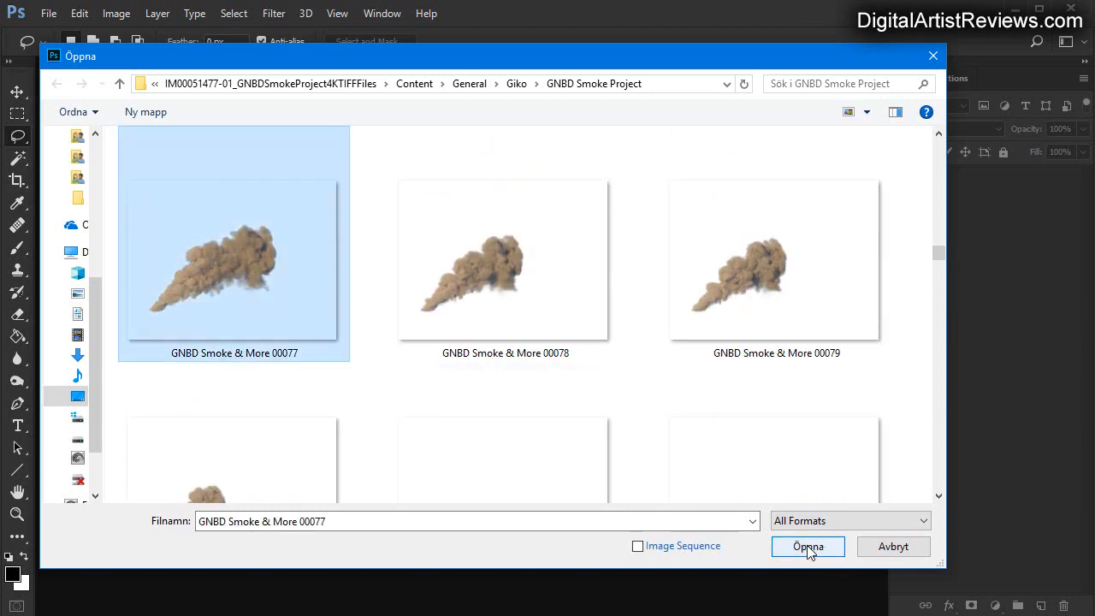
{"action": "left_click", "coordinate": [808, 546]}
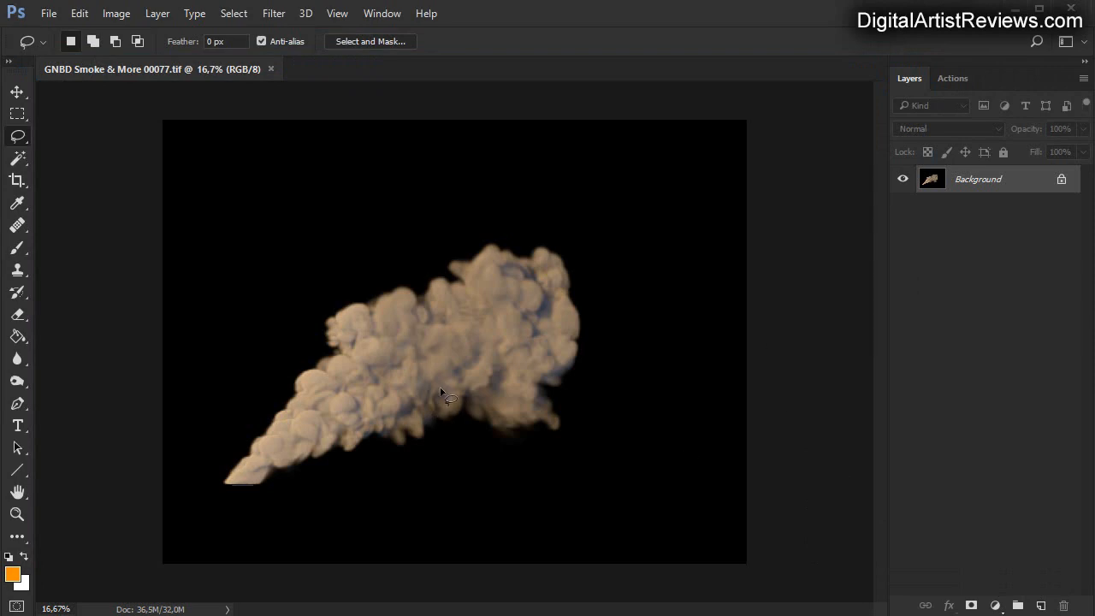
{"action": "mouse_move", "coordinate": [414, 175]}
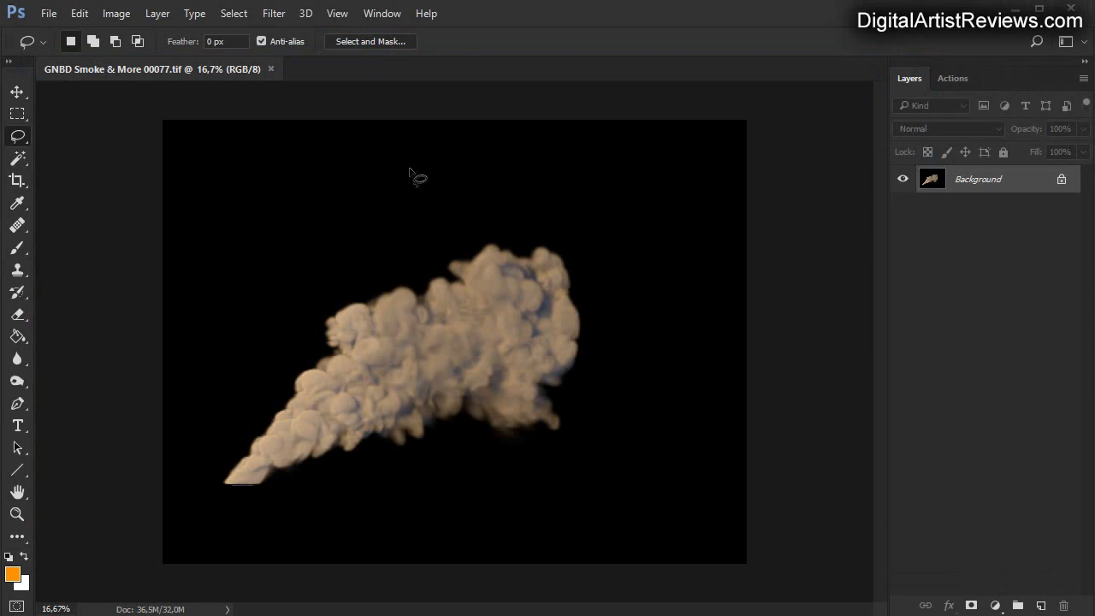
Open Famale.png from the Conquer 3D Now Vol 2 - Portrait folder as a second document.
{"action": "left_click", "coordinate": [48, 14]}
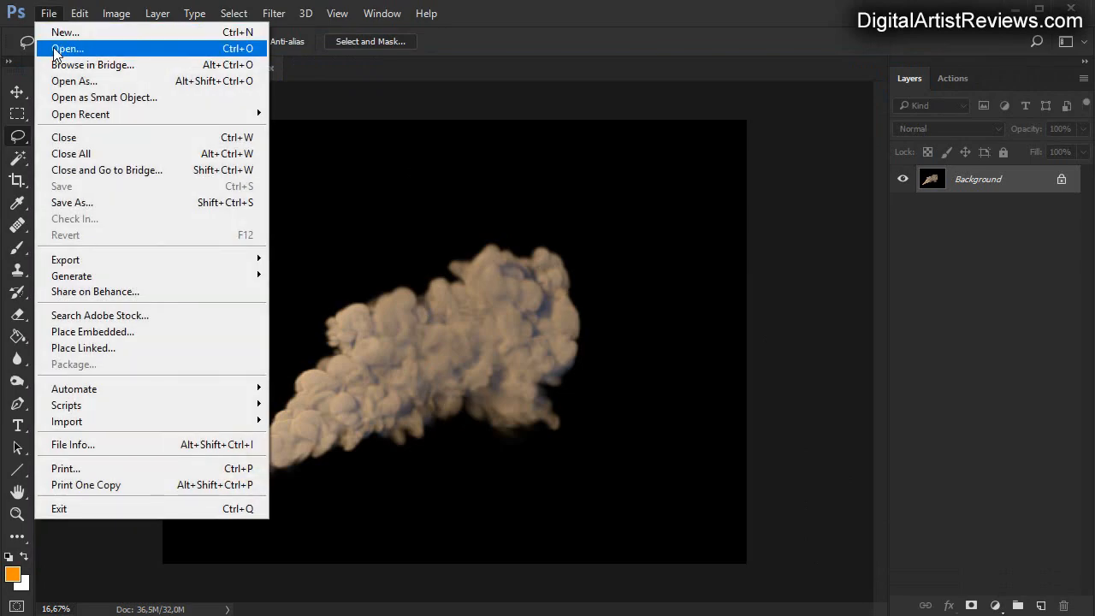
{"action": "left_click", "coordinate": [67, 47]}
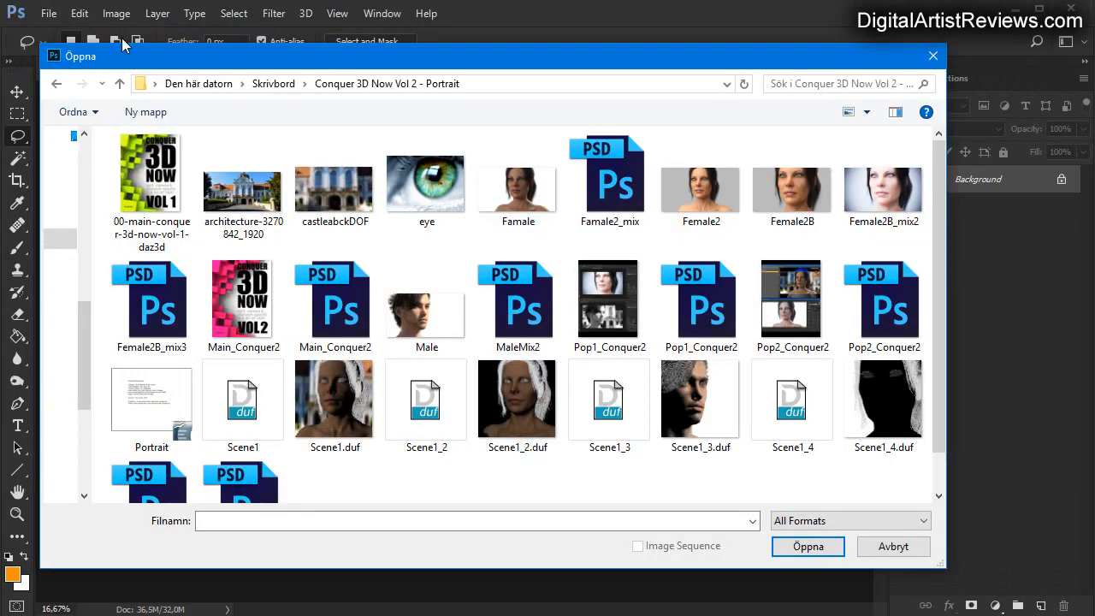
{"action": "left_click", "coordinate": [517, 185]}
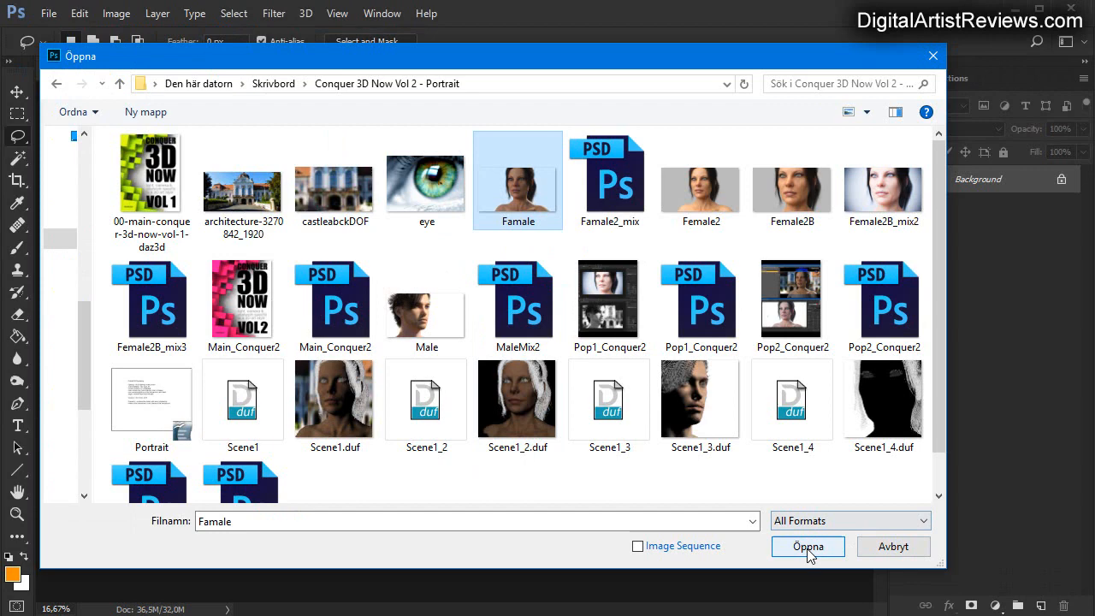
{"action": "left_click", "coordinate": [808, 545]}
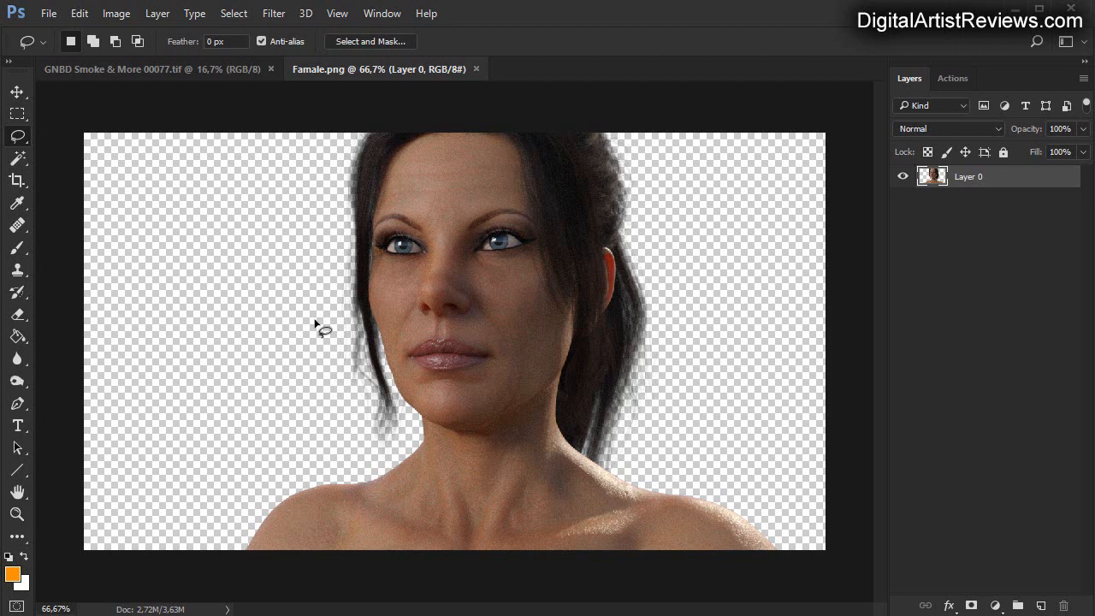
{"action": "mouse_move", "coordinate": [442, 385]}
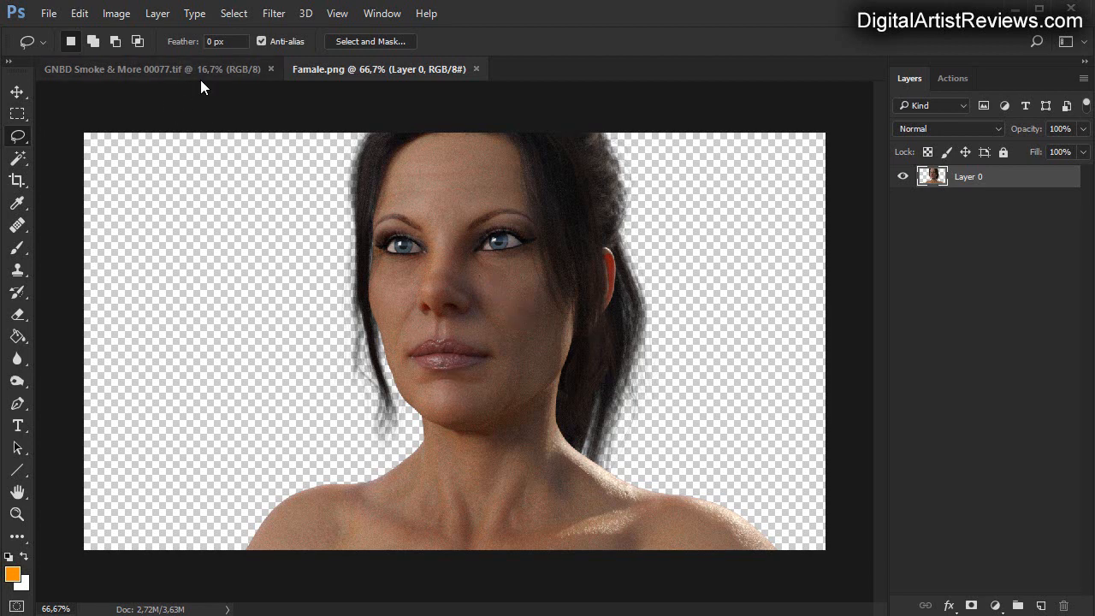
Show the Channels panel for the smoke image to reach its alpha channel.
{"action": "left_click", "coordinate": [128, 69]}
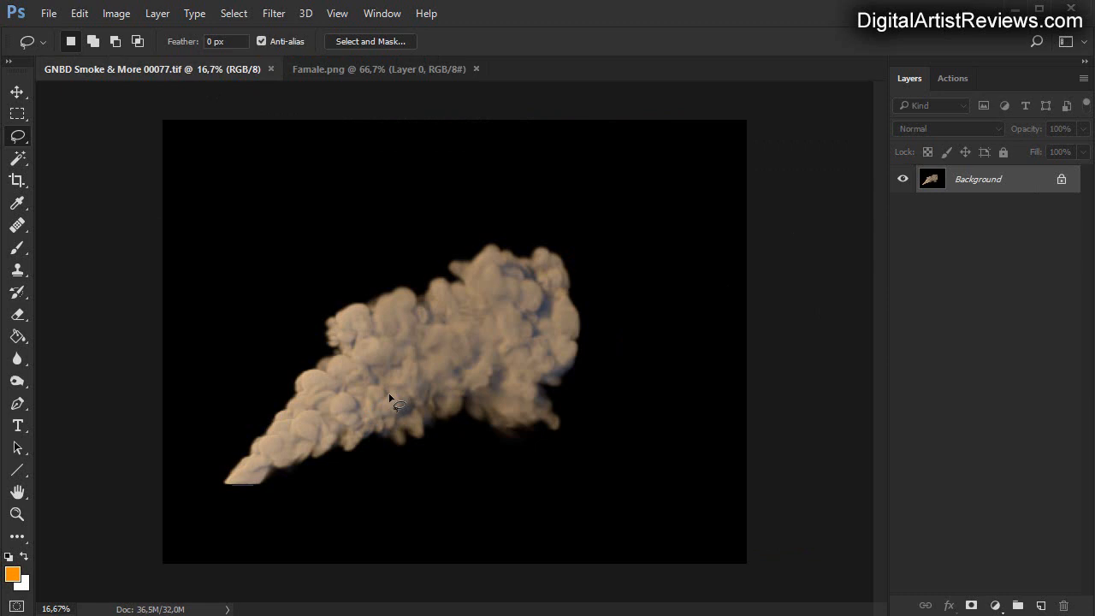
{"action": "mouse_move", "coordinate": [578, 472]}
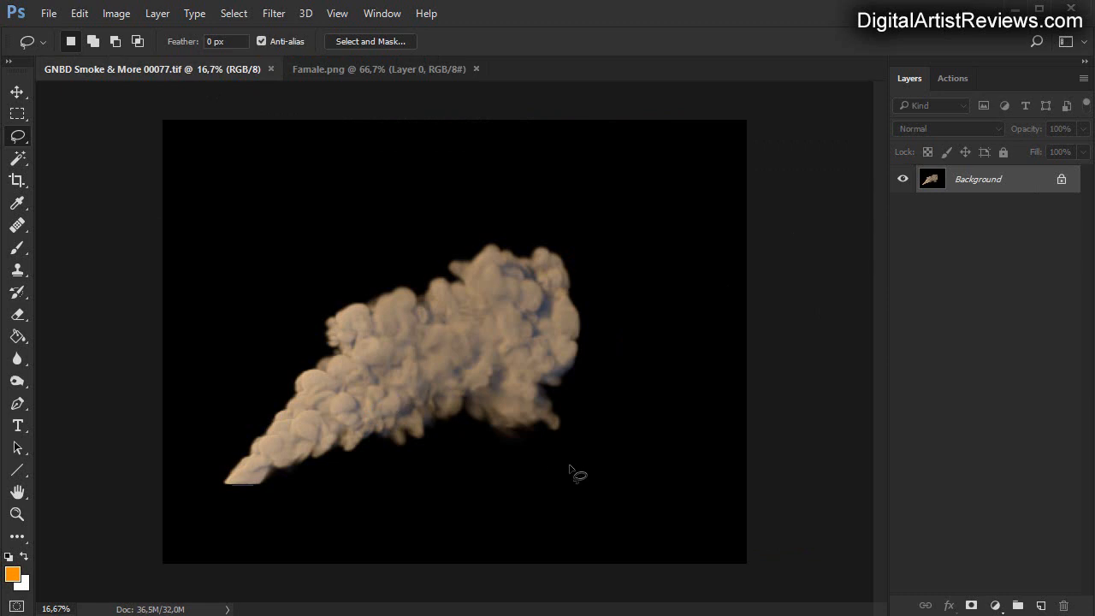
{"action": "mouse_move", "coordinate": [555, 202]}
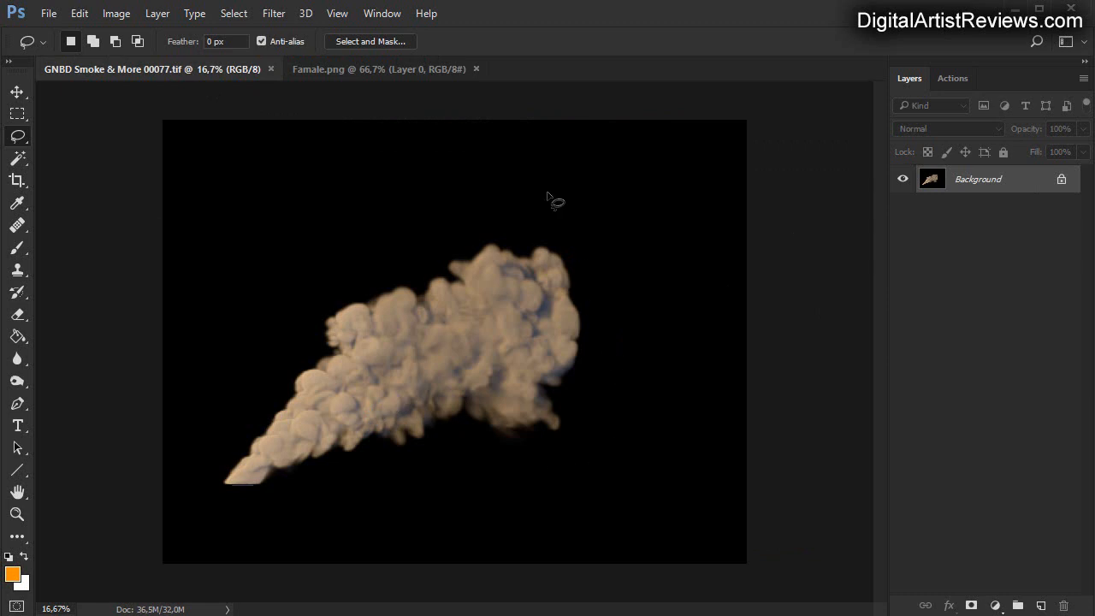
{"action": "left_click", "coordinate": [381, 13]}
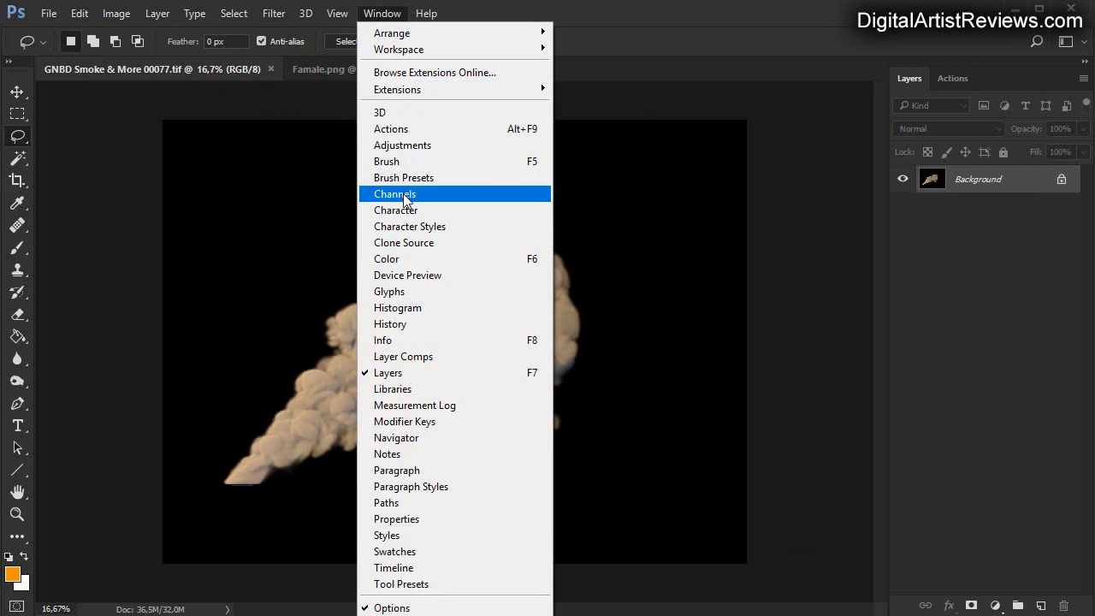
{"action": "left_click", "coordinate": [393, 193]}
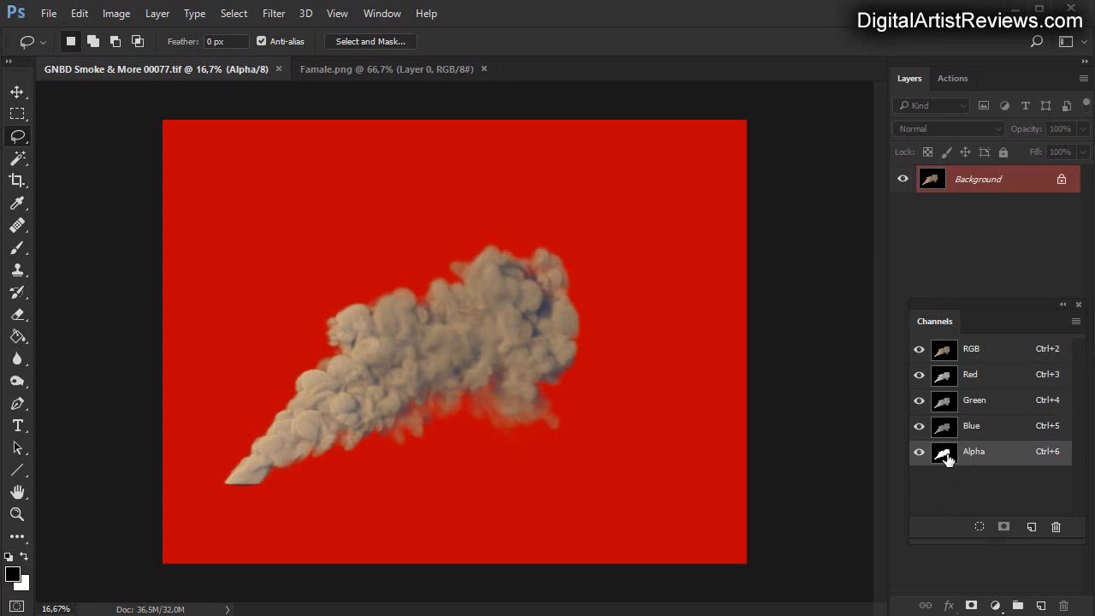
{"action": "mouse_move", "coordinate": [944, 455]}
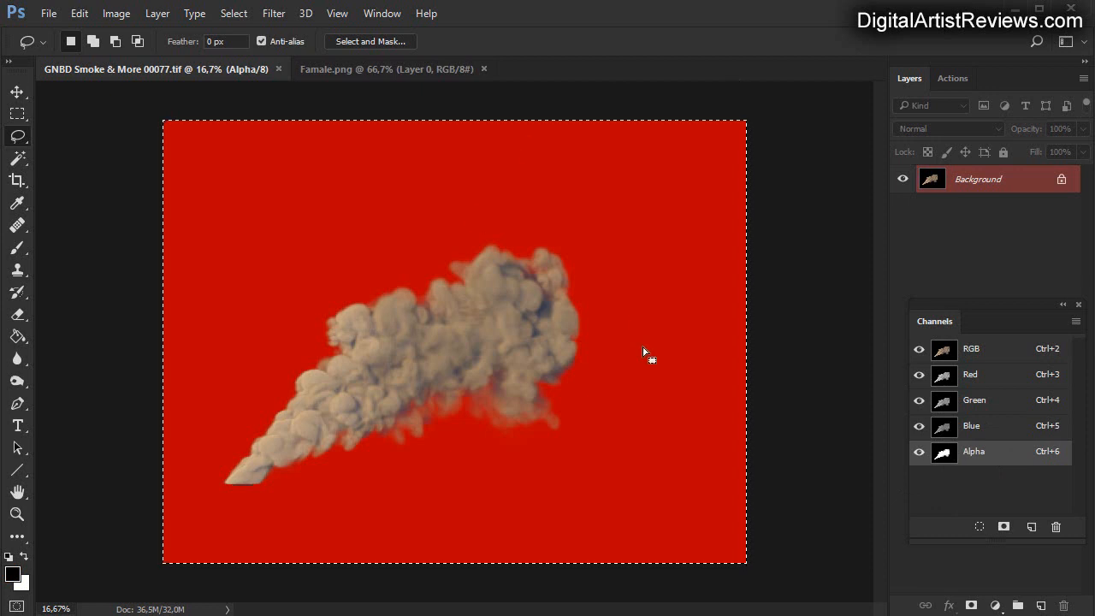
{"action": "mouse_move", "coordinate": [837, 404]}
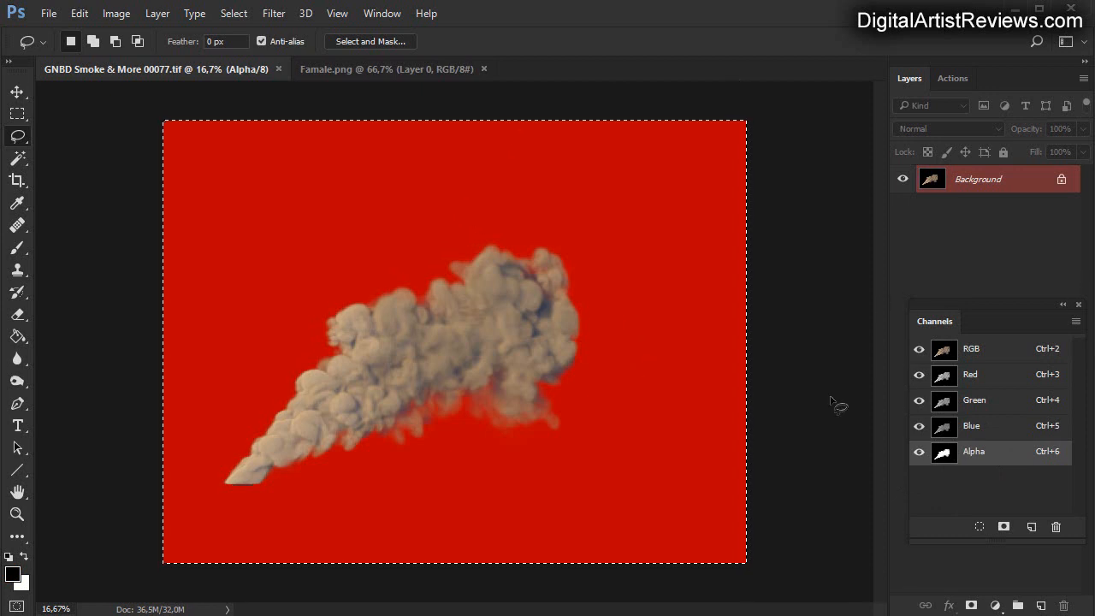
{"action": "mouse_move", "coordinate": [839, 397]}
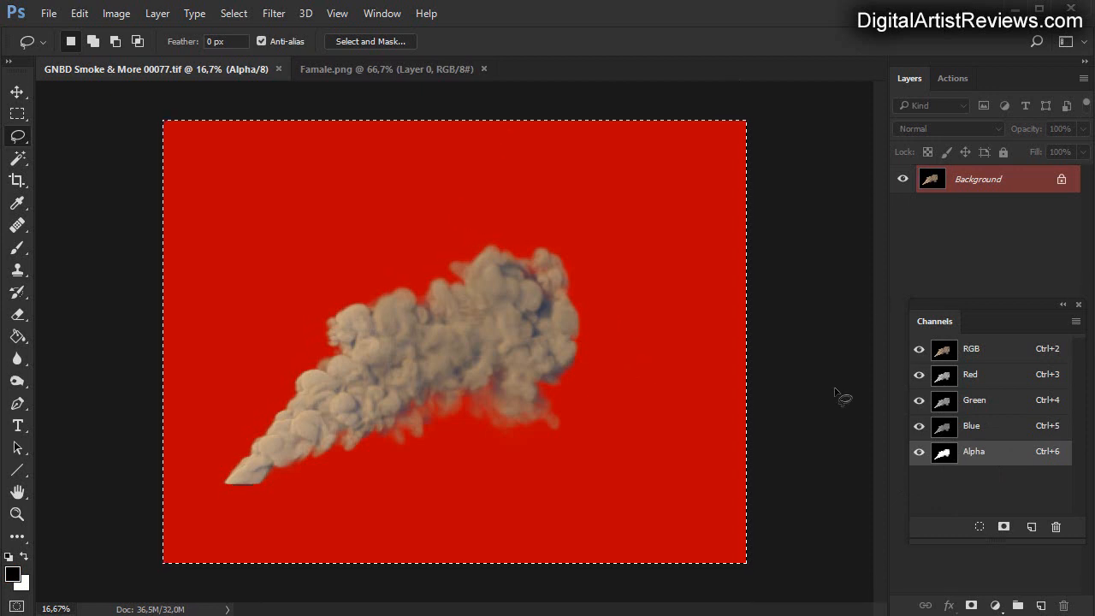
{"action": "mouse_move", "coordinate": [411, 445]}
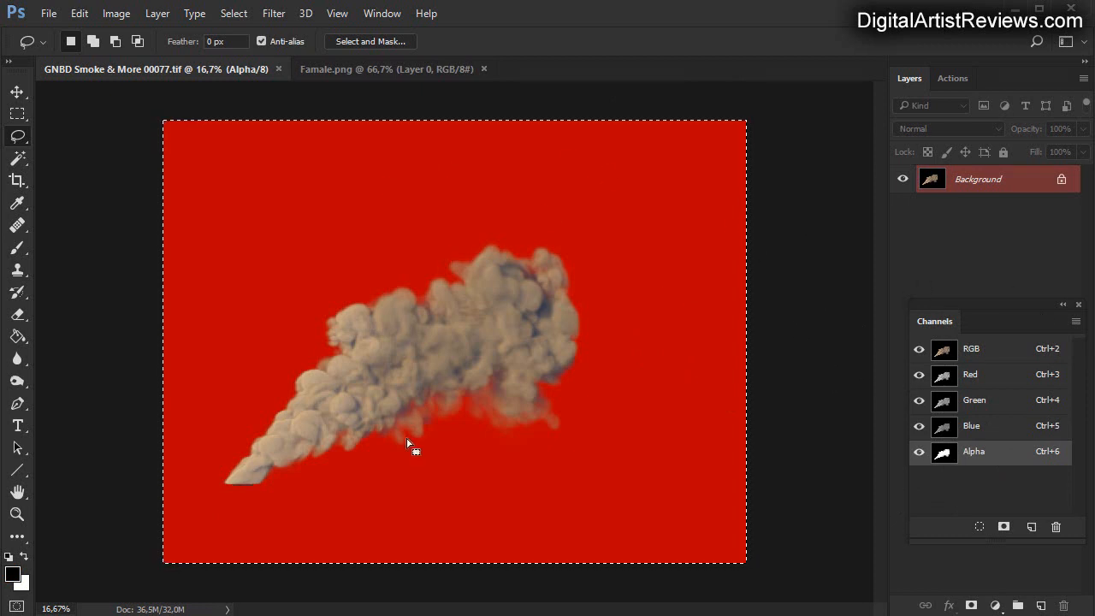
{"action": "mouse_move", "coordinate": [955, 311]}
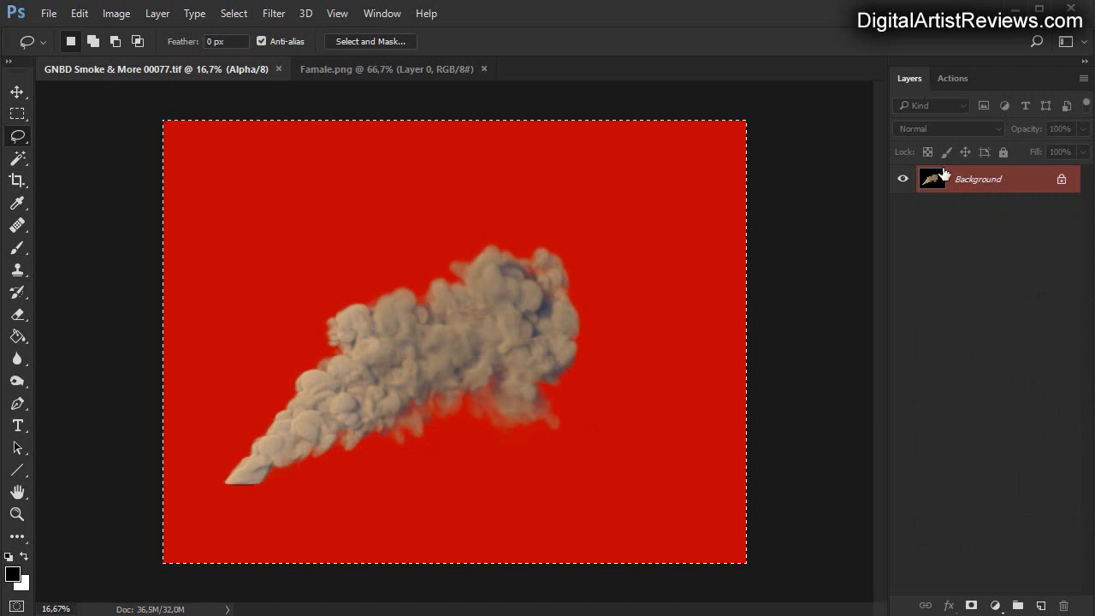
Add a layer mask from the alpha channel to the smoke layer and check it isolates the smoke.
{"action": "left_click", "coordinate": [972, 605]}
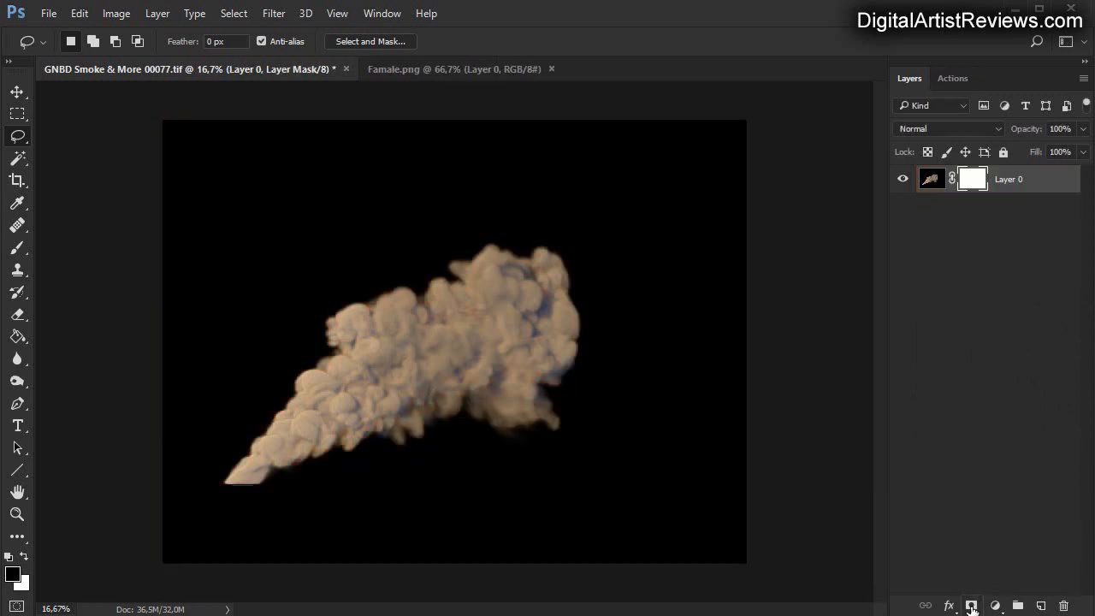
{"action": "left_click", "coordinate": [972, 178]}
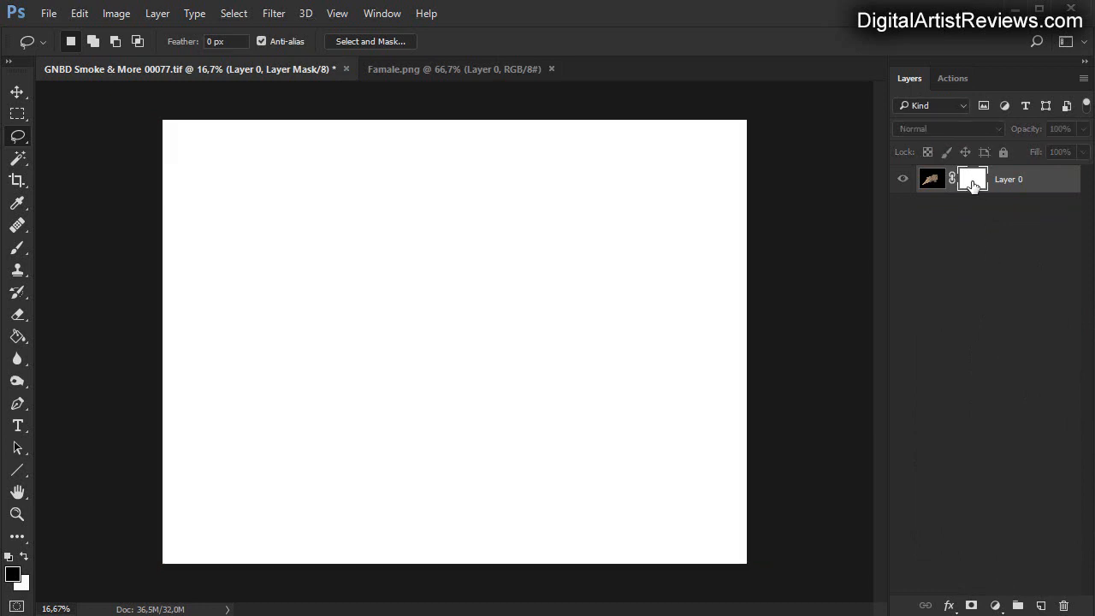
{"action": "left_click", "coordinate": [972, 178]}
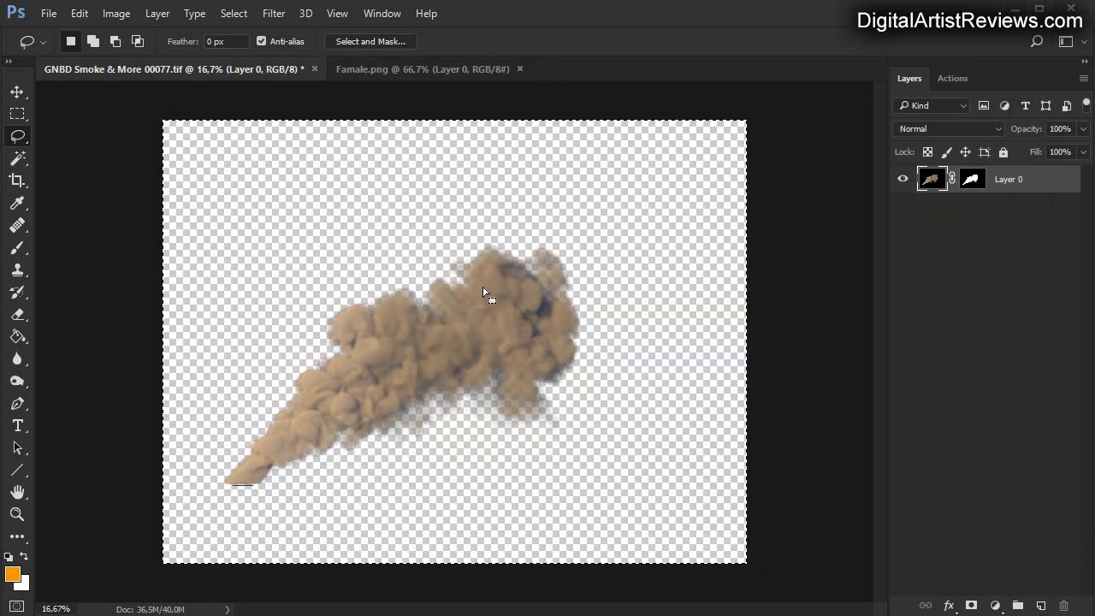
{"action": "mouse_move", "coordinate": [527, 415]}
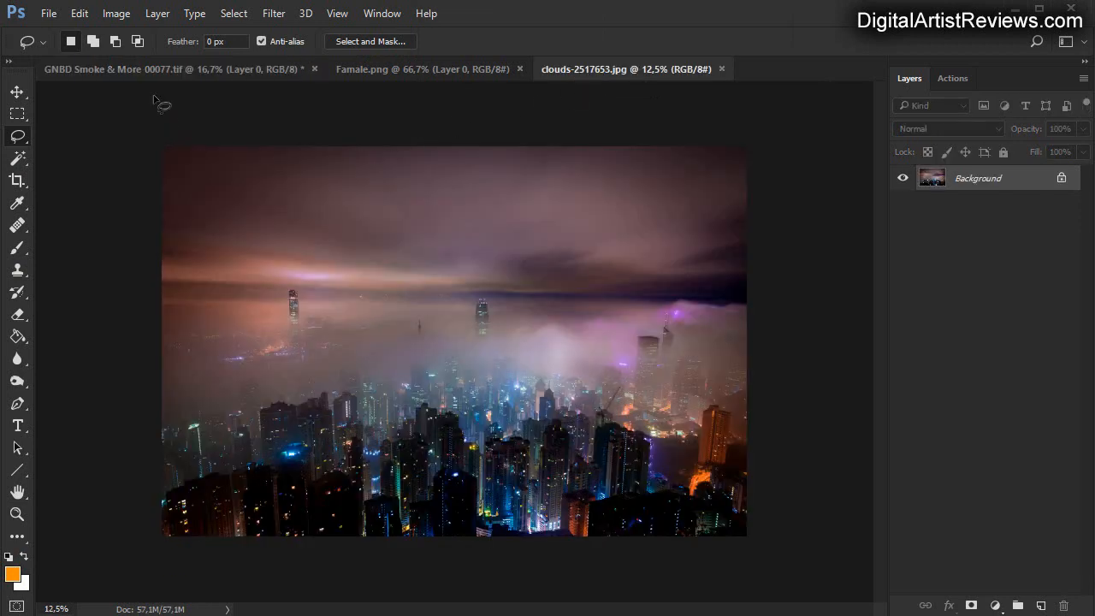
Bring the smoke in as Layer 1 over the opened clouds-2517653.jpg city photo.
{"action": "left_click", "coordinate": [171, 69]}
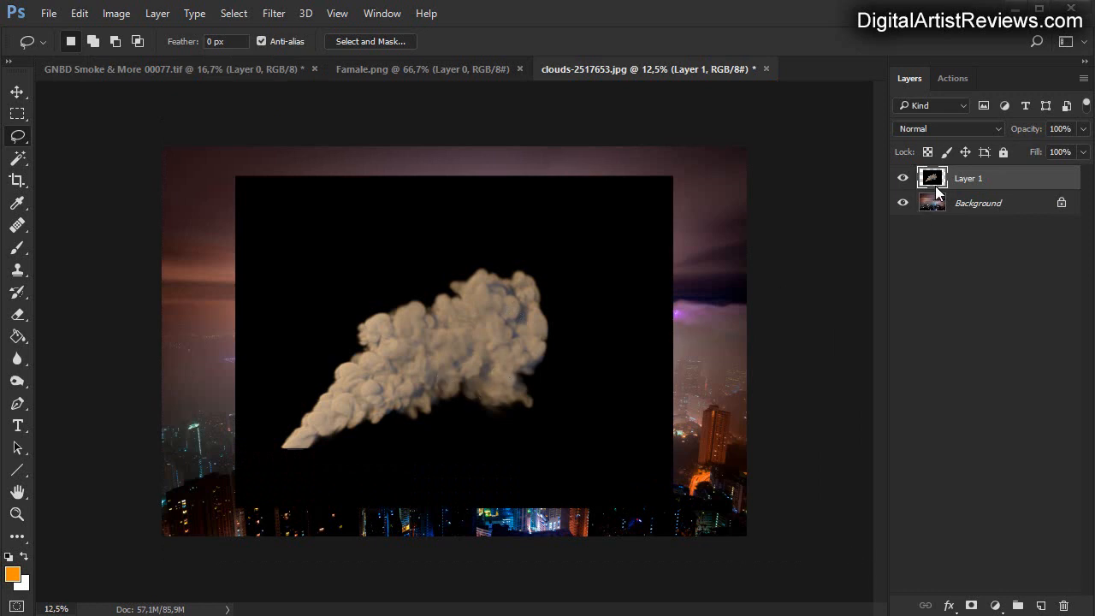
{"action": "mouse_move", "coordinate": [869, 472]}
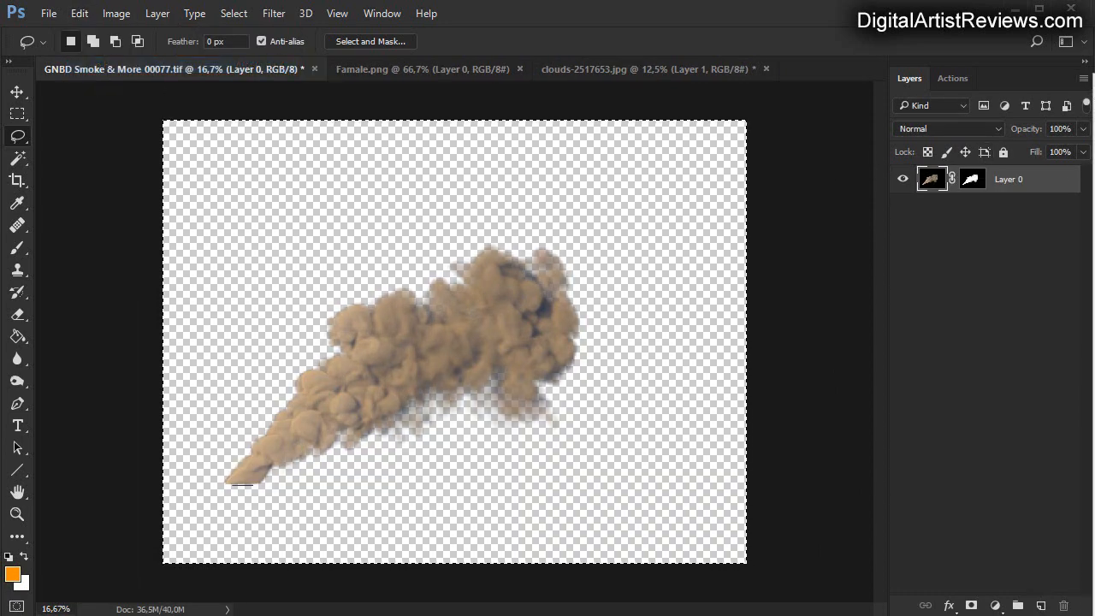
Apply the smoke TIFF's layer mask into Layer 1, then return to the clouds document.
{"action": "left_click", "coordinate": [1018, 605]}
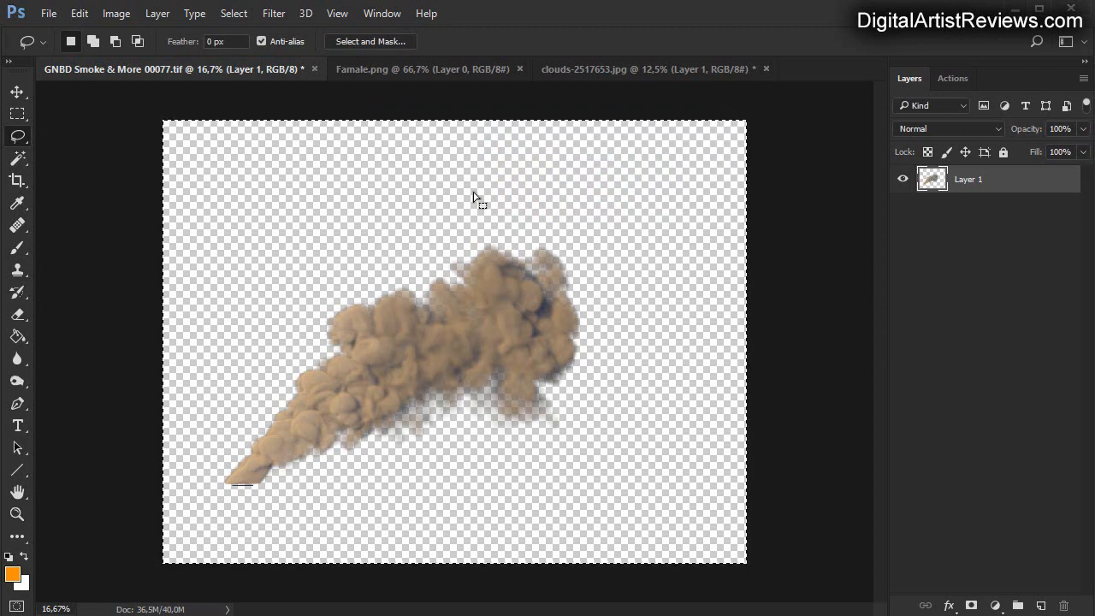
{"action": "mouse_move", "coordinate": [614, 256]}
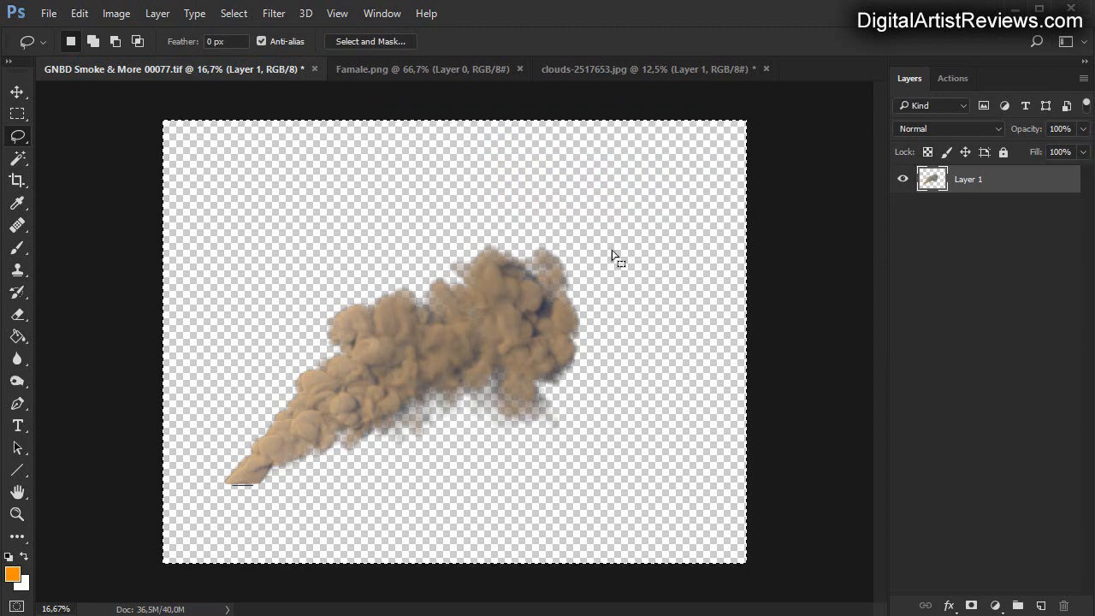
{"action": "mouse_move", "coordinate": [681, 448]}
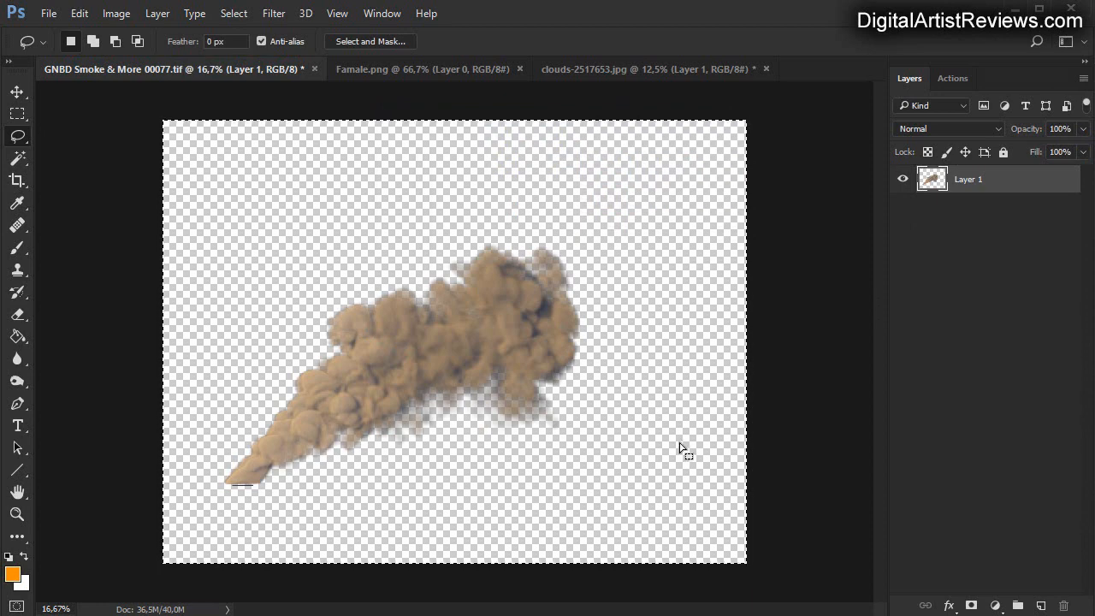
{"action": "mouse_move", "coordinate": [643, 277]}
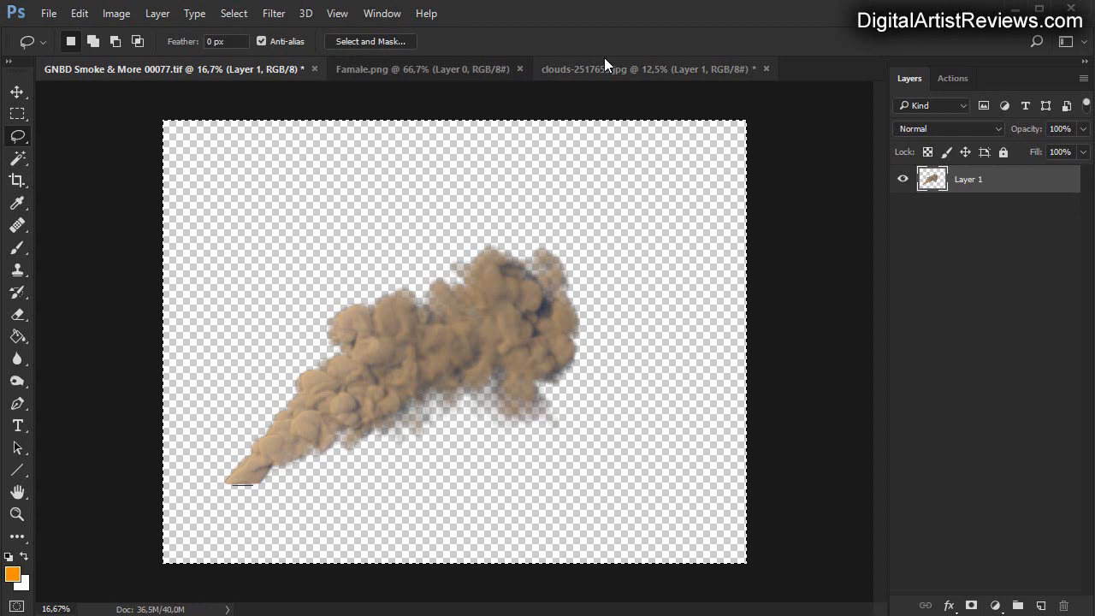
{"action": "left_click", "coordinate": [642, 69]}
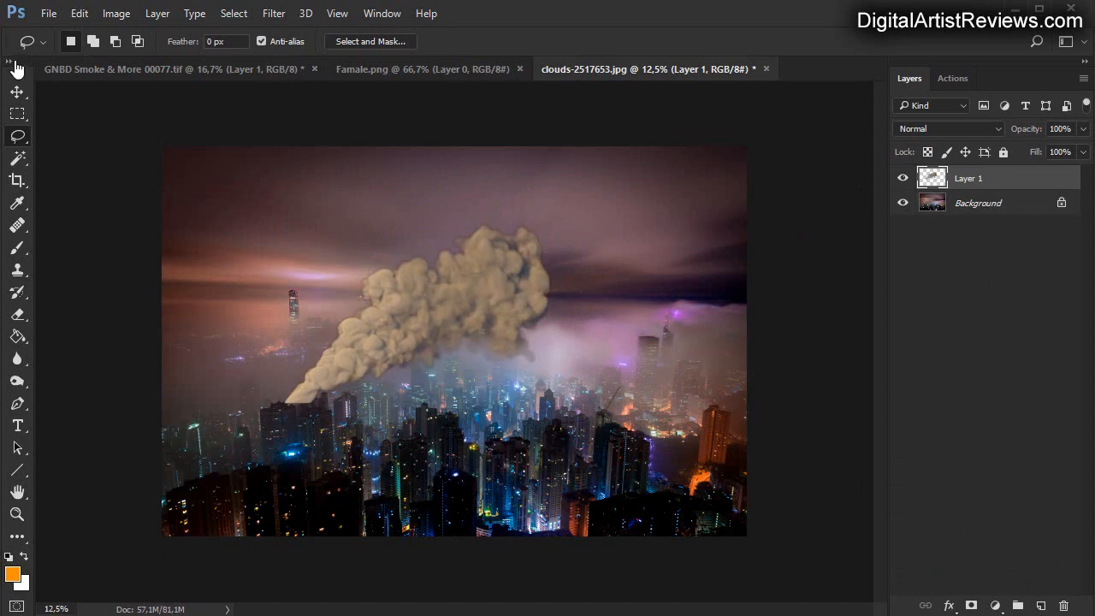
Free Transform the smoke layer larger over the skyline and close the GNBD smoke TIFF.
{"action": "left_click", "coordinate": [79, 14]}
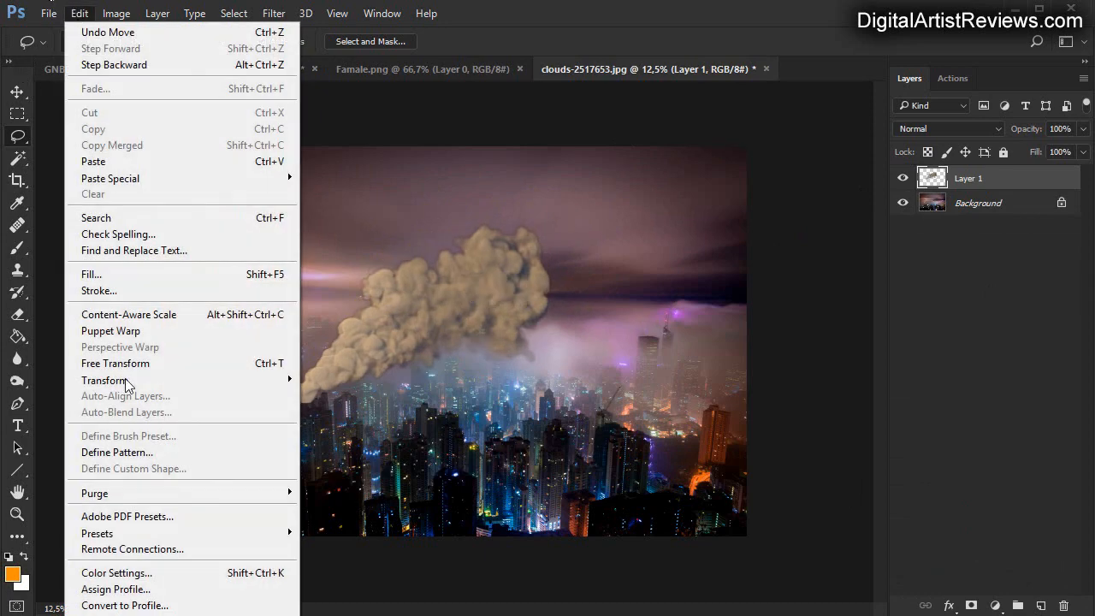
{"action": "left_click", "coordinate": [115, 363]}
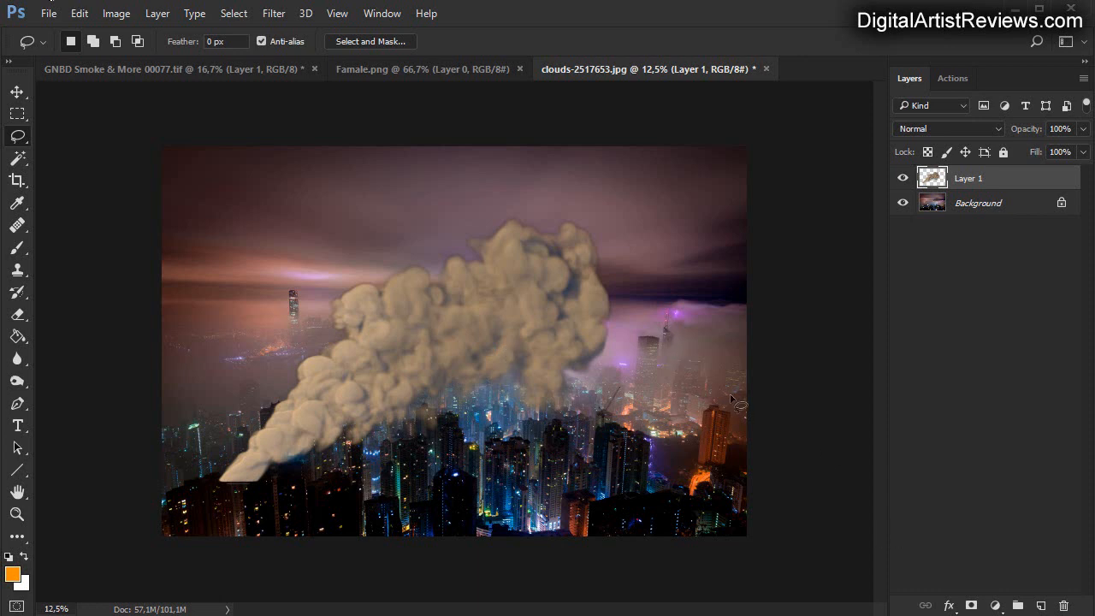
{"action": "left_click", "coordinate": [171, 68]}
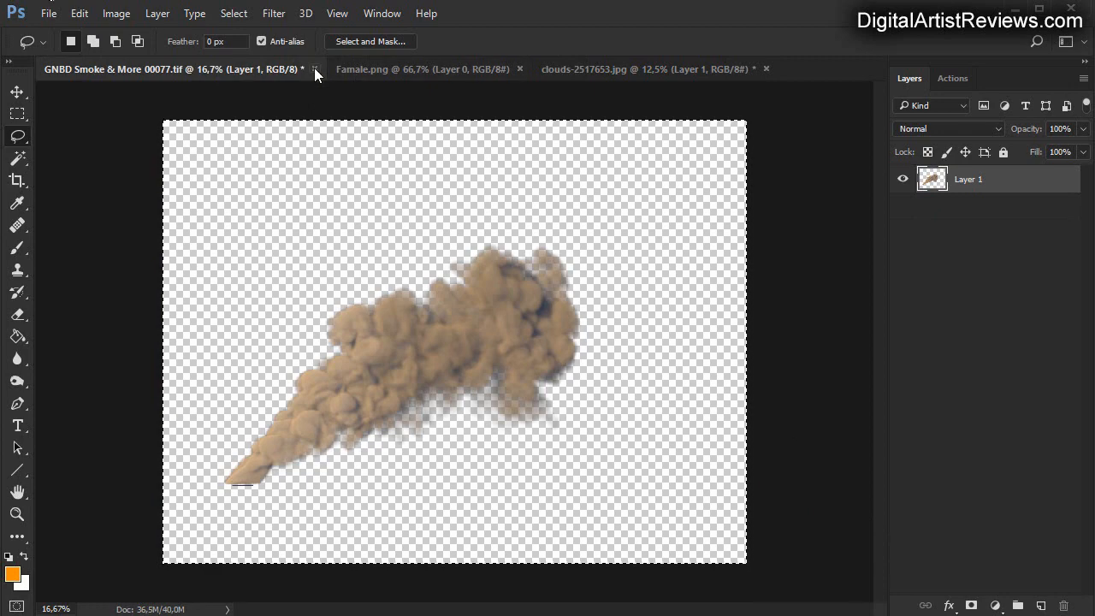
{"action": "left_click", "coordinate": [315, 68]}
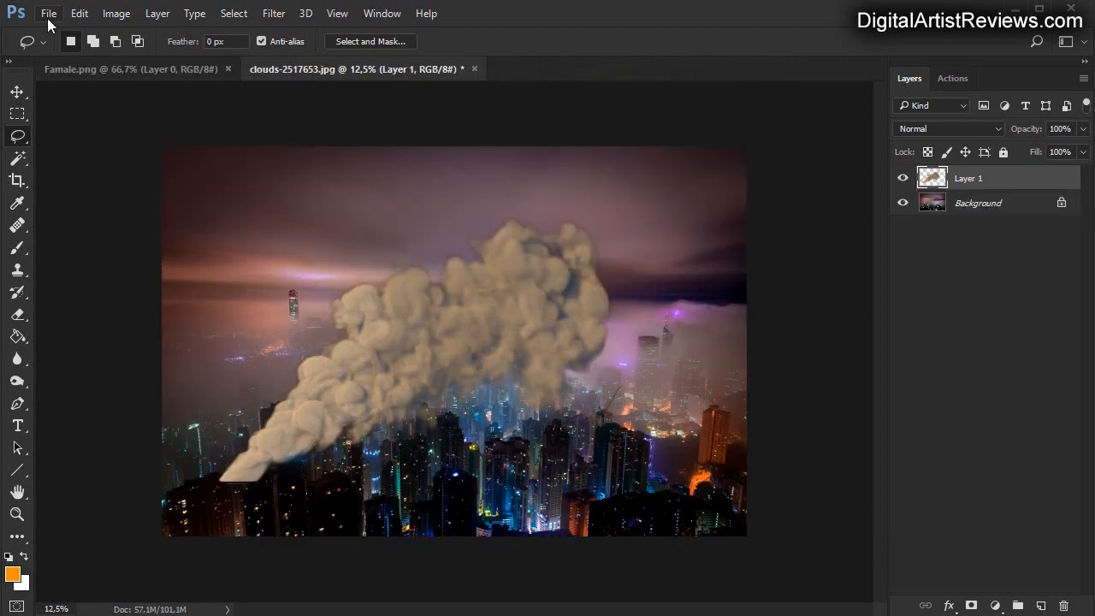
Browse Giko > GNBD Smoke Project and choose smoke frame GNBD Smoke & More 00148.
{"action": "left_click", "coordinate": [48, 14]}
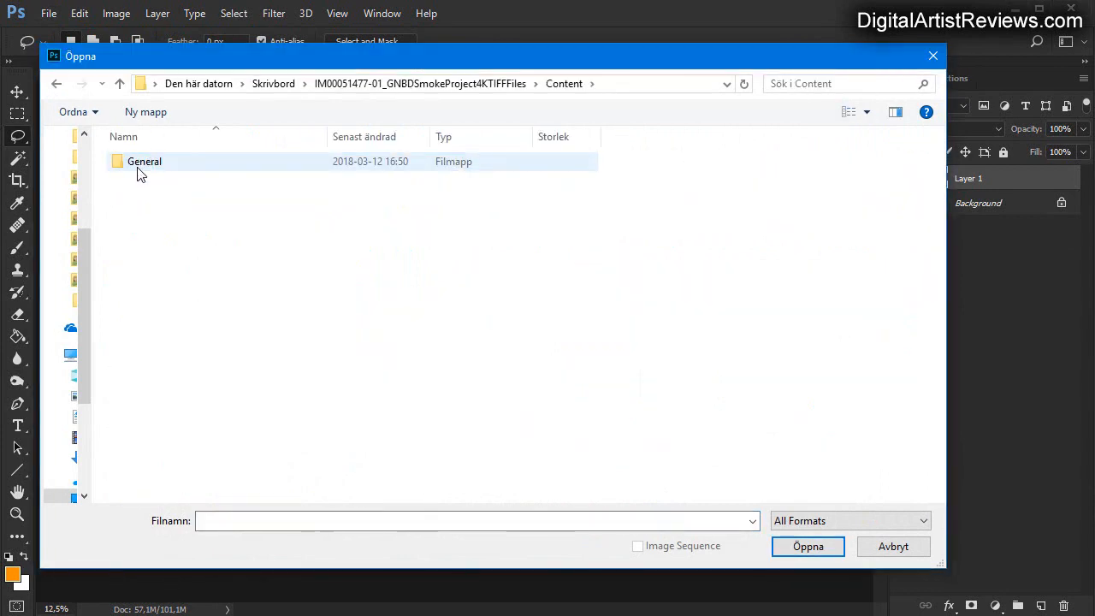
{"action": "double_click", "coordinate": [144, 161]}
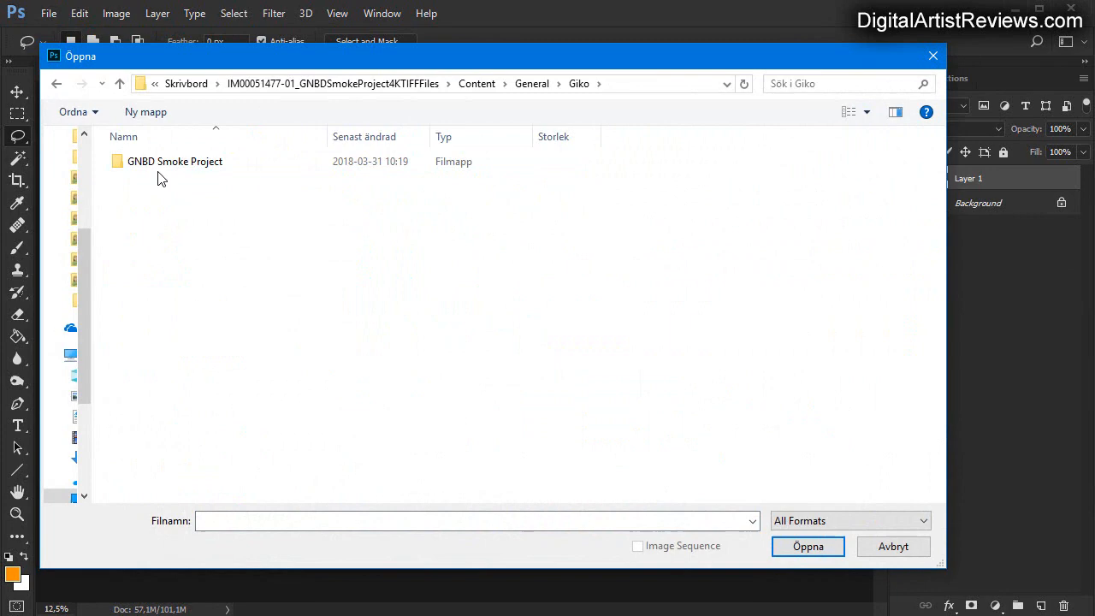
{"action": "double_click", "coordinate": [175, 161]}
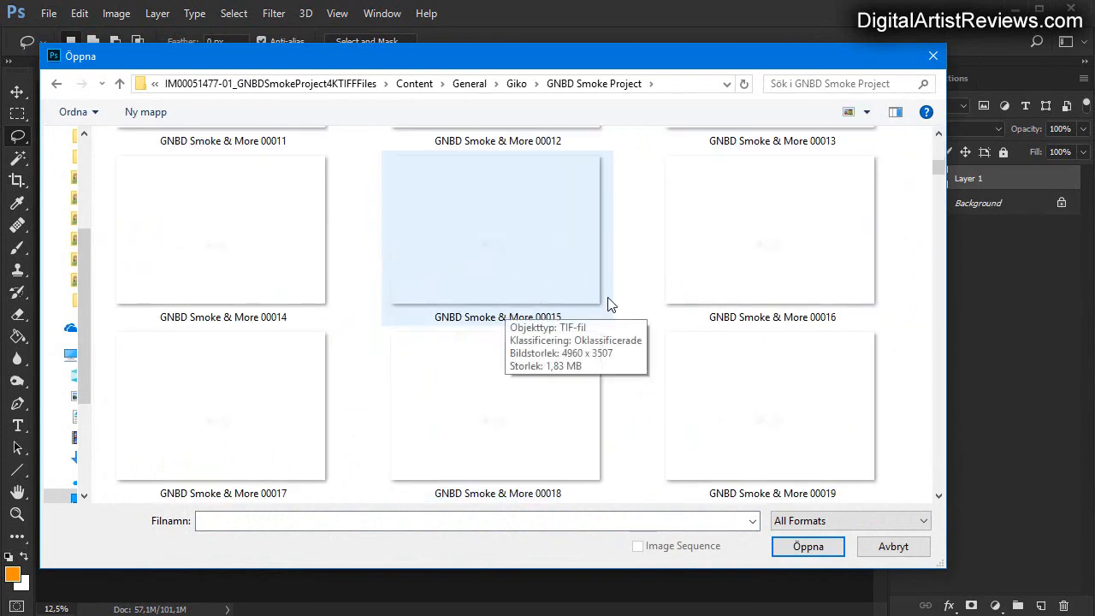
{"action": "scroll", "scroll_direction": "down", "scroll_amount": 3}
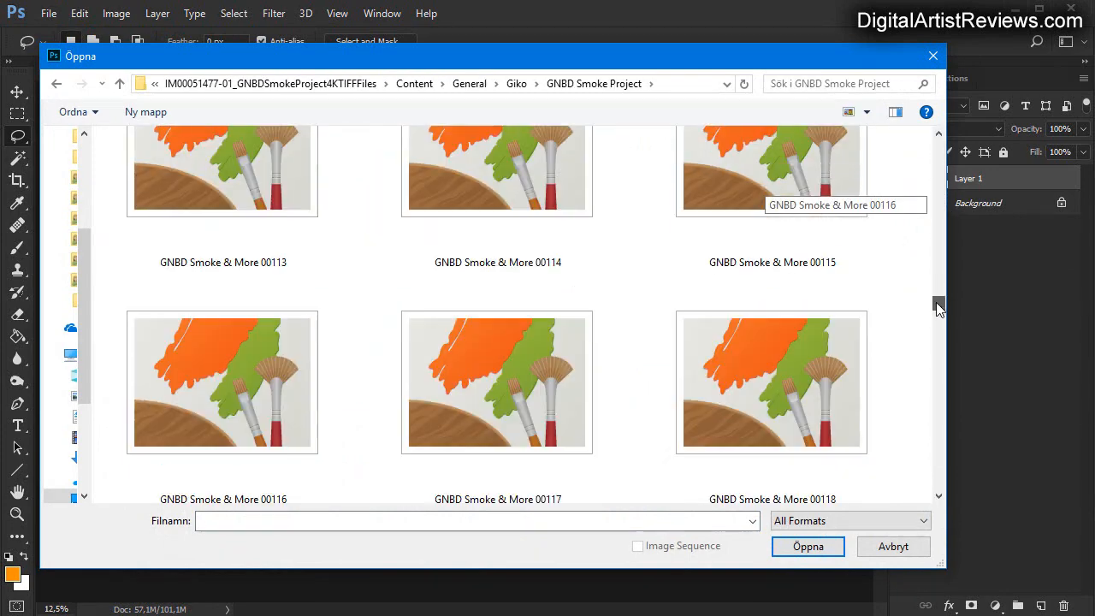
{"action": "scroll", "scroll_direction": "down", "scroll_amount": 3}
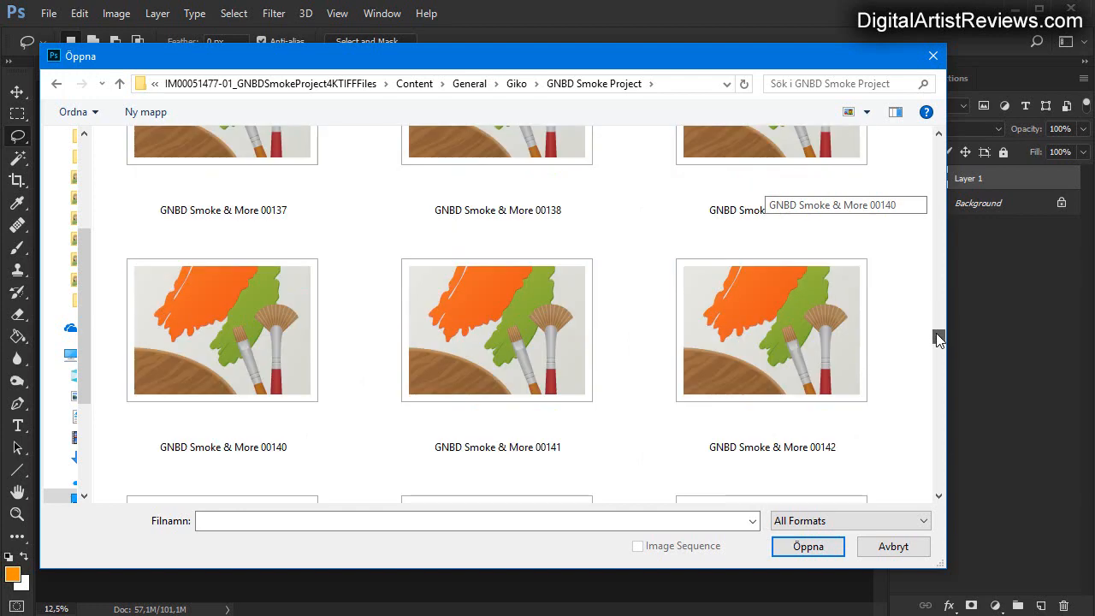
{"action": "scroll", "scroll_direction": "down", "scroll_amount": 3}
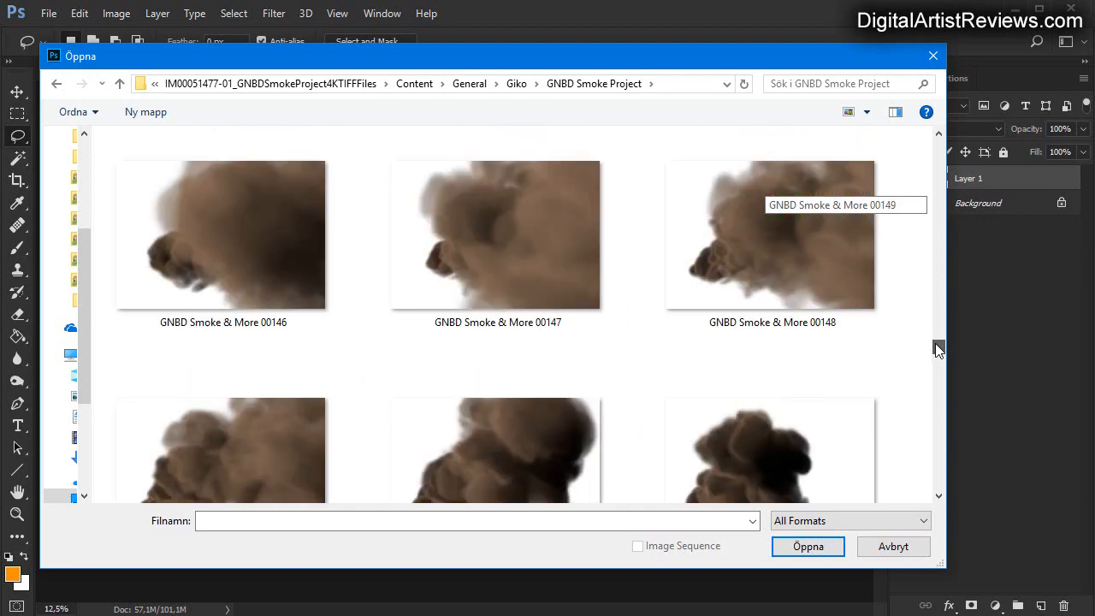
{"action": "left_click", "coordinate": [807, 545]}
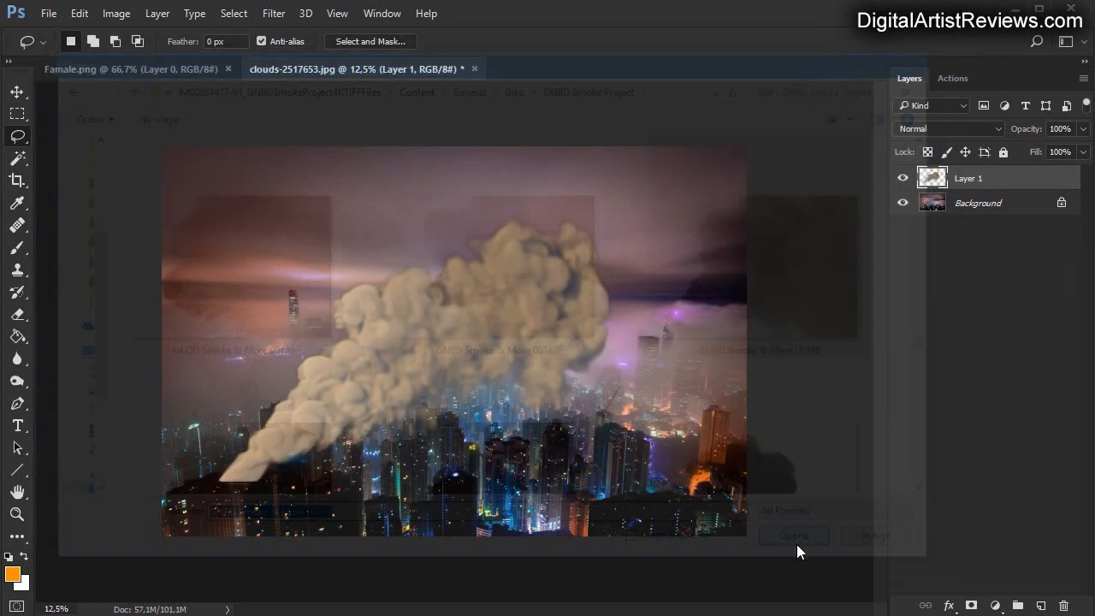
Add smoke 00148 as a Screen-blended layer over the city, reposition it and start scaling it up.
{"action": "left_click", "coordinate": [792, 534]}
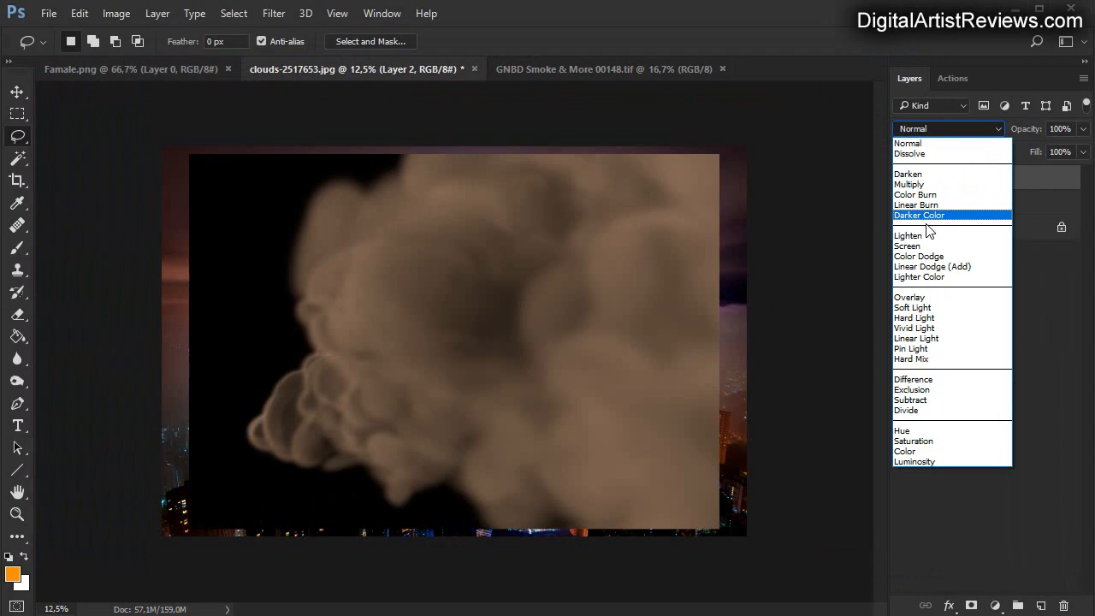
{"action": "left_click", "coordinate": [906, 246]}
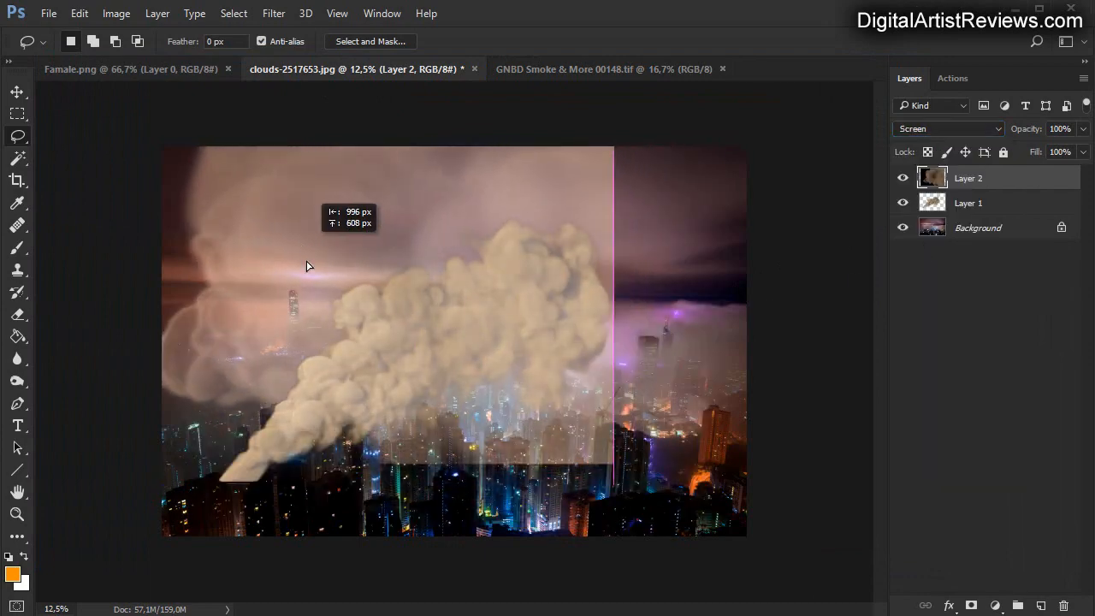
{"action": "left_click_drag", "start_coordinate": [308, 265], "coordinate": [448, 404]}
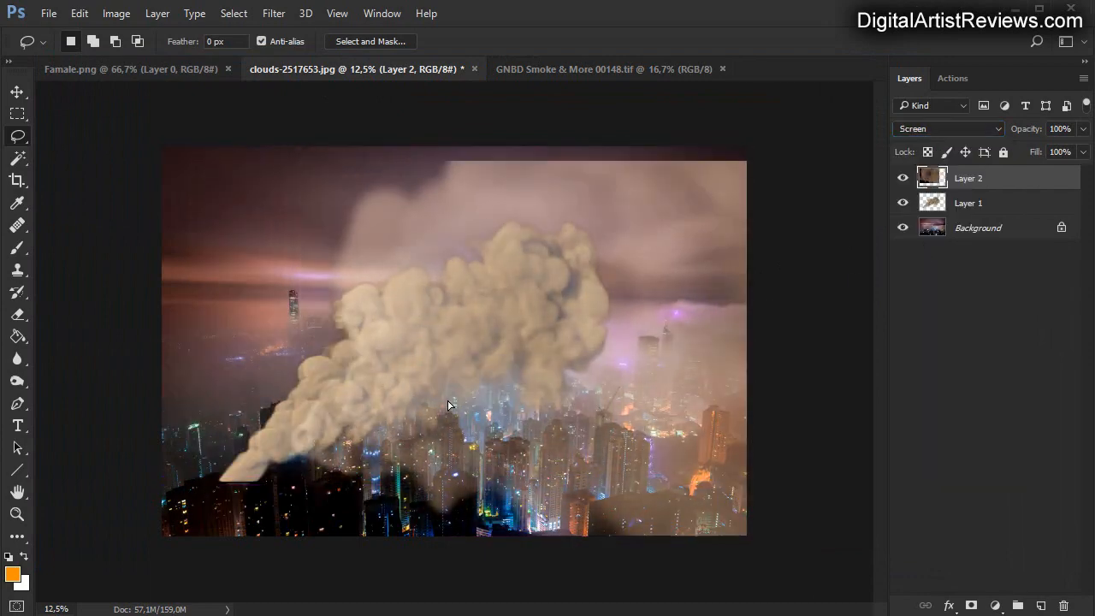
{"action": "left_click", "coordinate": [79, 14]}
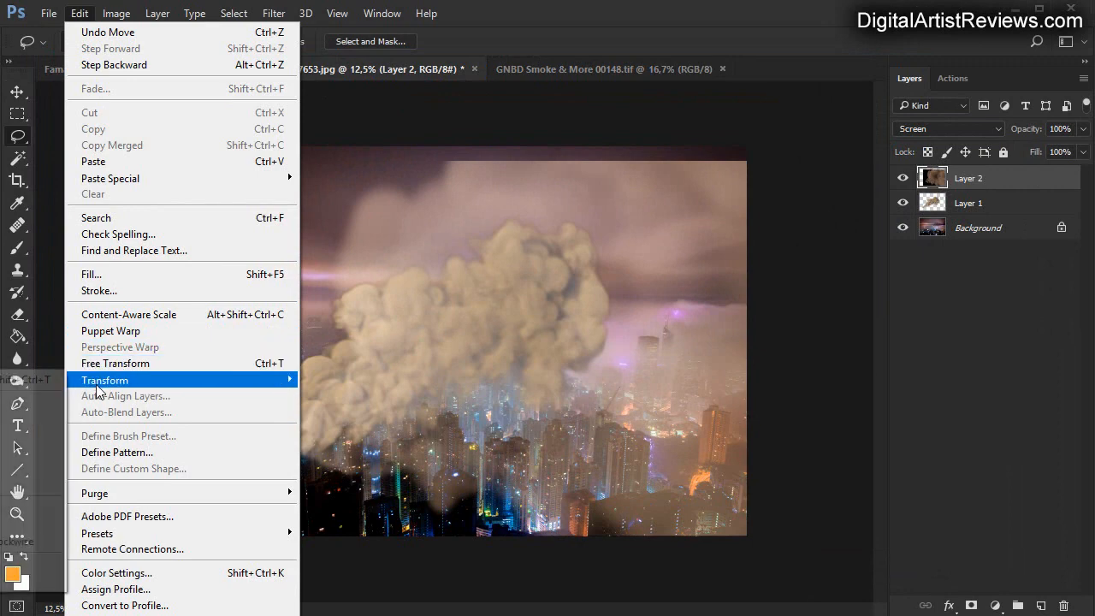
{"action": "left_click", "coordinate": [114, 363]}
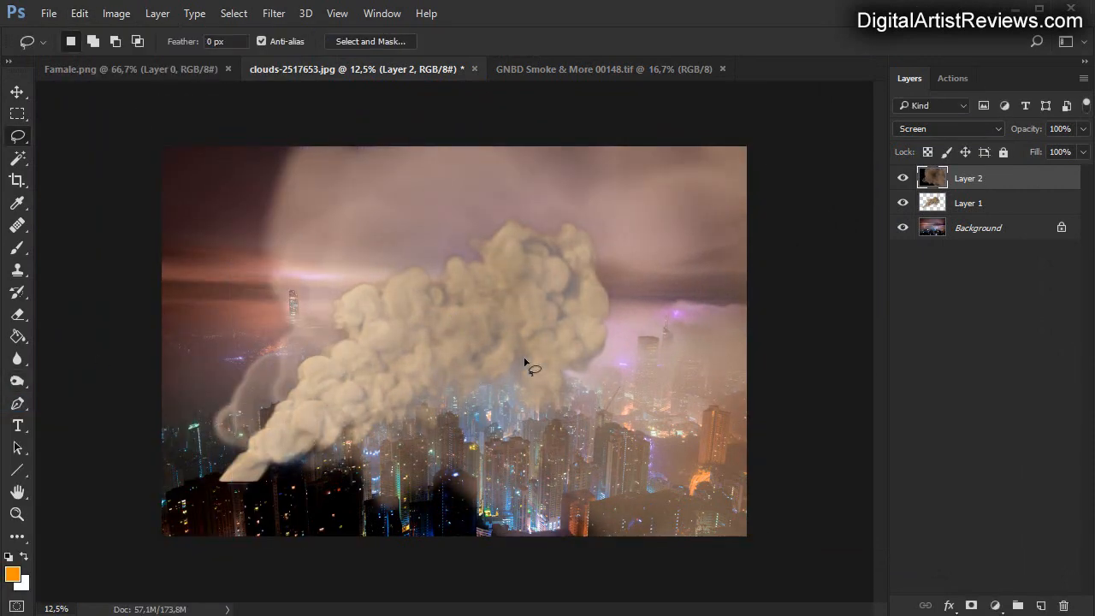
{"action": "mouse_move", "coordinate": [770, 282]}
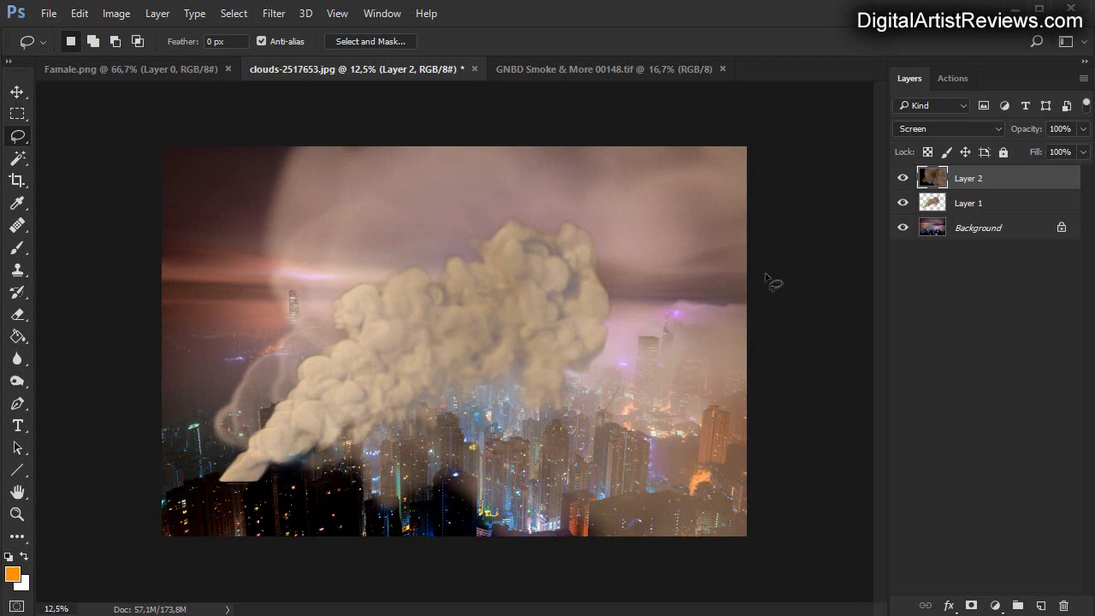
Try opacities 41%, 70% and 38% on Layer 1 and hide the second smoke layer.
{"action": "left_click", "coordinate": [968, 202]}
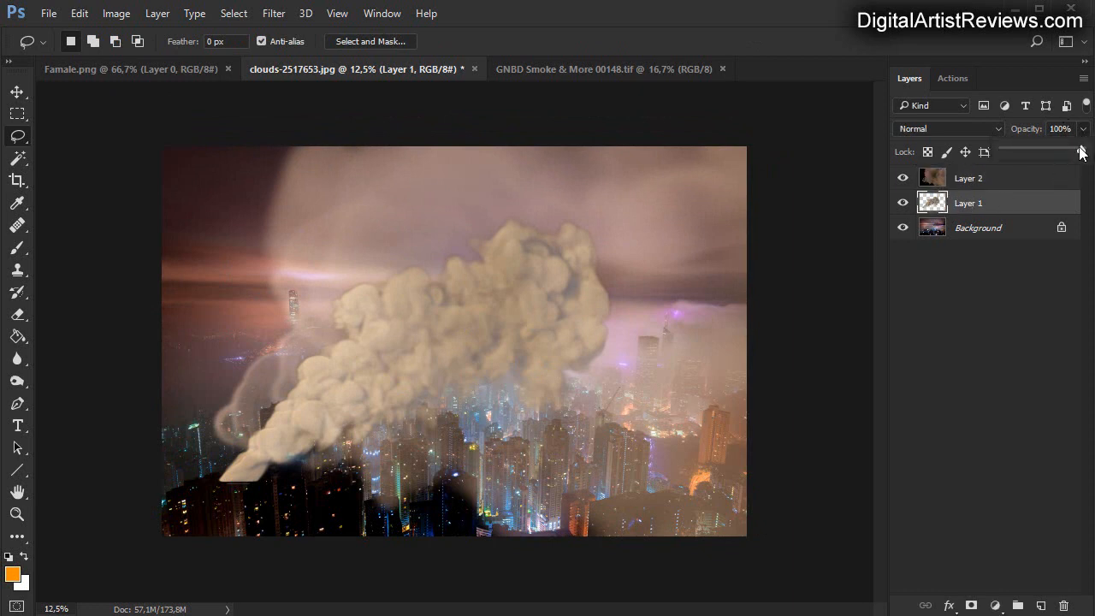
{"action": "left_click_drag", "start_coordinate": [1081, 152], "coordinate": [1034, 154]}
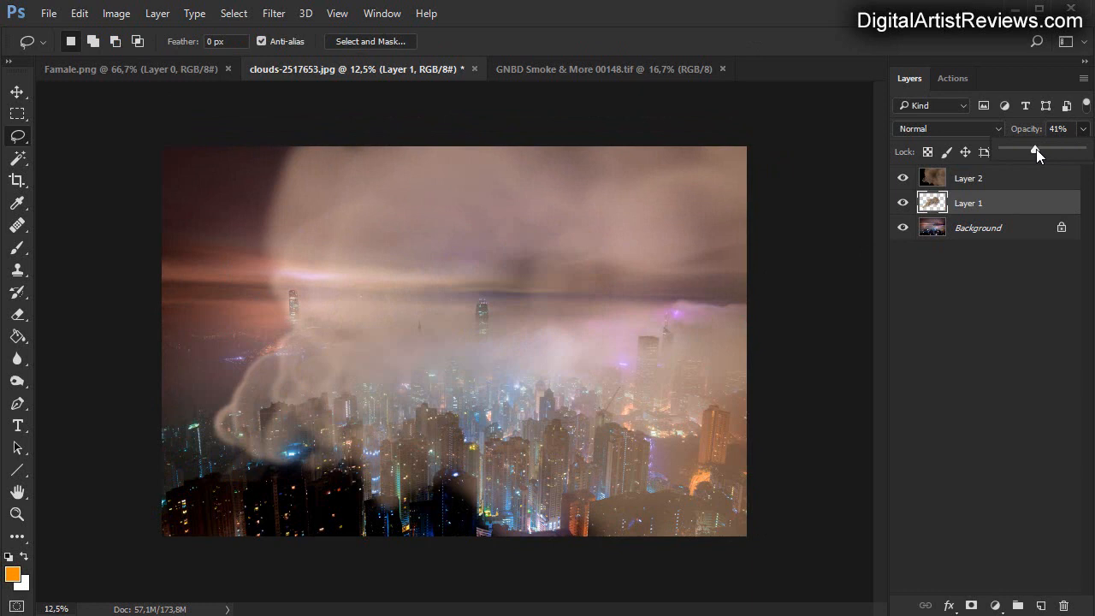
{"action": "left_click_drag", "start_coordinate": [1034, 150], "coordinate": [1057, 151]}
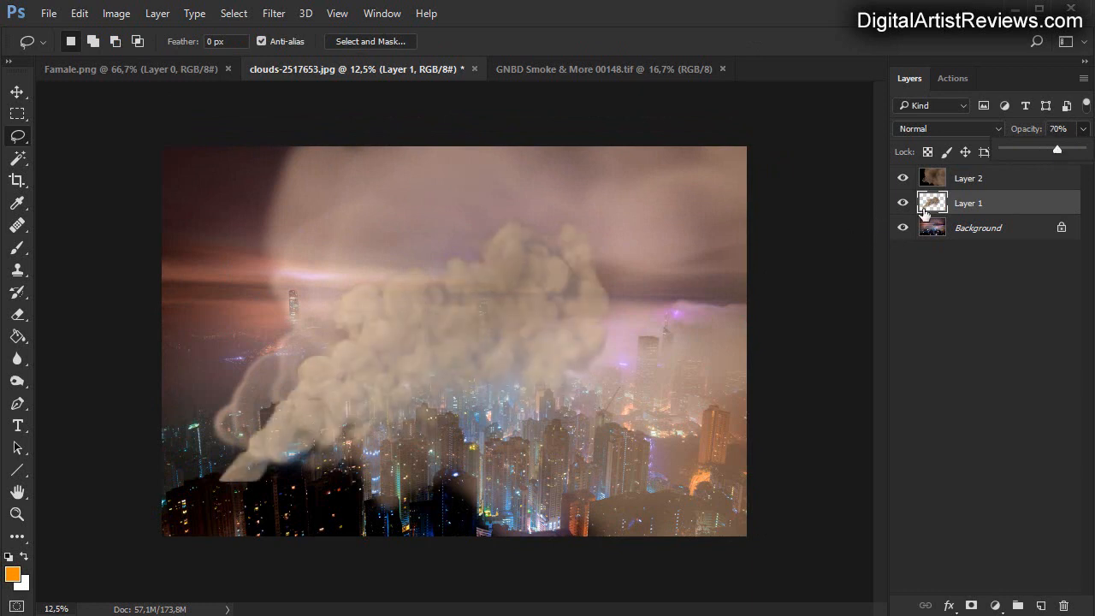
{"action": "left_click_drag", "start_coordinate": [1057, 151], "coordinate": [1033, 150]}
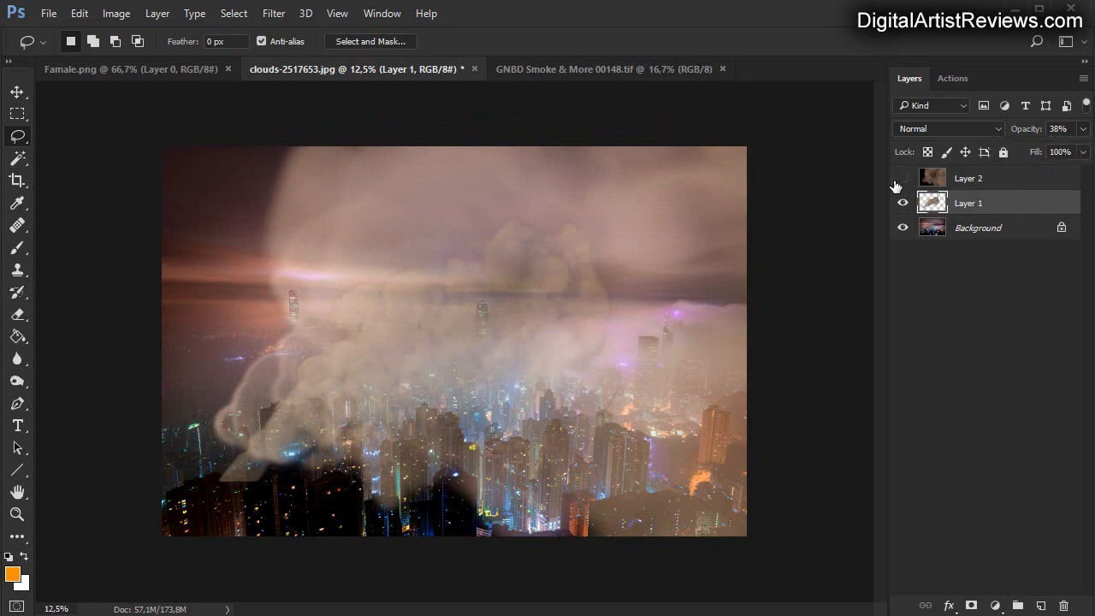
{"action": "left_click", "coordinate": [902, 178]}
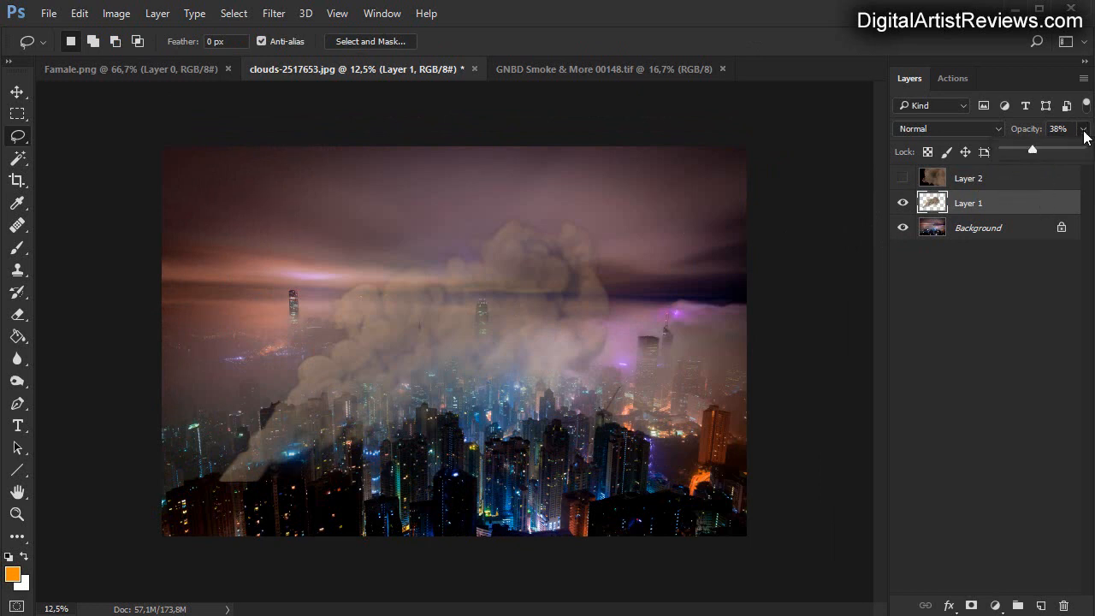
{"action": "left_click_drag", "start_coordinate": [1033, 150], "coordinate": [1081, 151]}
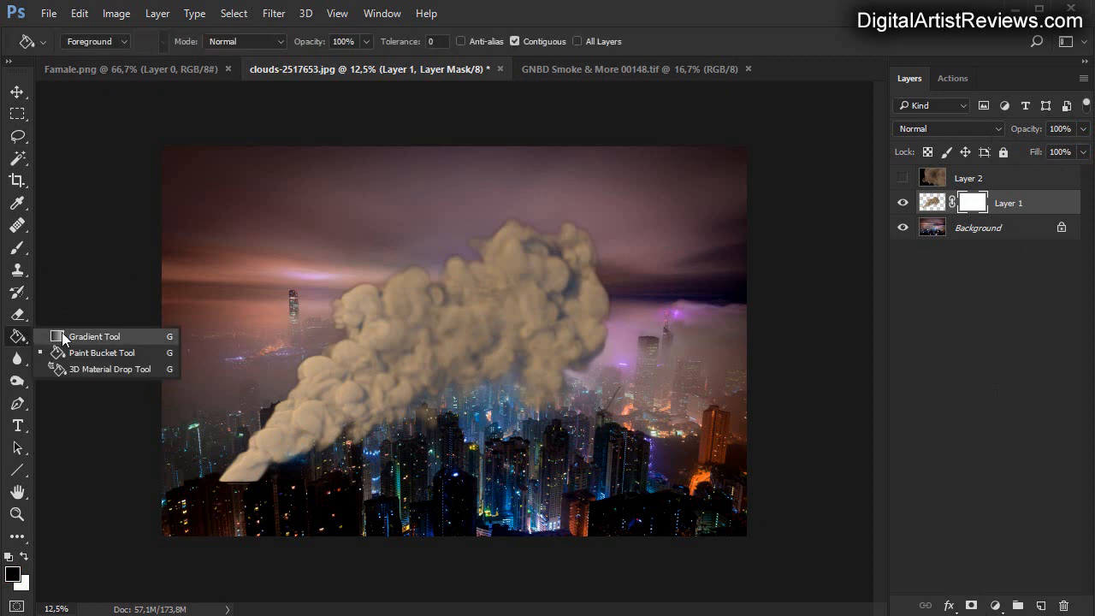
Pick the Gradient Tool to fill Layer 1's new mask before moving to Movie Studio Platinum.
{"action": "left_click", "coordinate": [92, 335]}
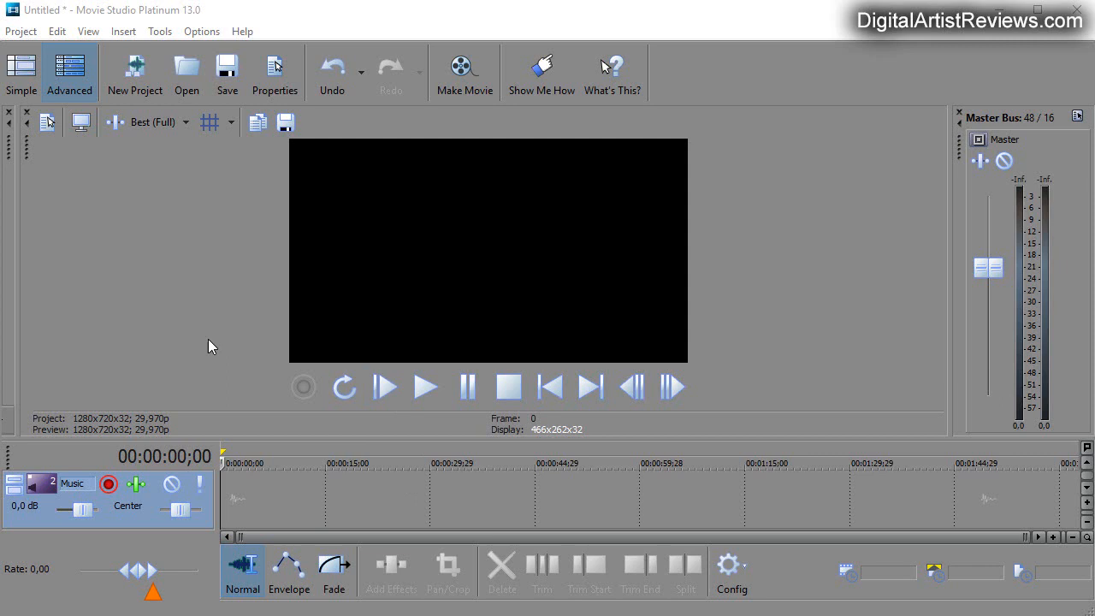
{"action": "mouse_move", "coordinate": [41, 40]}
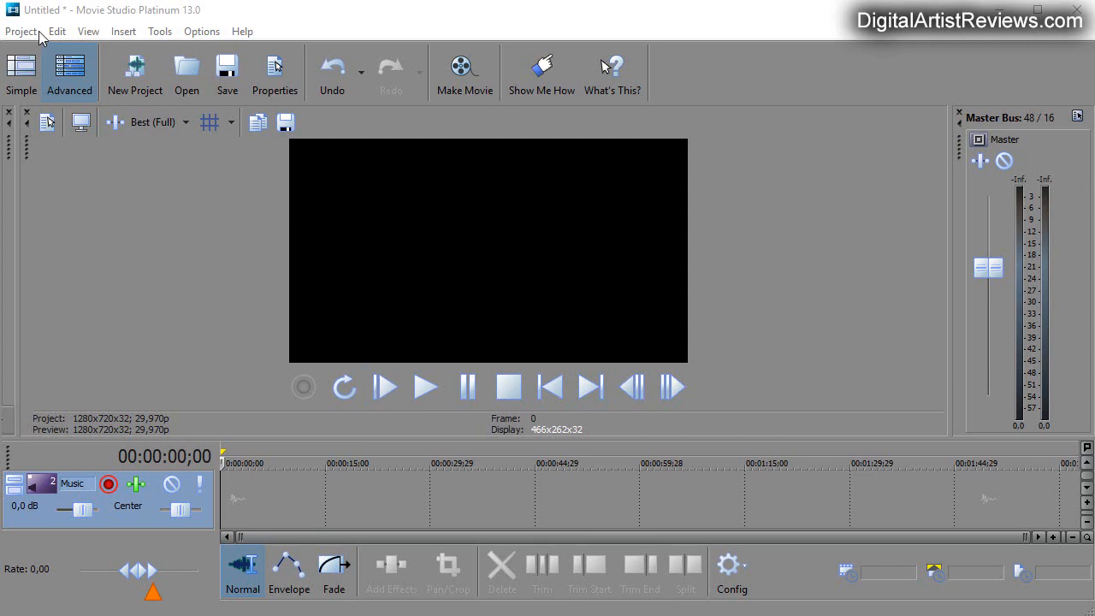
Import the GNBD smoke TIFF frames from Content > Giko as one image sequence.
{"action": "left_click", "coordinate": [21, 30]}
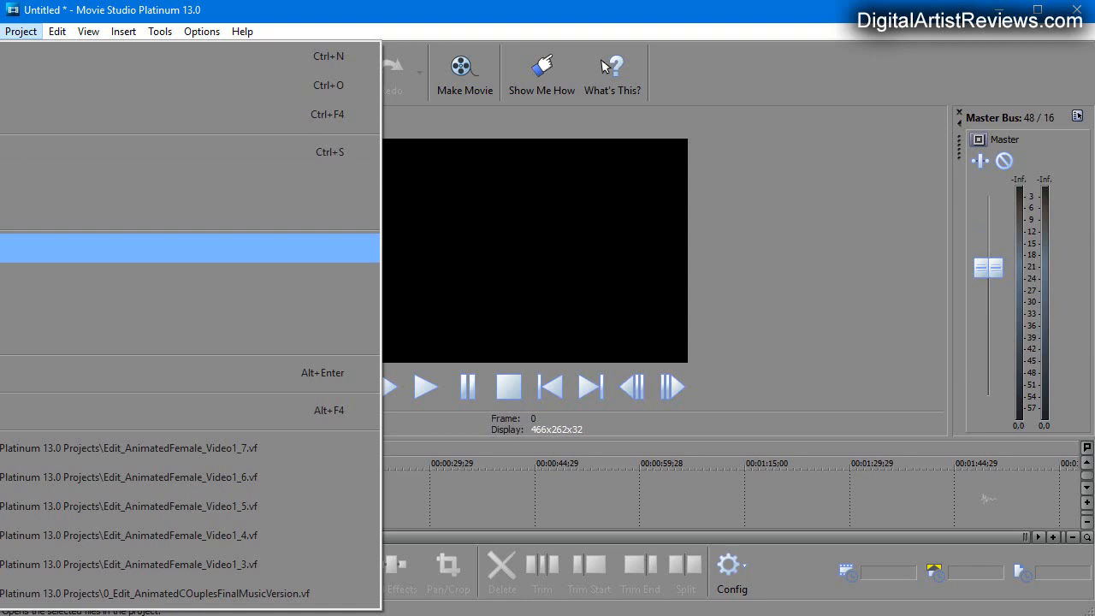
{"action": "left_click", "coordinate": [188, 248]}
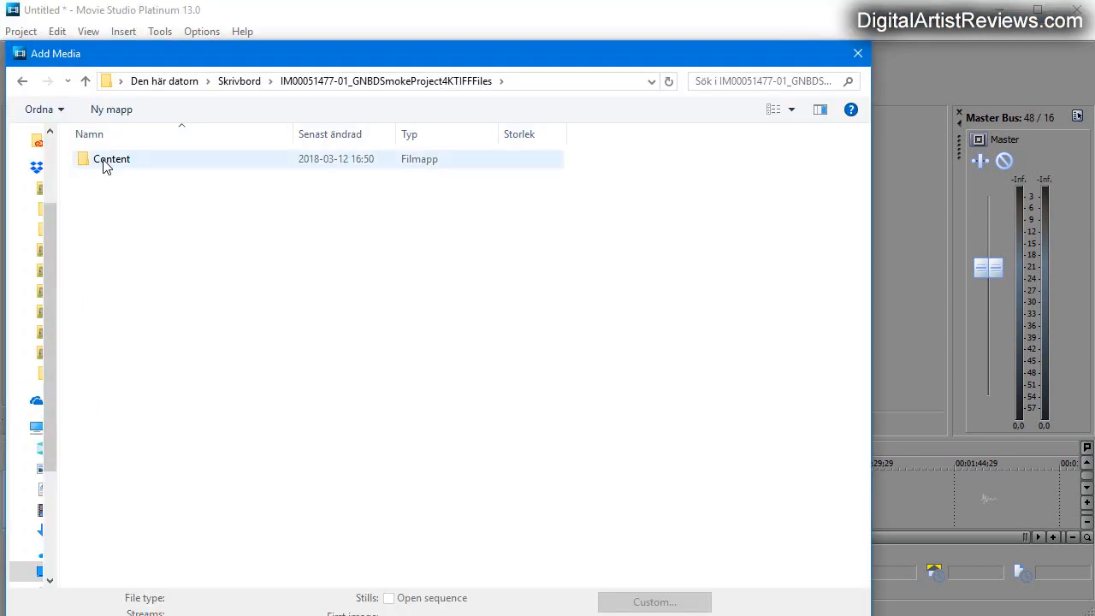
{"action": "double_click", "coordinate": [111, 158]}
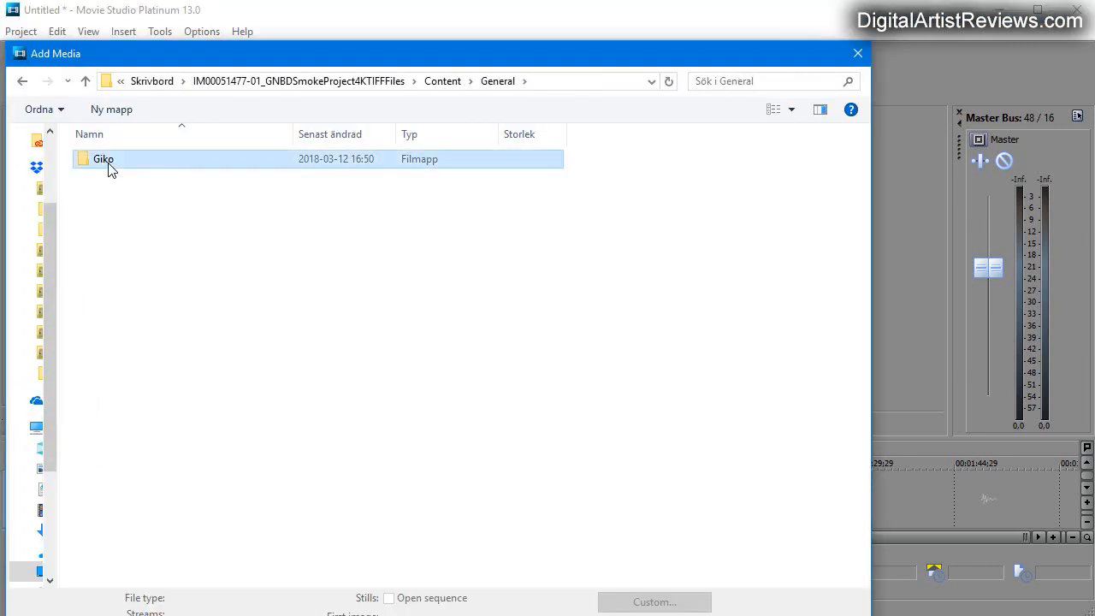
{"action": "double_click", "coordinate": [103, 159]}
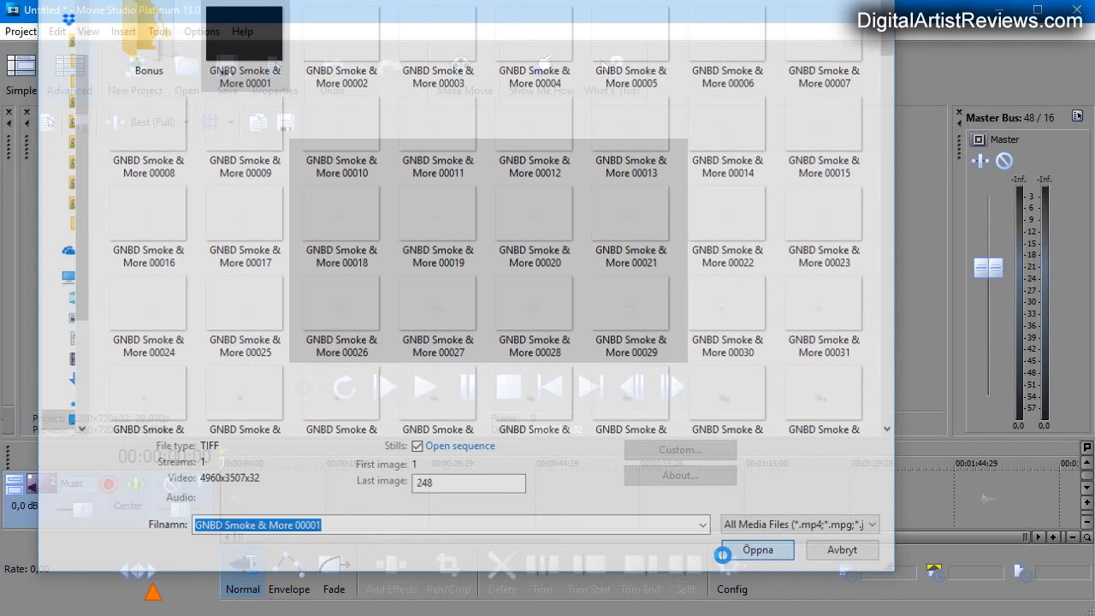
{"action": "left_click", "coordinate": [756, 549]}
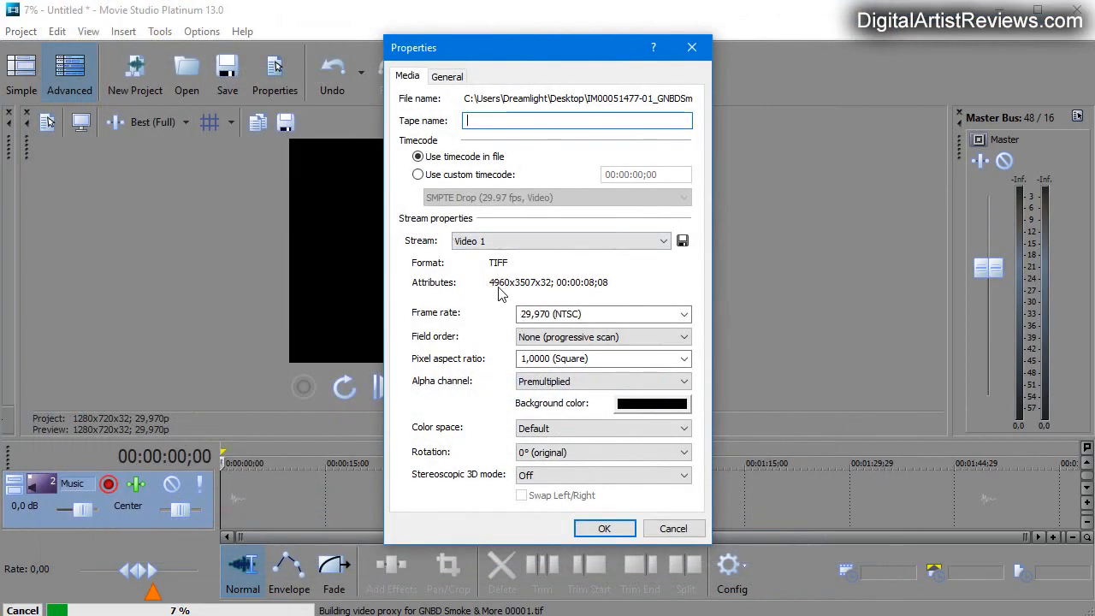
Change the smoke sequence's frame rate to 25,000 (PAL) and apply it.
{"action": "left_click", "coordinate": [602, 315]}
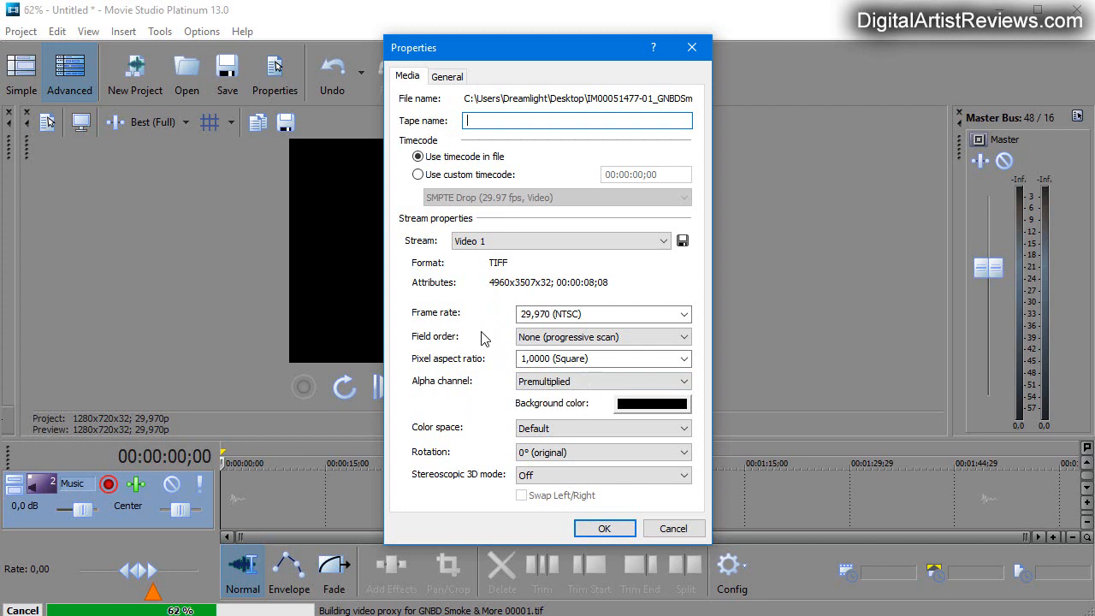
{"action": "mouse_move", "coordinate": [503, 294]}
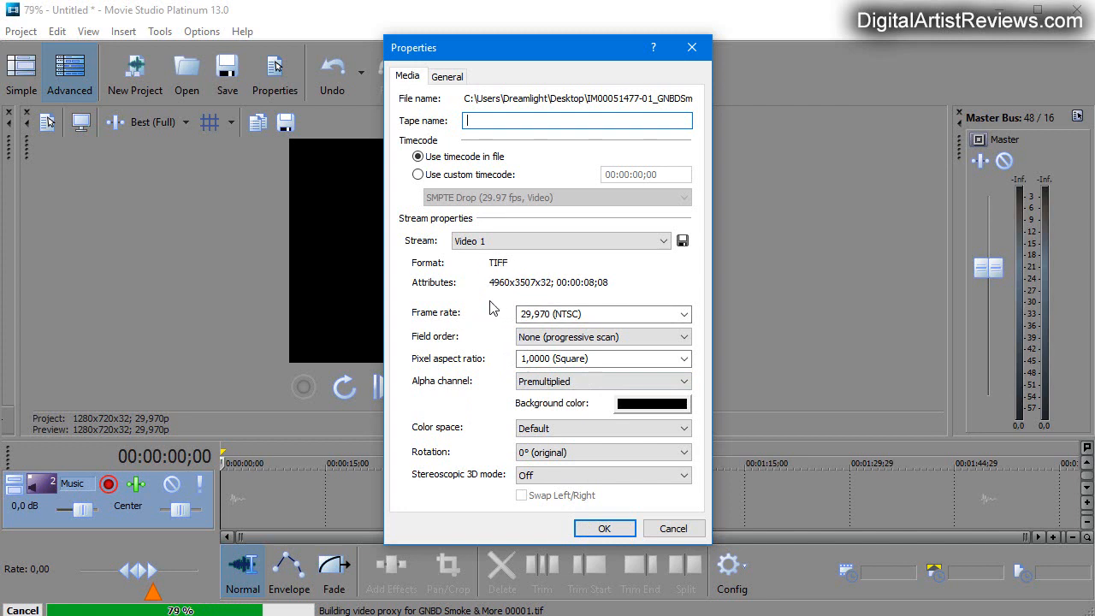
{"action": "left_click", "coordinate": [602, 313]}
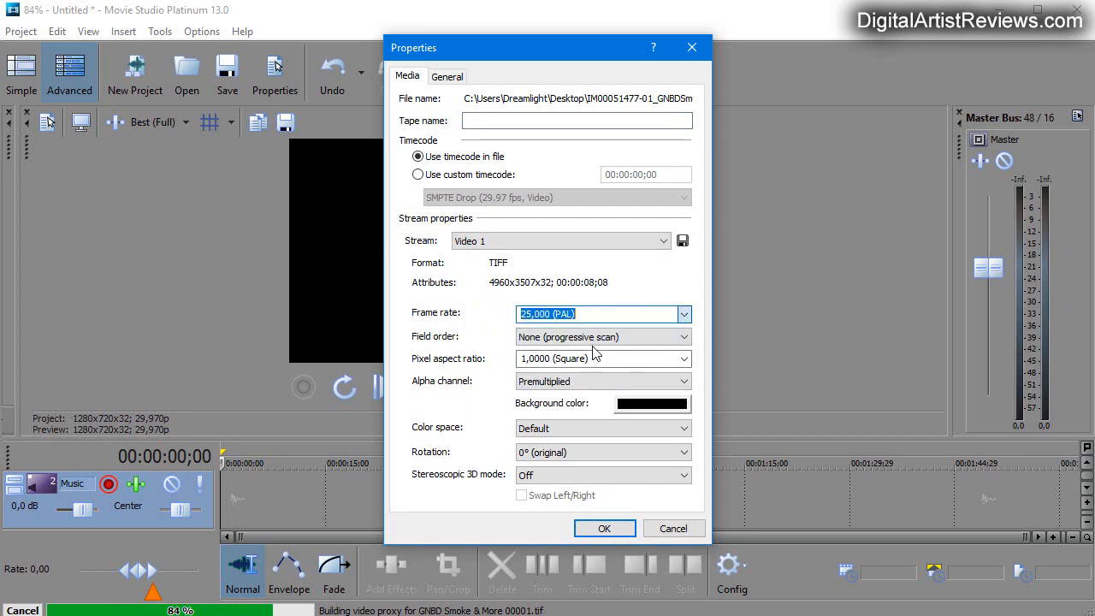
{"action": "left_click", "coordinate": [604, 527]}
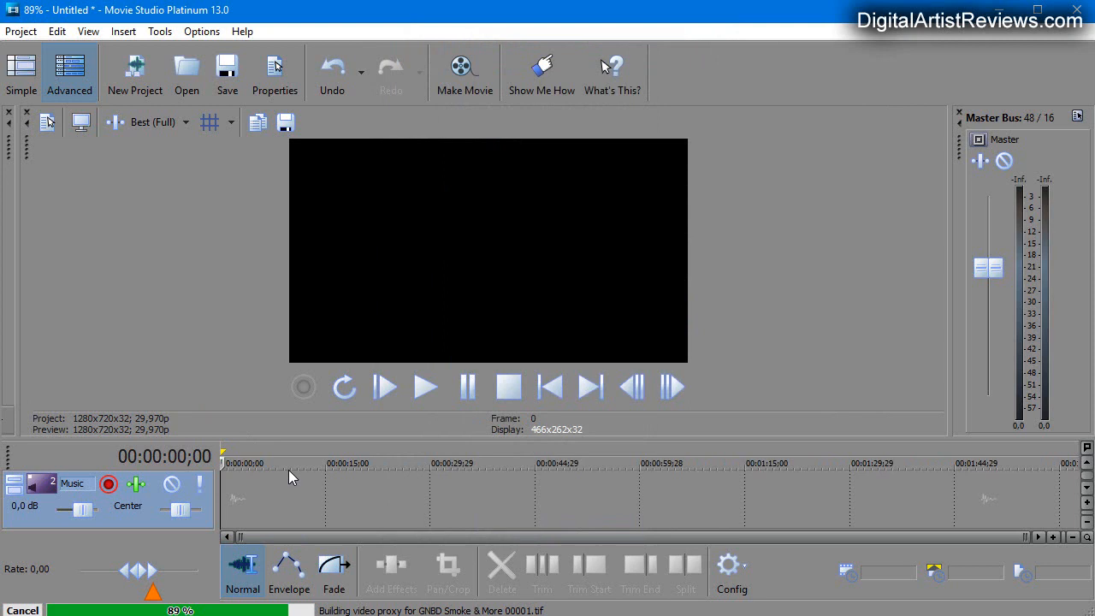
{"action": "mouse_move", "coordinate": [133, 521]}
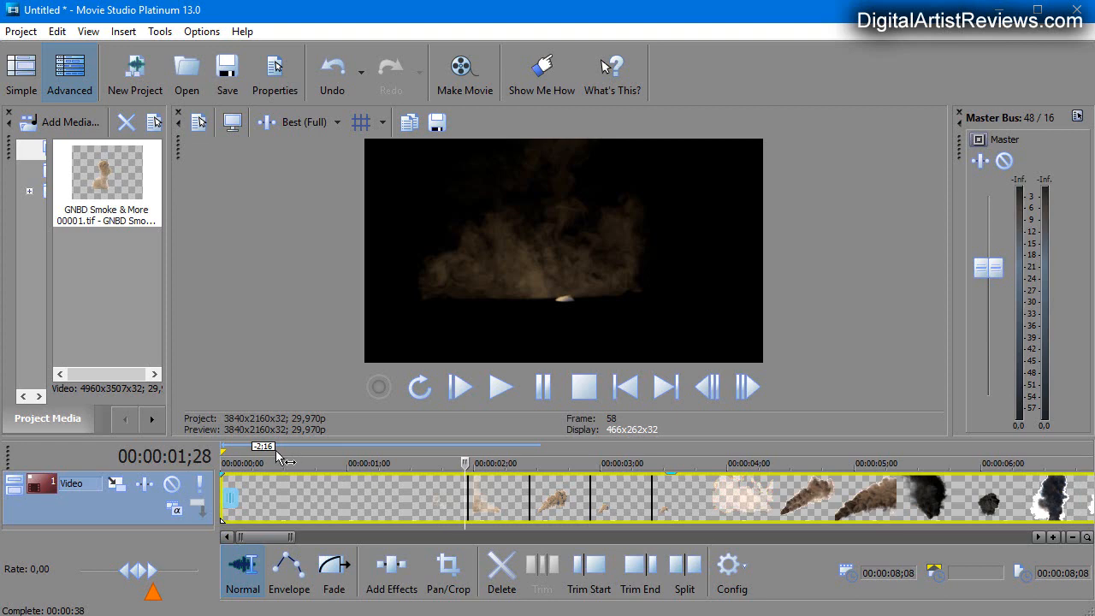
{"action": "mouse_move", "coordinate": [306, 482]}
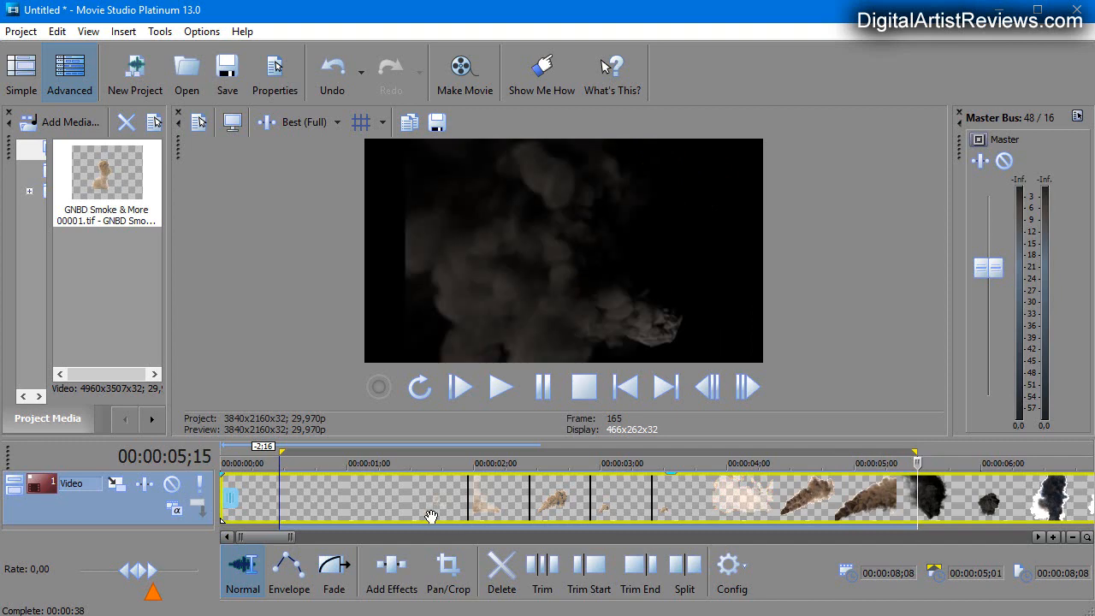
{"action": "mouse_move", "coordinate": [298, 499]}
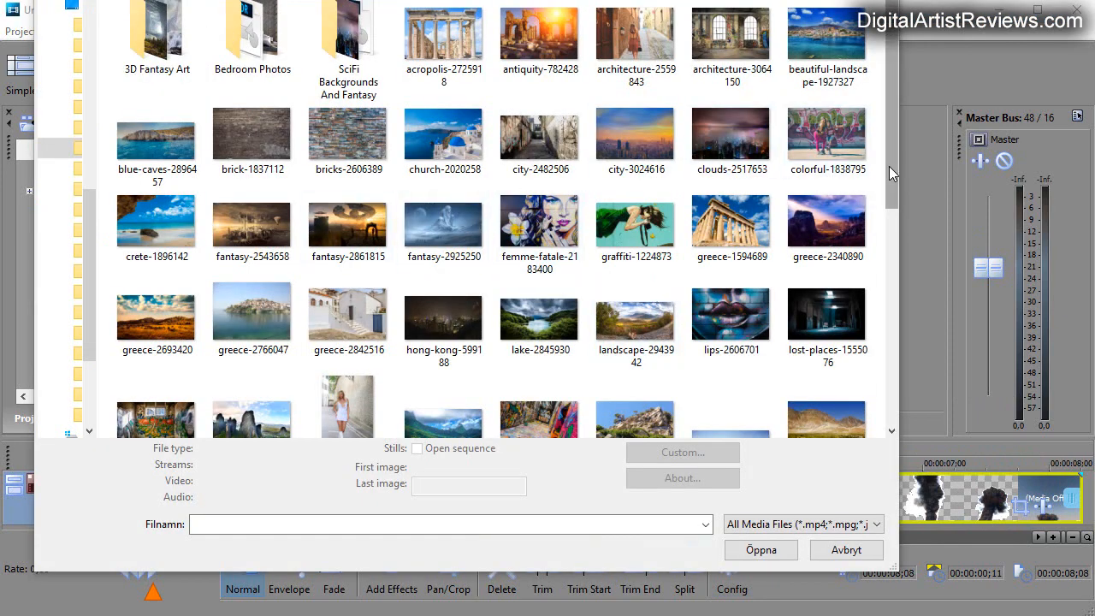
Add a second video track for the clouds-2517653 city photo below the smoke.
{"action": "scroll", "scroll_direction": "down", "scroll_amount": 3}
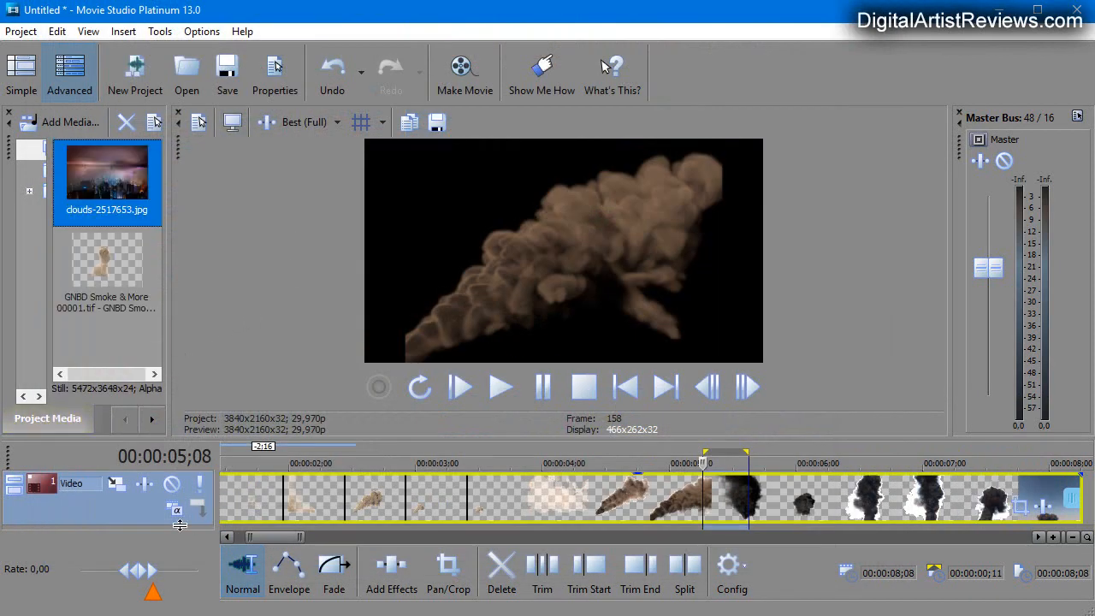
{"action": "right_click", "coordinate": [77, 496]}
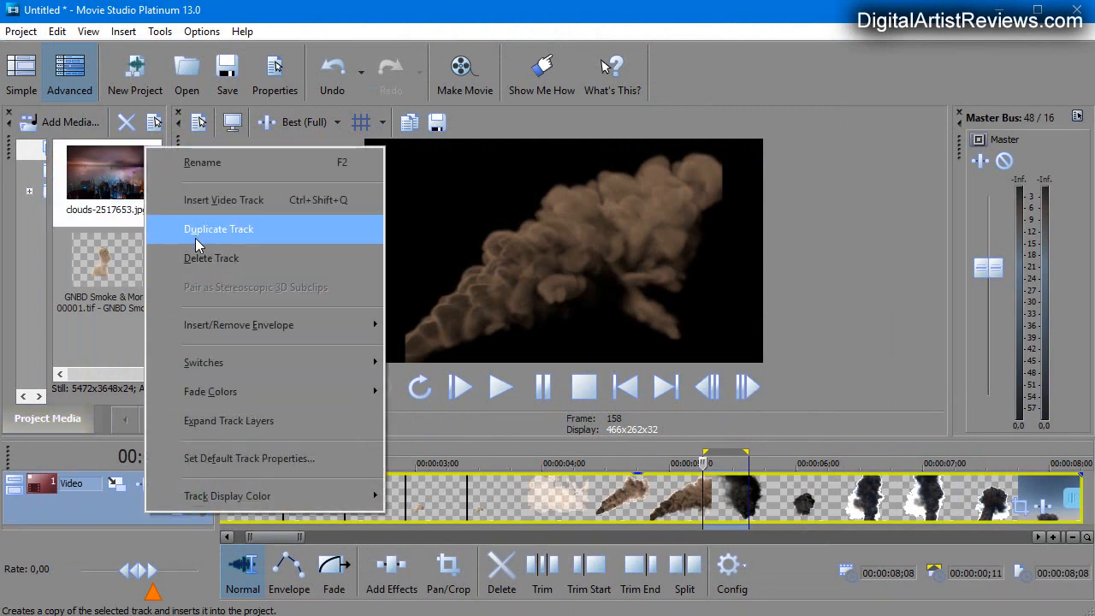
{"action": "left_click", "coordinate": [218, 229]}
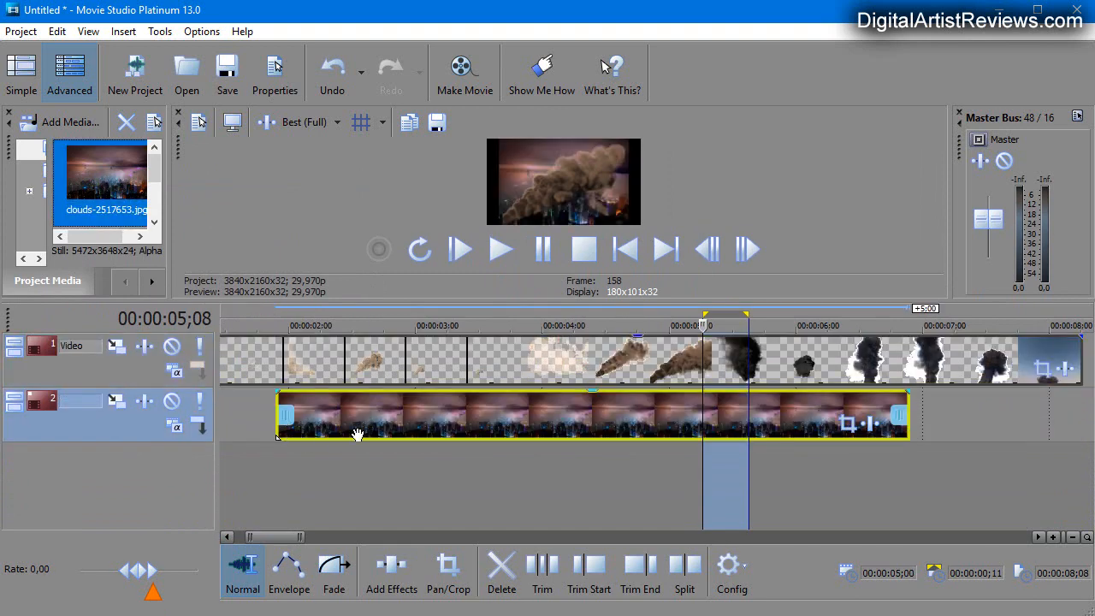
Drag the city photo event later on track 2 and scrub the preview.
{"action": "left_click_drag", "start_coordinate": [357, 415], "coordinate": [619, 417]}
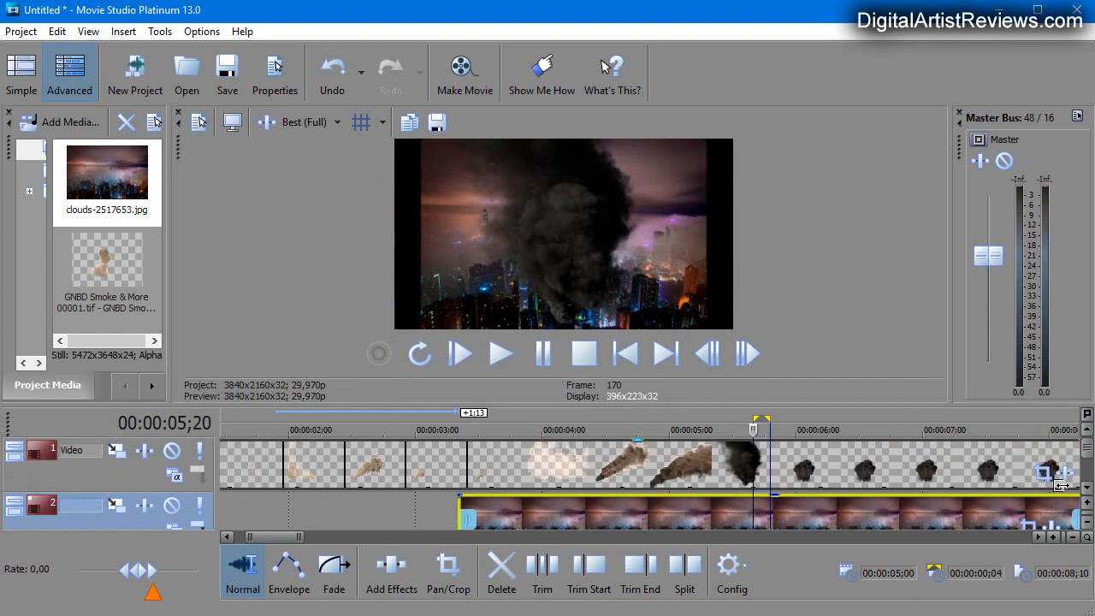
{"action": "left_click", "coordinate": [448, 571]}
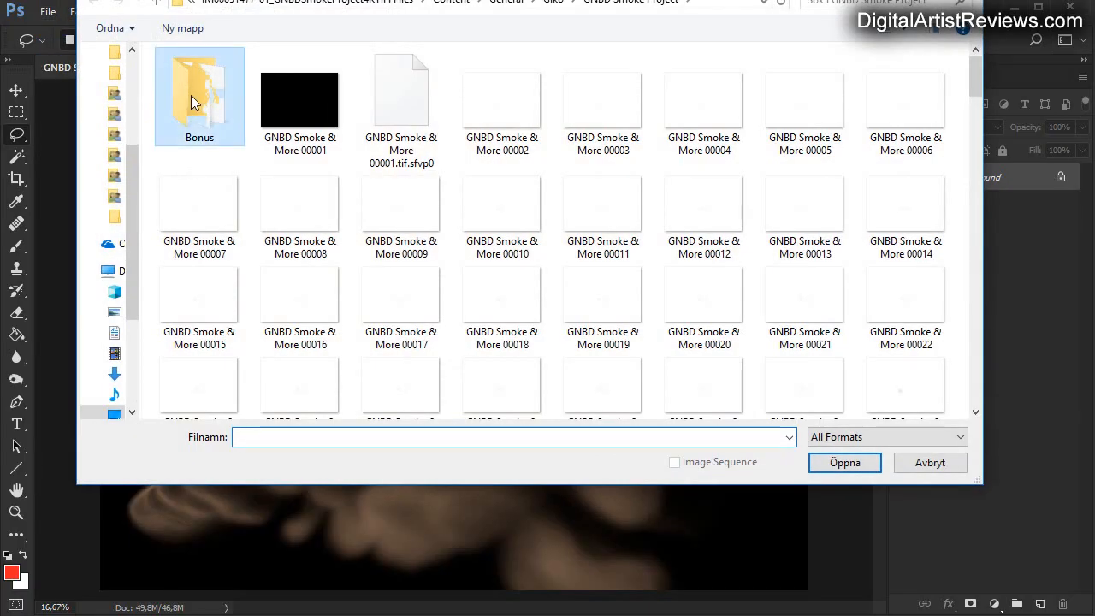
Open smoke0058 from the Bonus folder of smoke files.
{"action": "double_click", "coordinate": [198, 95]}
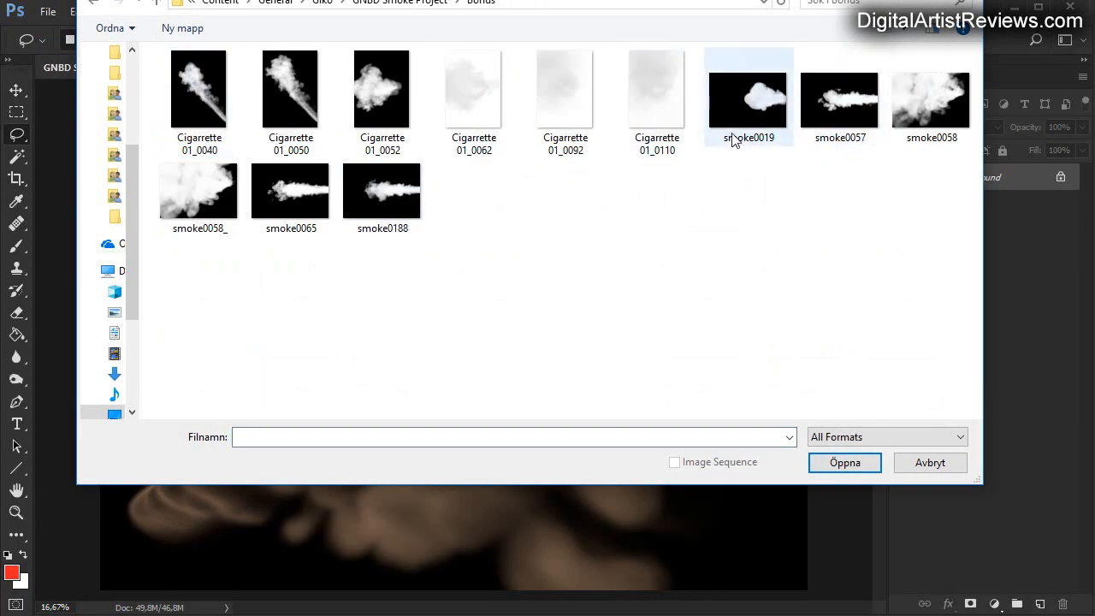
{"action": "left_click", "coordinate": [931, 96]}
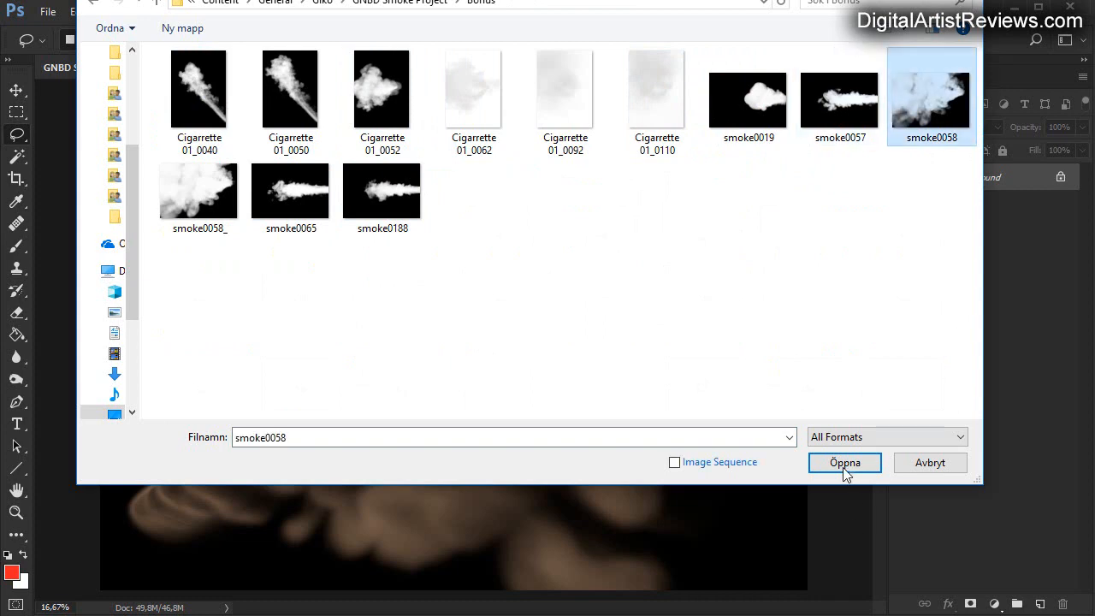
{"action": "left_click", "coordinate": [843, 462]}
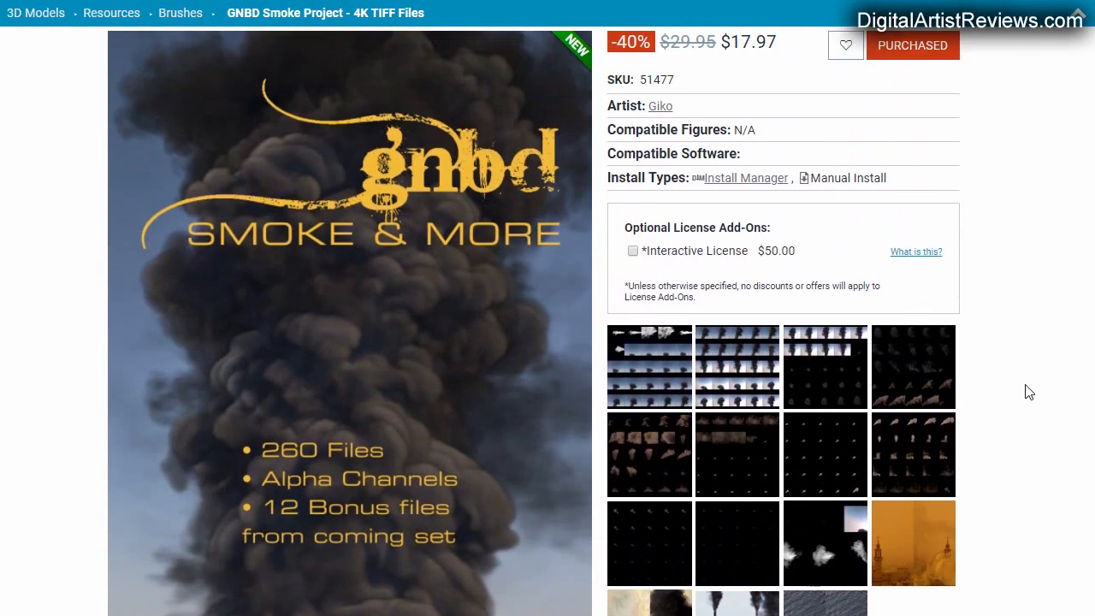
{"action": "scroll", "scroll_direction": "down", "scroll_amount": 3}
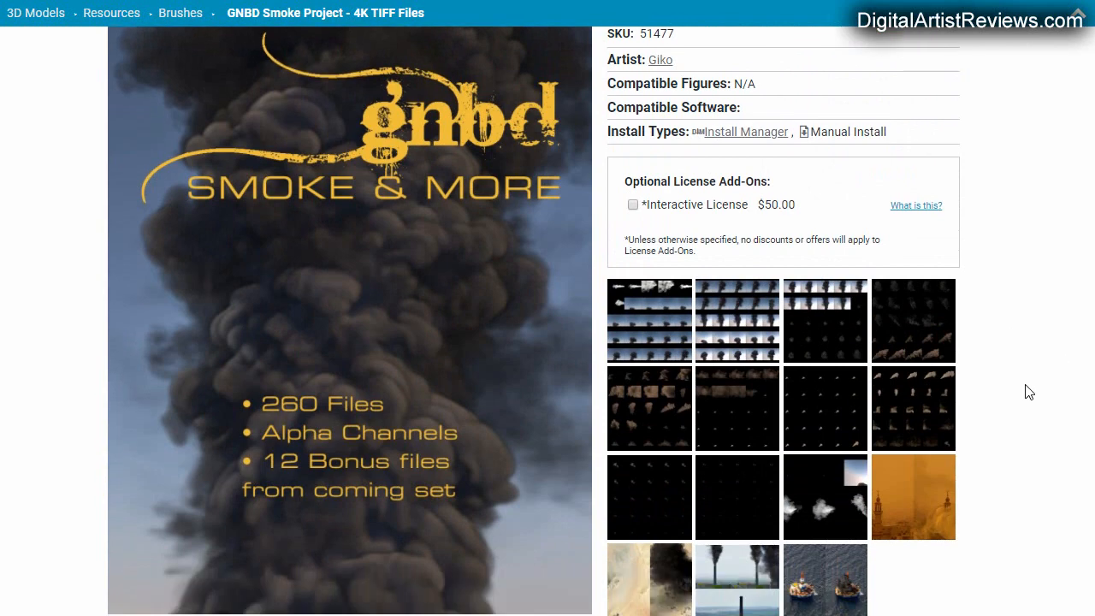
{"action": "scroll", "scroll_direction": "down", "scroll_amount": 3}
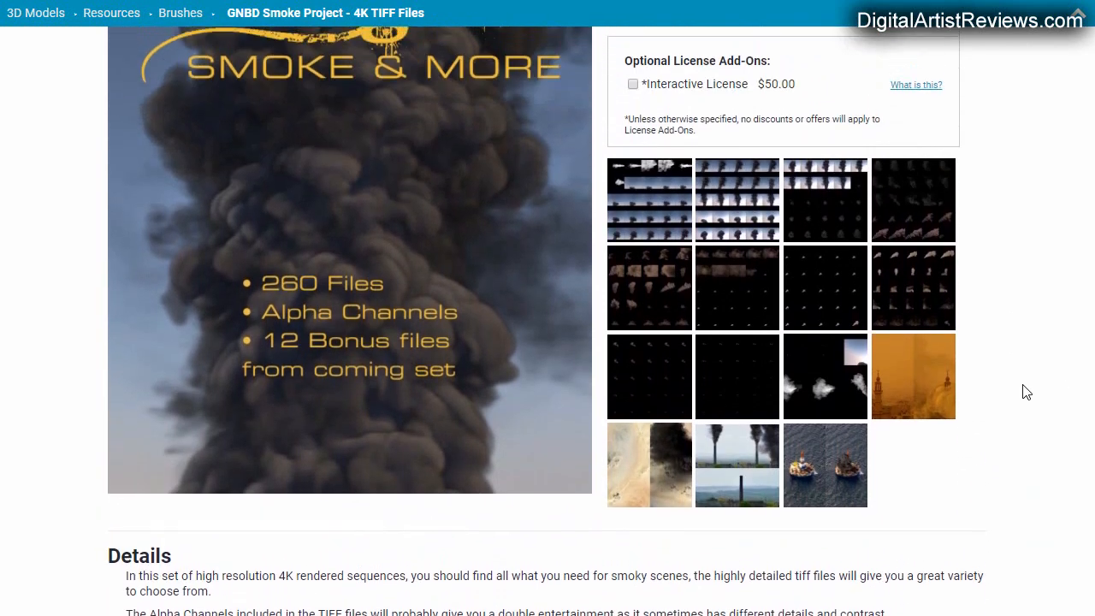
{"action": "scroll", "scroll_direction": "down", "scroll_amount": 3}
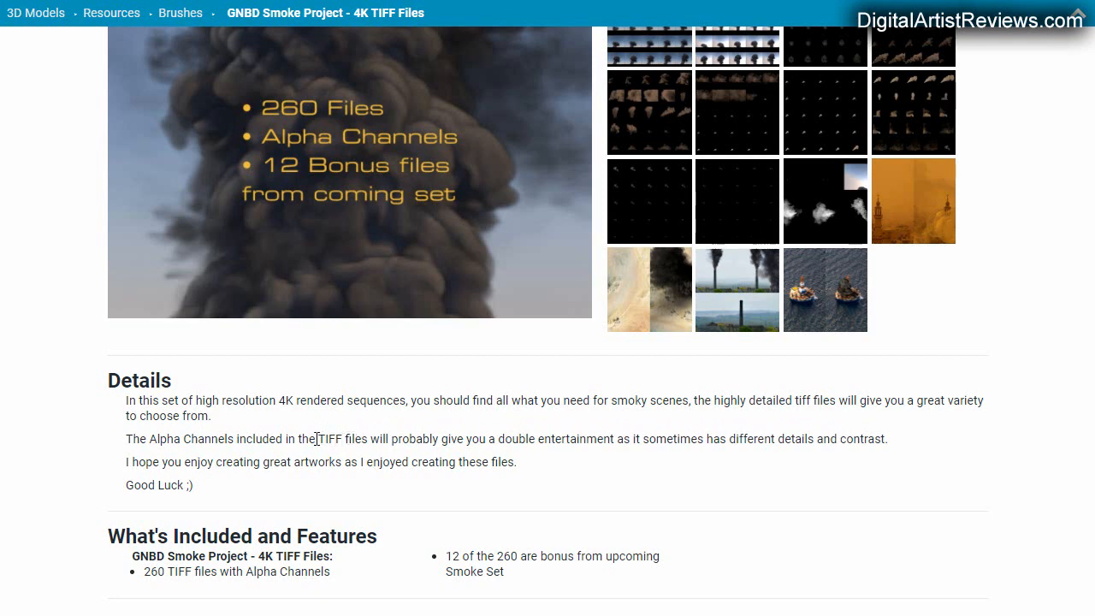
{"action": "scroll", "scroll_direction": "down", "scroll_amount": 3}
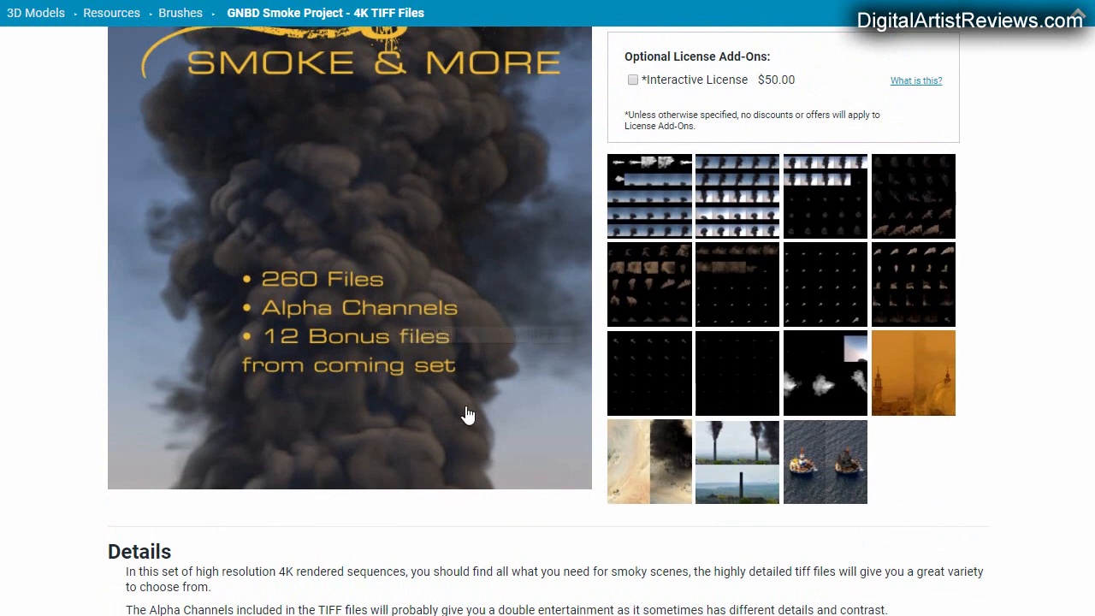
{"action": "scroll", "scroll_direction": "down", "scroll_amount": 3}
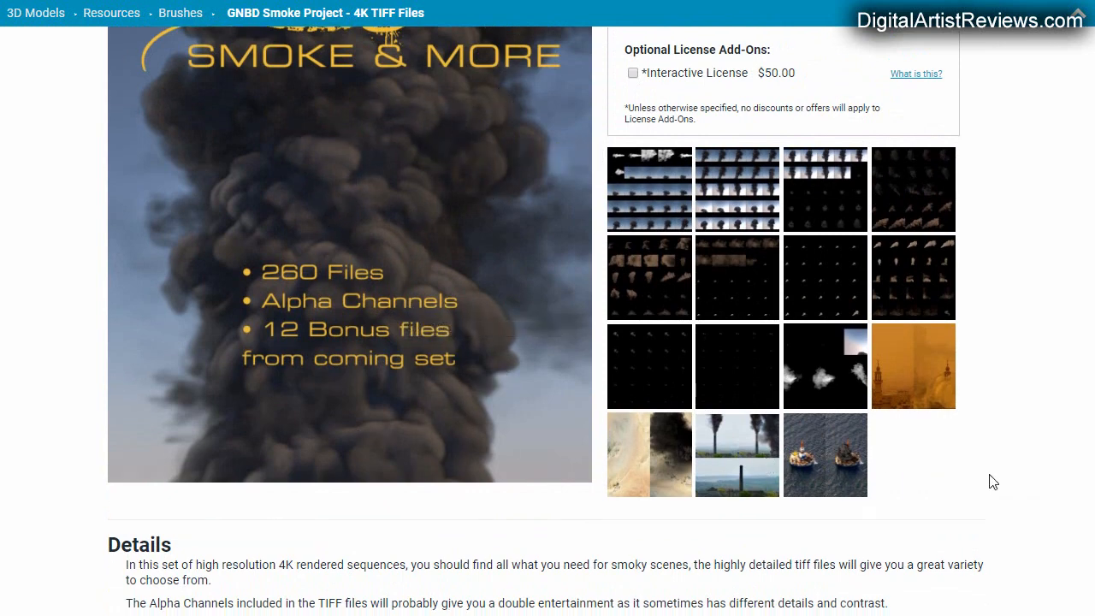
{"action": "scroll", "scroll_direction": "down", "scroll_amount": 3}
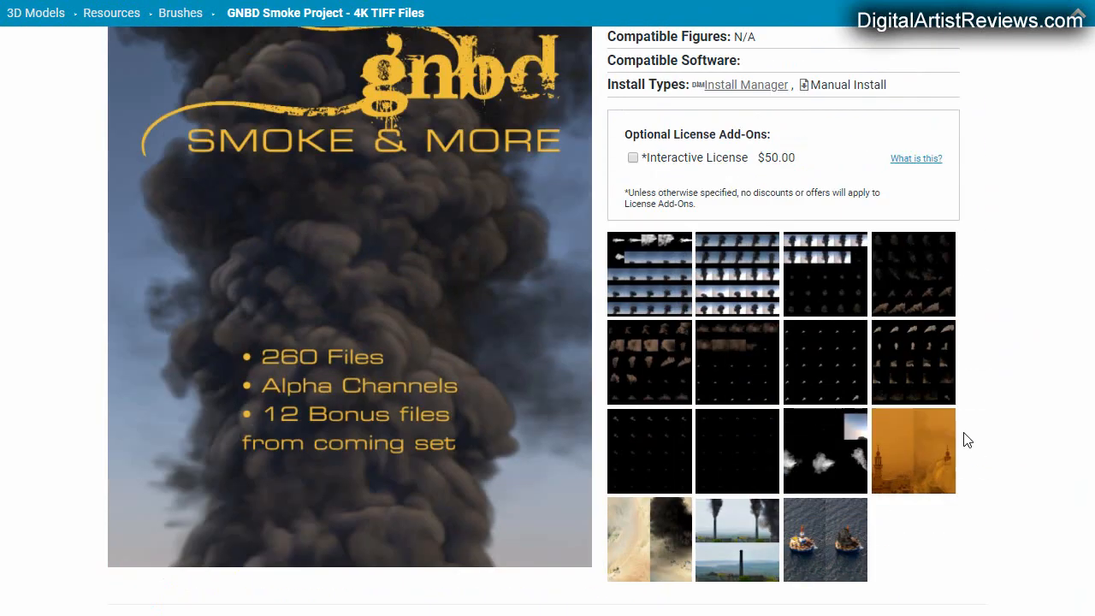
{"action": "scroll", "scroll_direction": "up", "scroll_amount": 3}
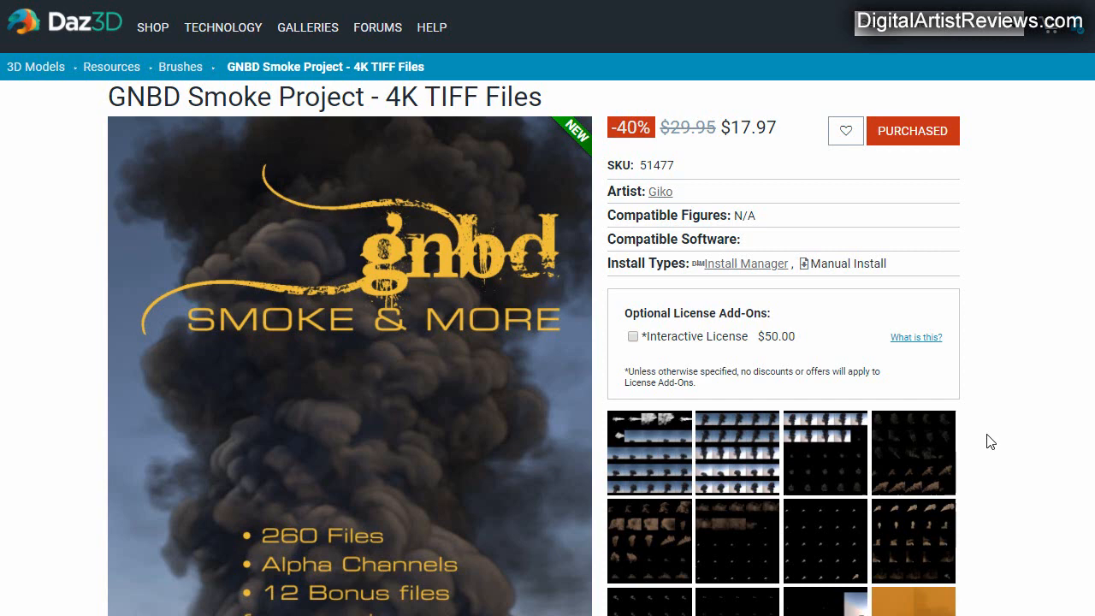
{"action": "mouse_move", "coordinate": [961, 513]}
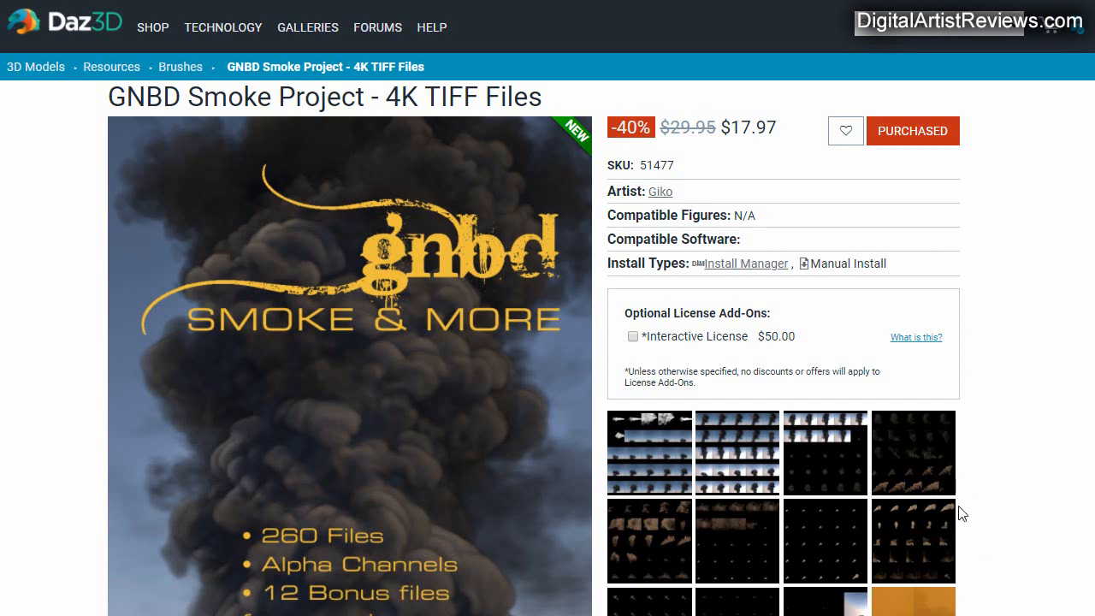
{"action": "mouse_move", "coordinate": [1027, 541]}
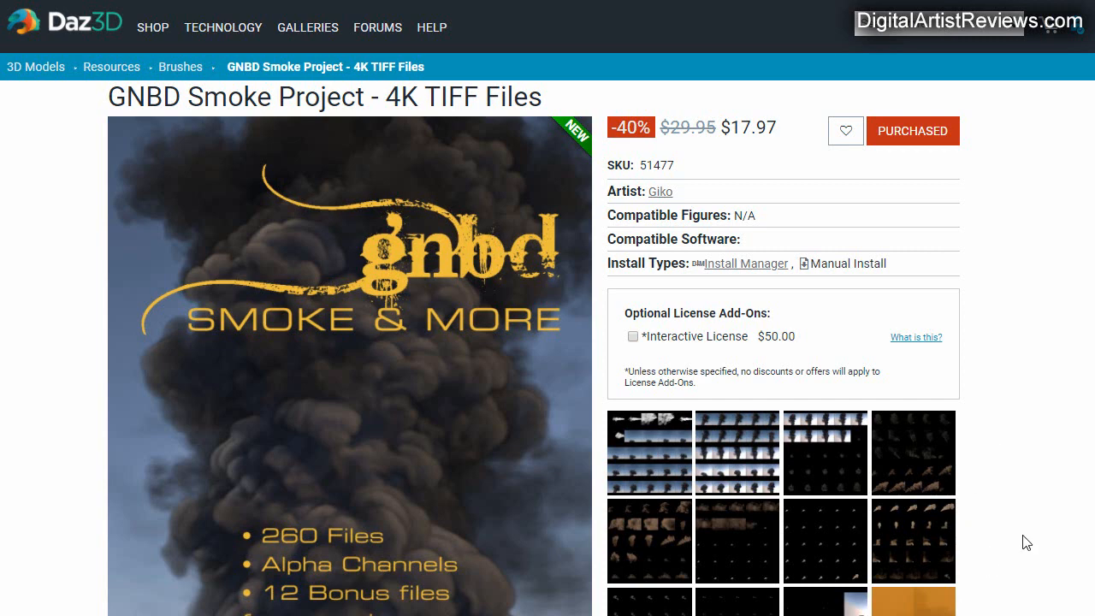
{"action": "mouse_move", "coordinate": [1075, 544]}
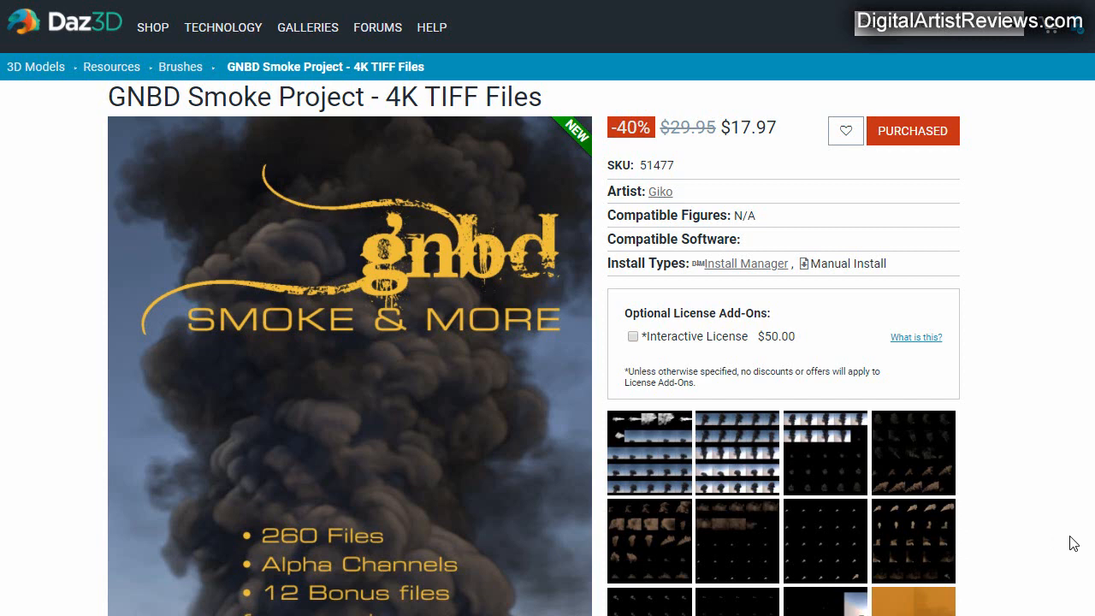